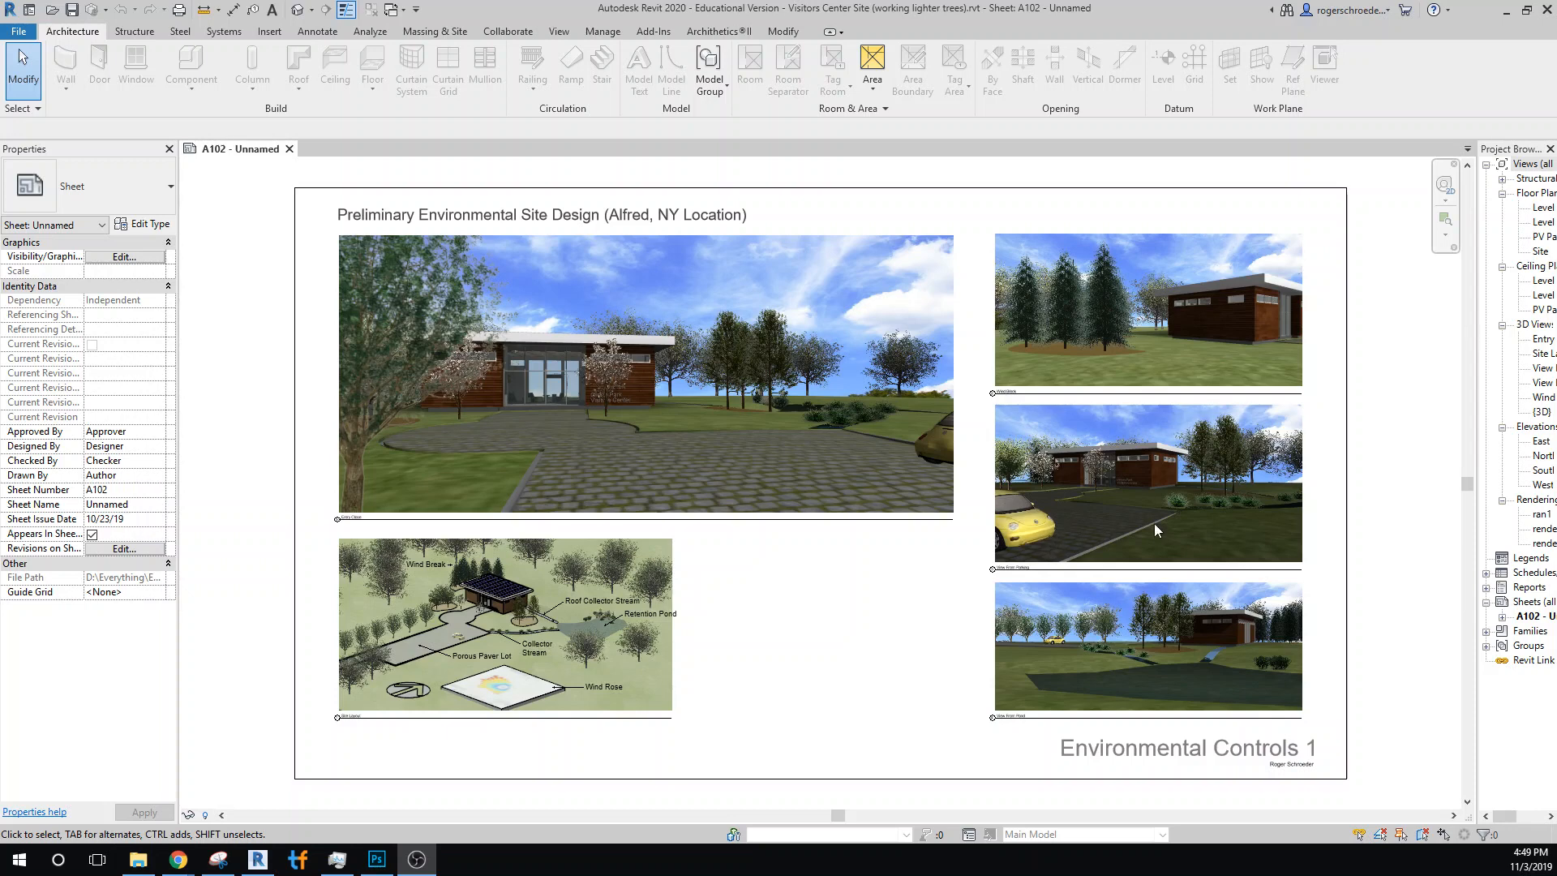
pyautogui.moveTo(721, 405)
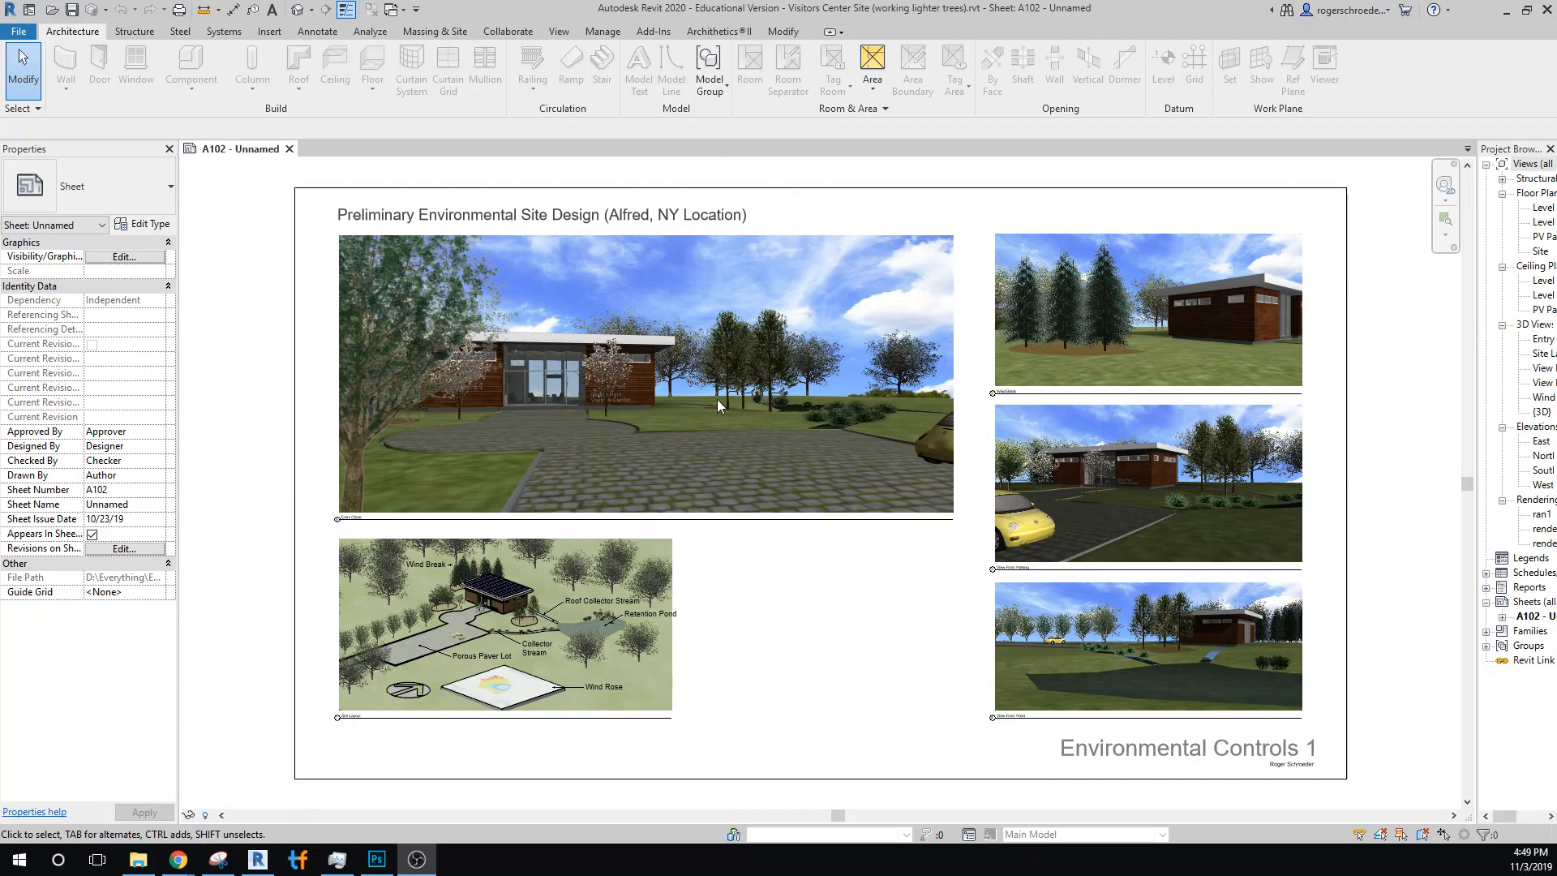
pyautogui.moveTo(764, 420)
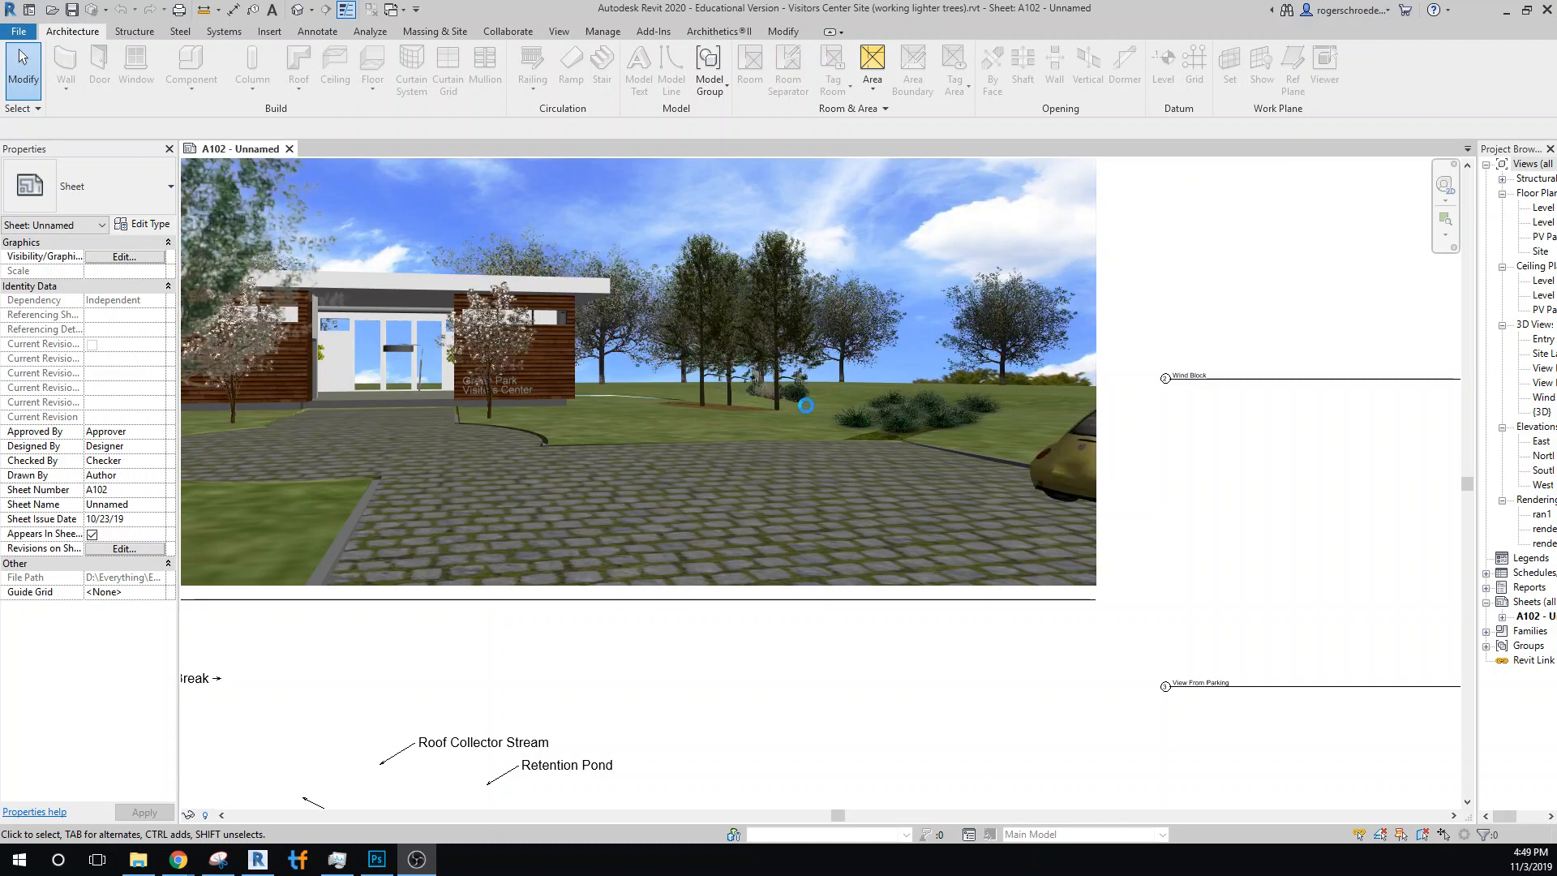
pyautogui.moveTo(858, 409)
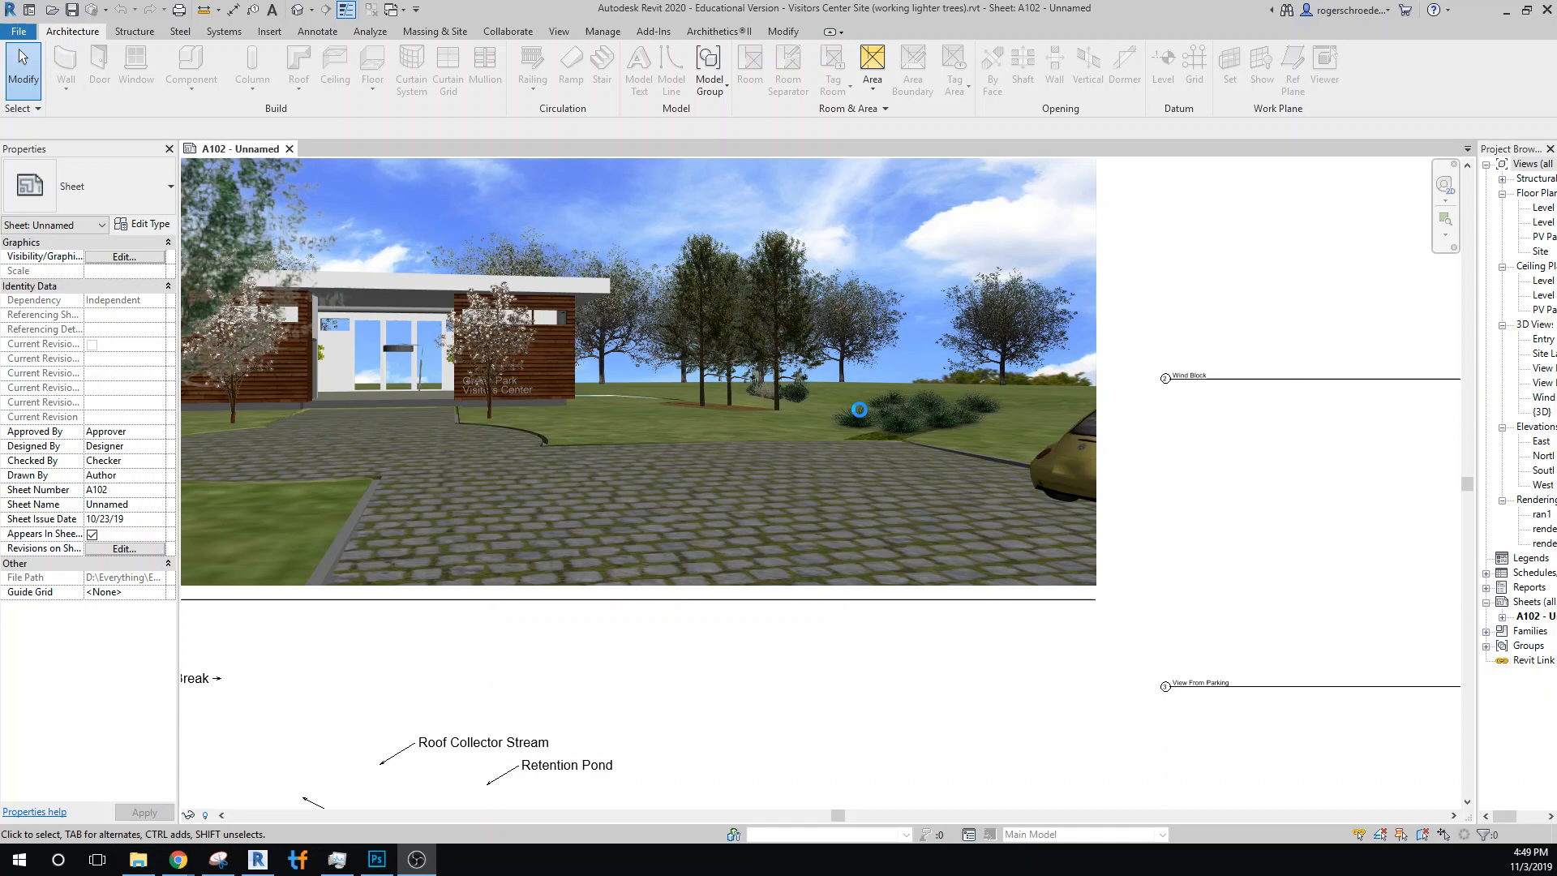
# Zoom in on the main entry rendering on sheet A102 to inspect trees and landscaping
pyautogui.click(1511, 10)
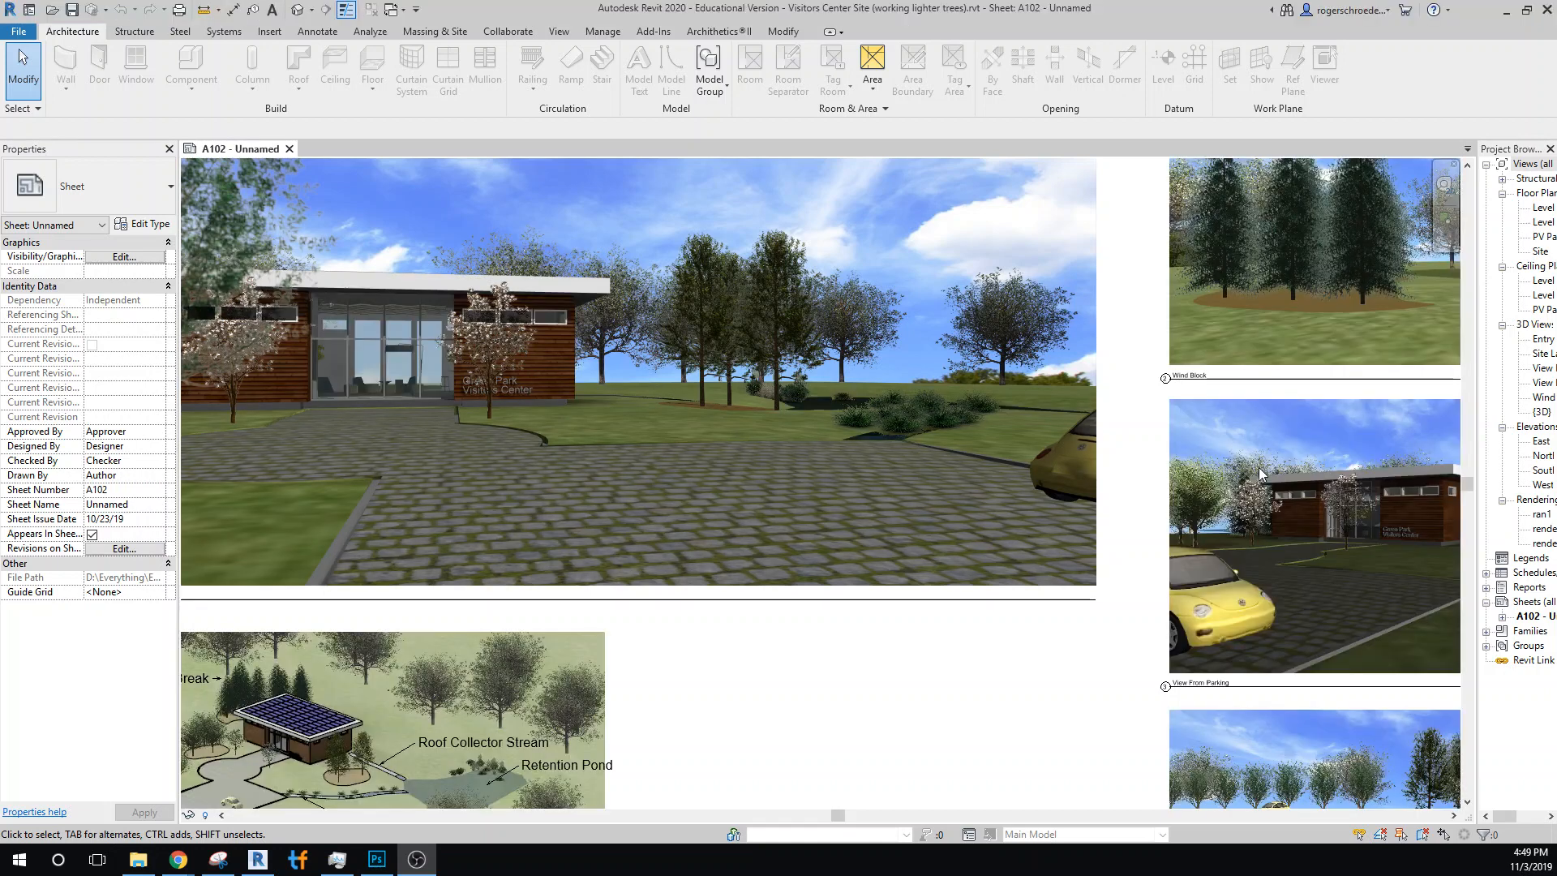
pyautogui.moveTo(1281, 493)
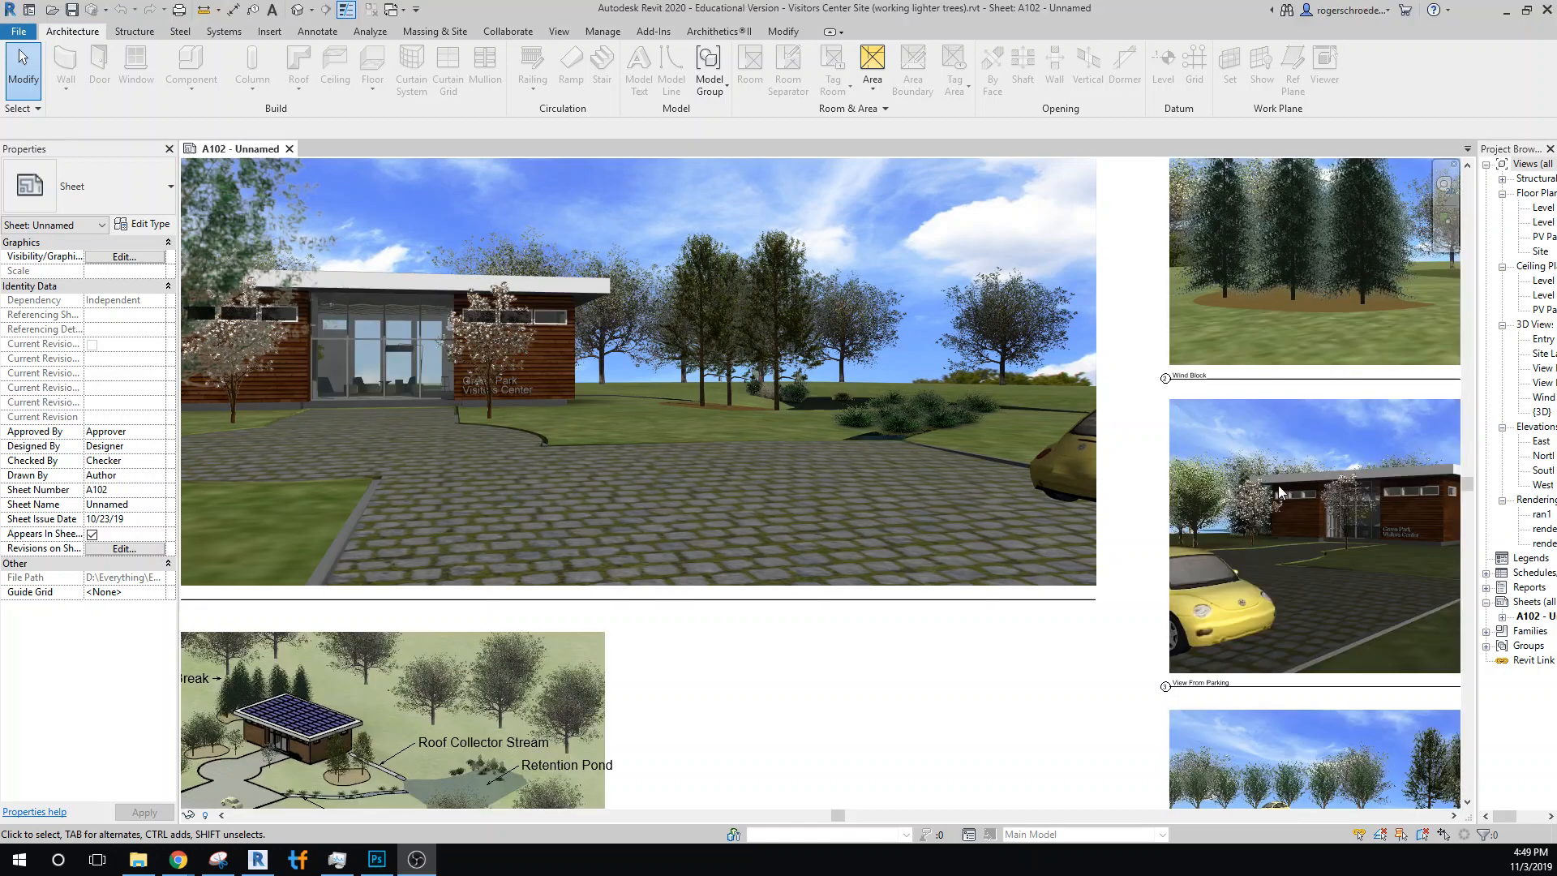
pyautogui.moveTo(1262, 600)
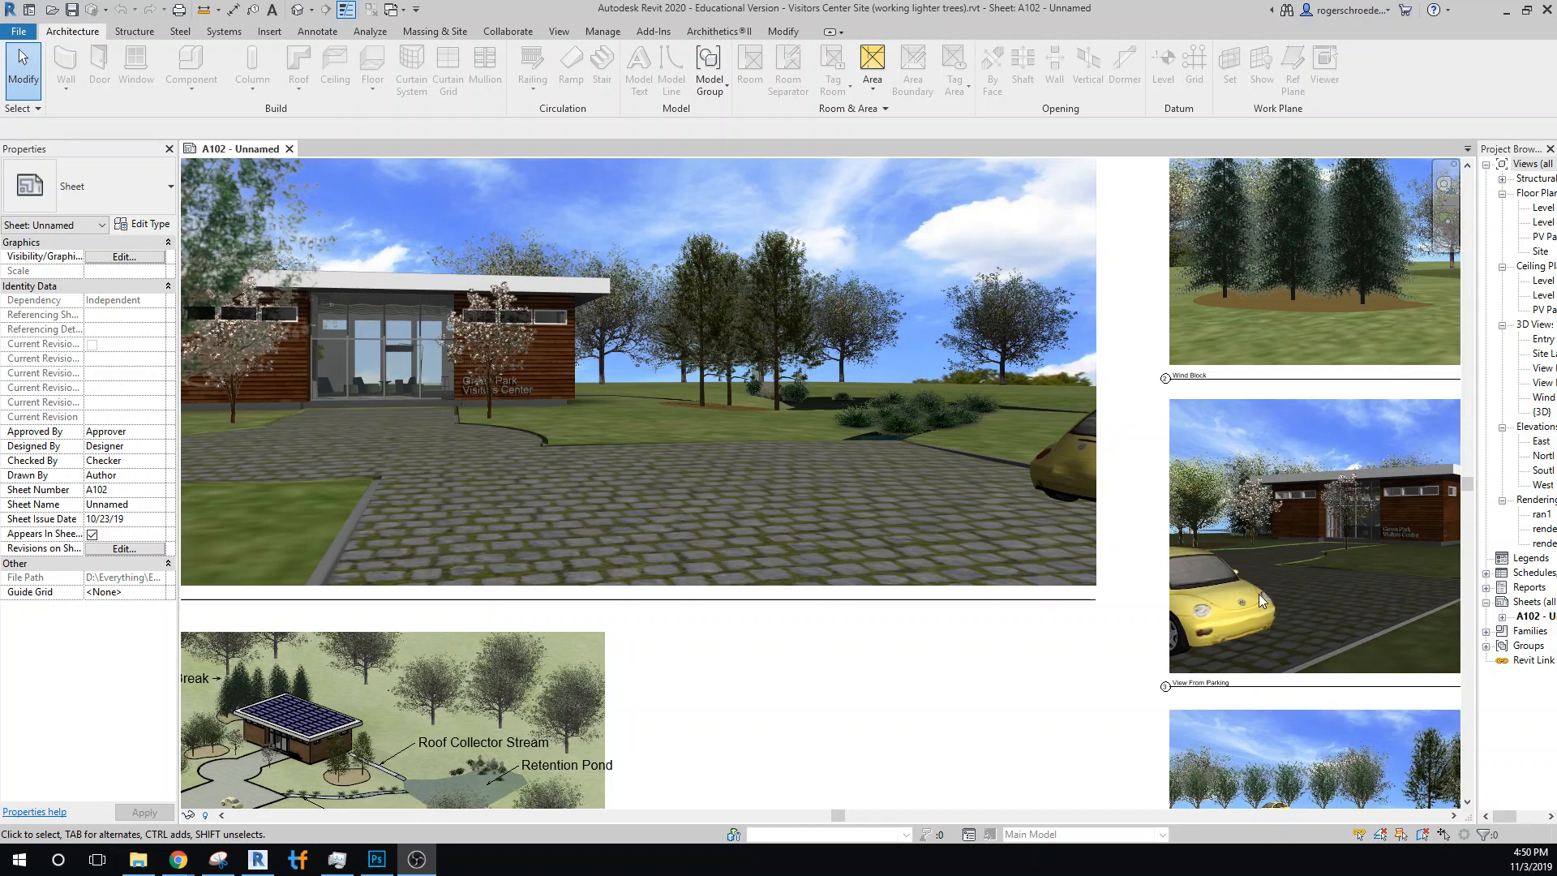
pyautogui.moveTo(1369, 538)
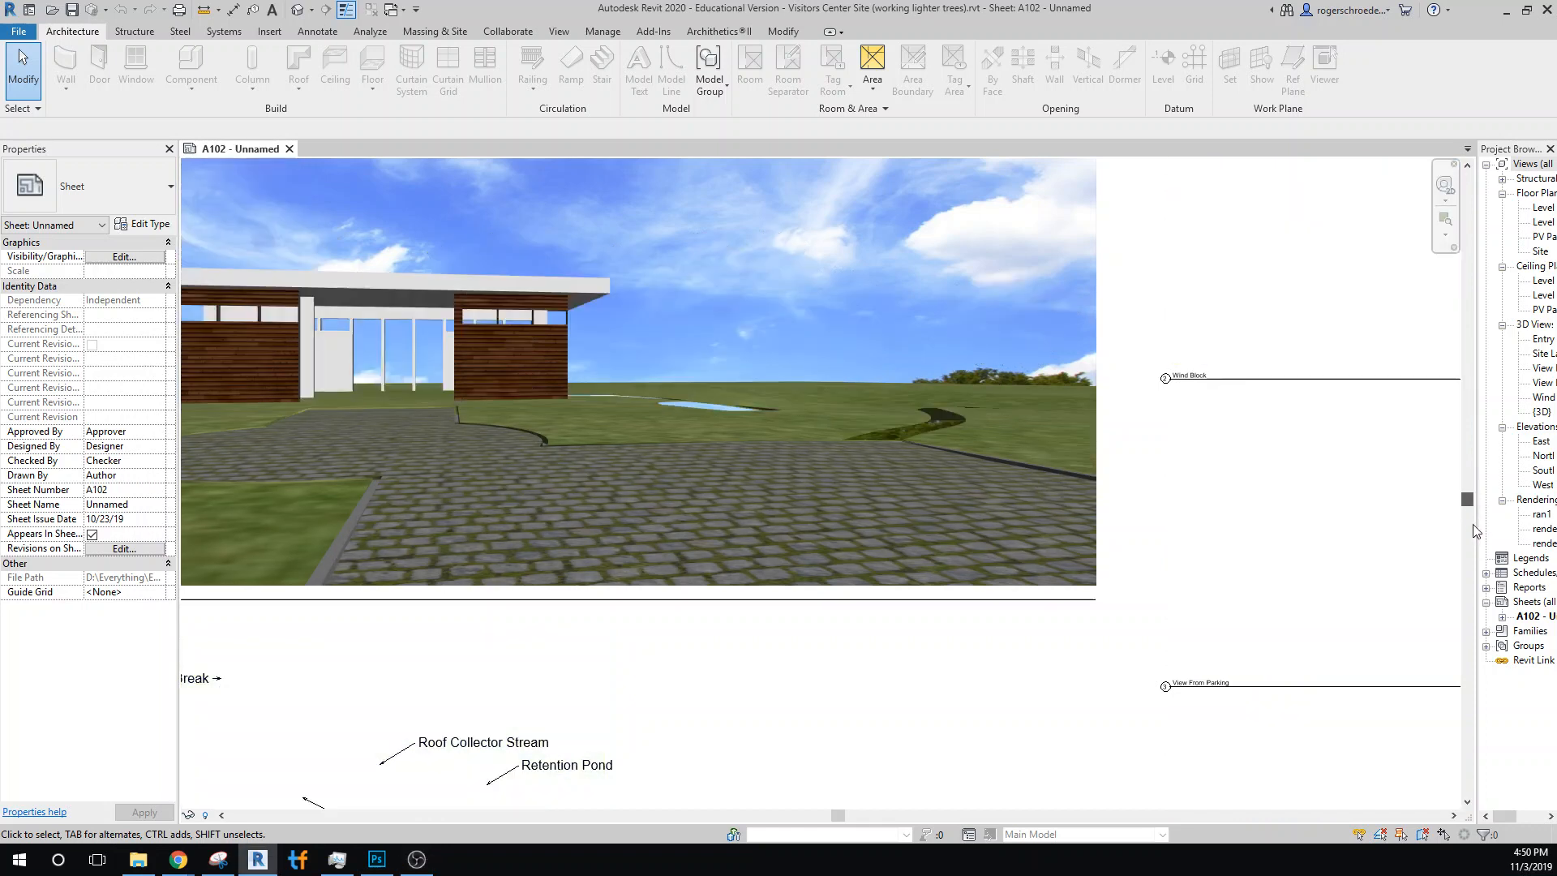
# Pan down to the labeled site plan and check its text notes and the View From Pond viewport
pyautogui.scroll(-3)
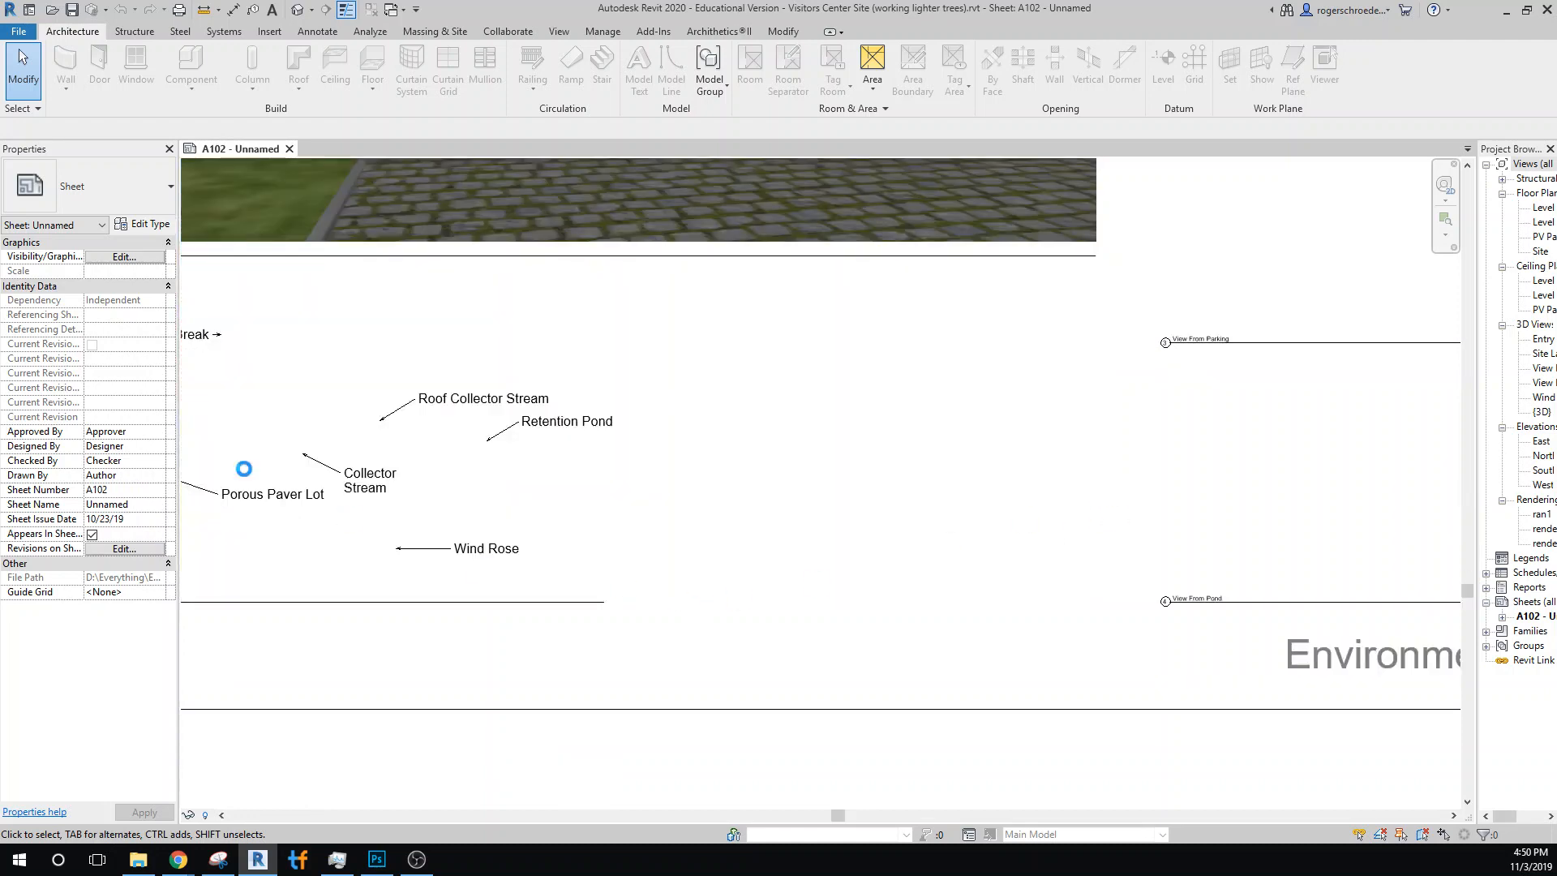
pyautogui.moveTo(209, 371)
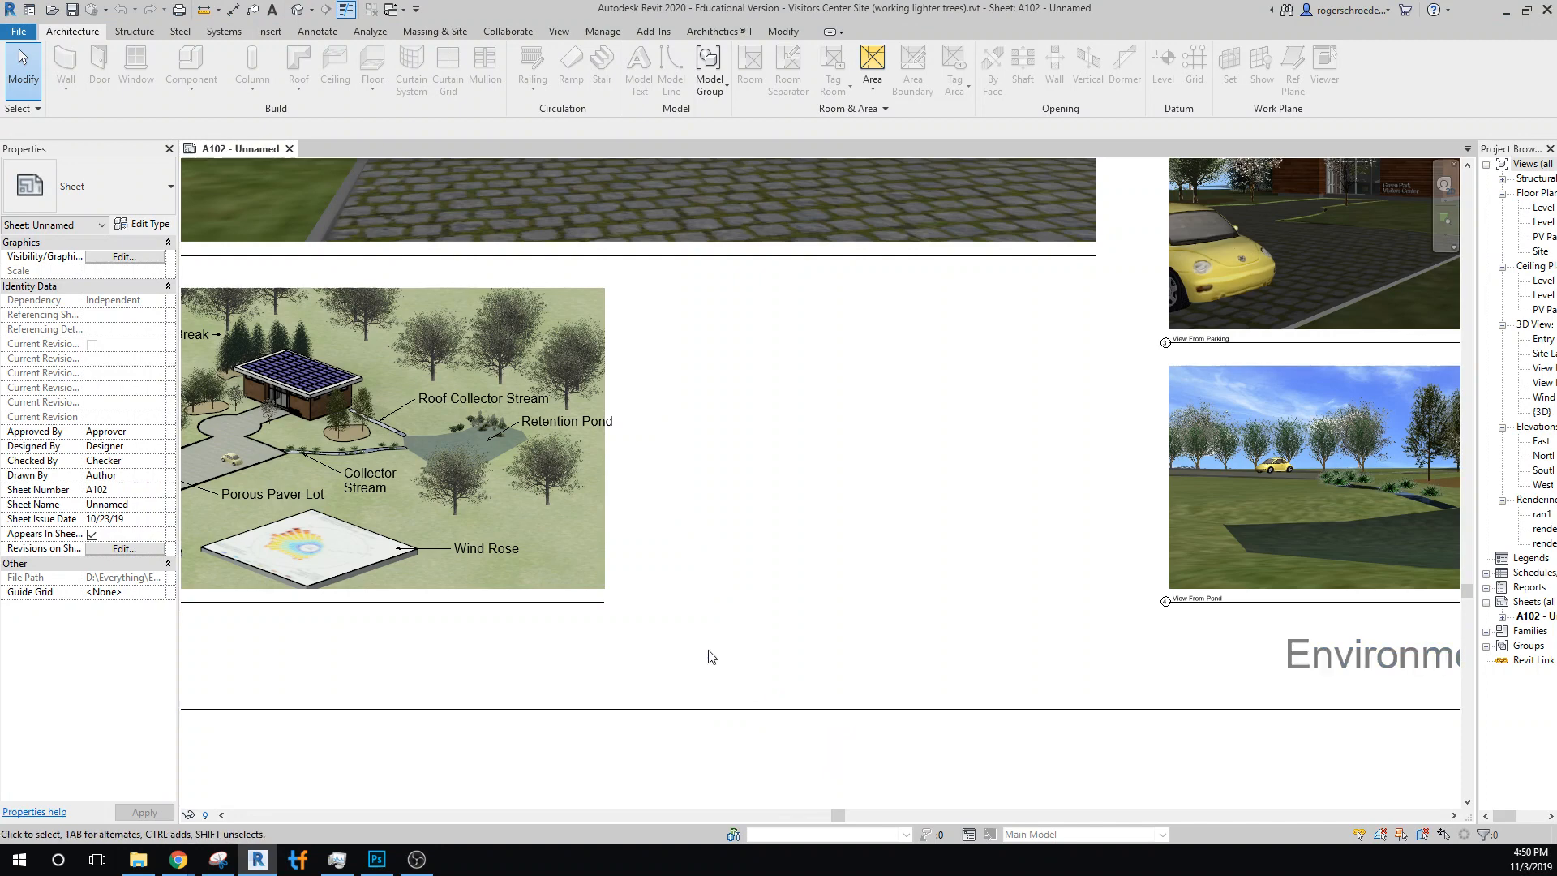
pyautogui.click(484, 399)
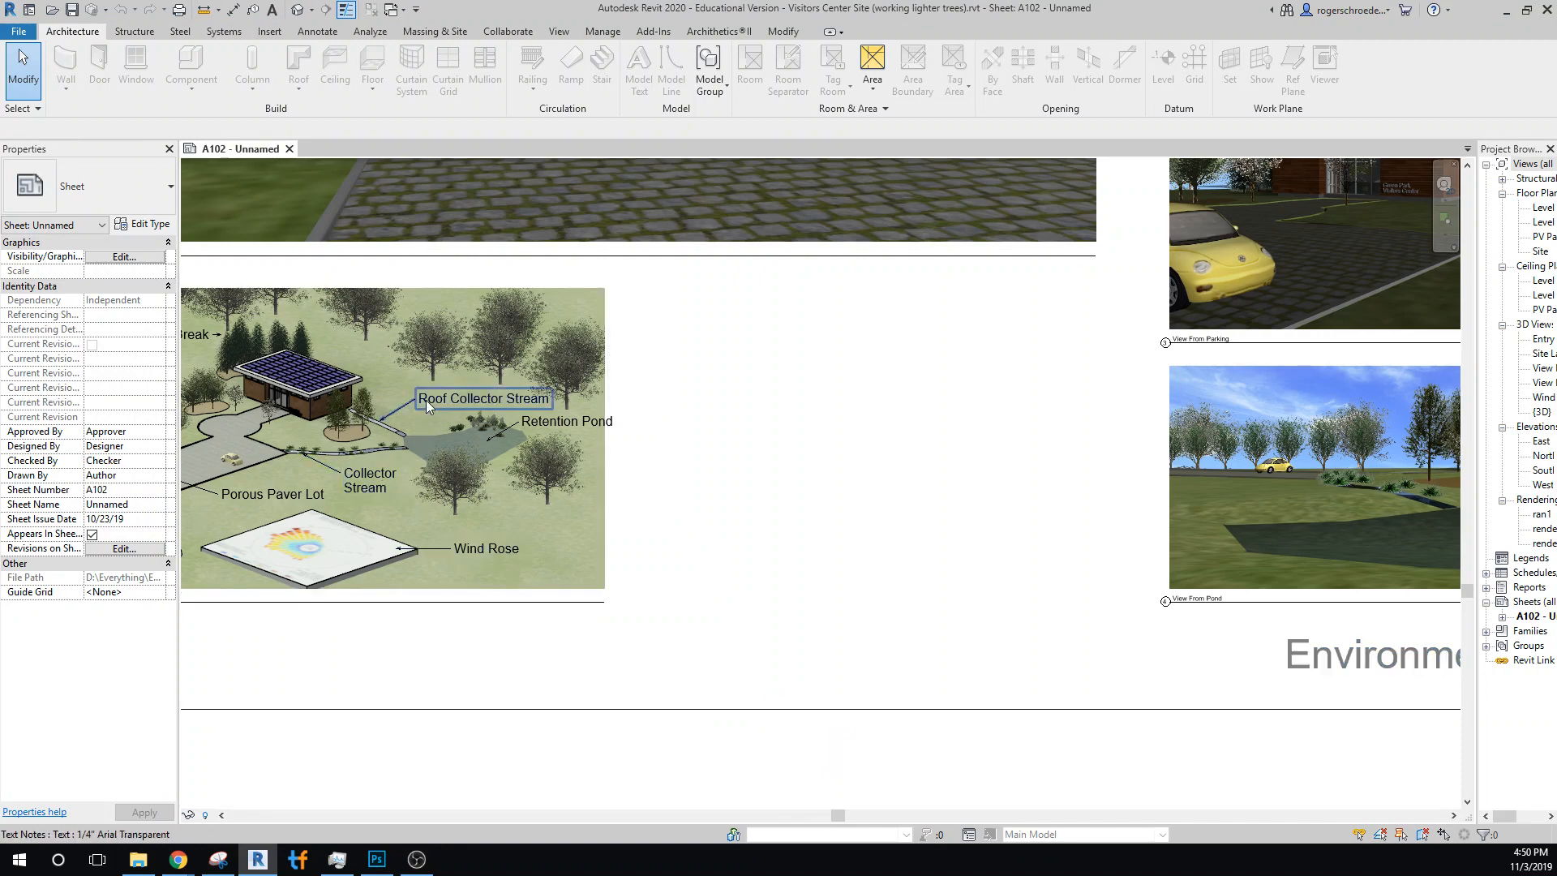
pyautogui.click(564, 422)
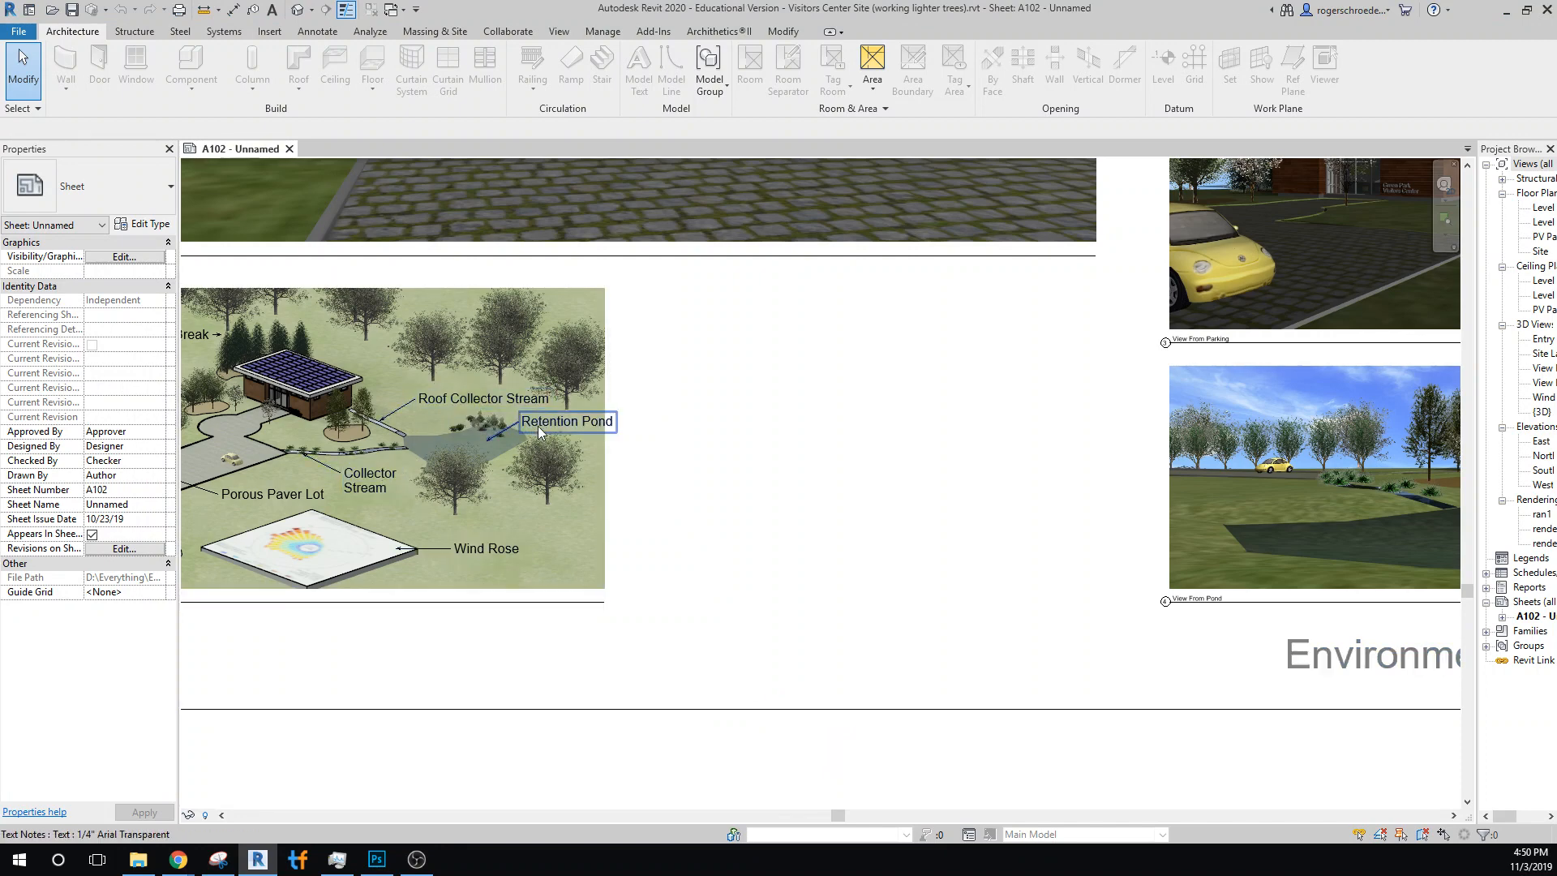
pyautogui.moveTo(566, 421)
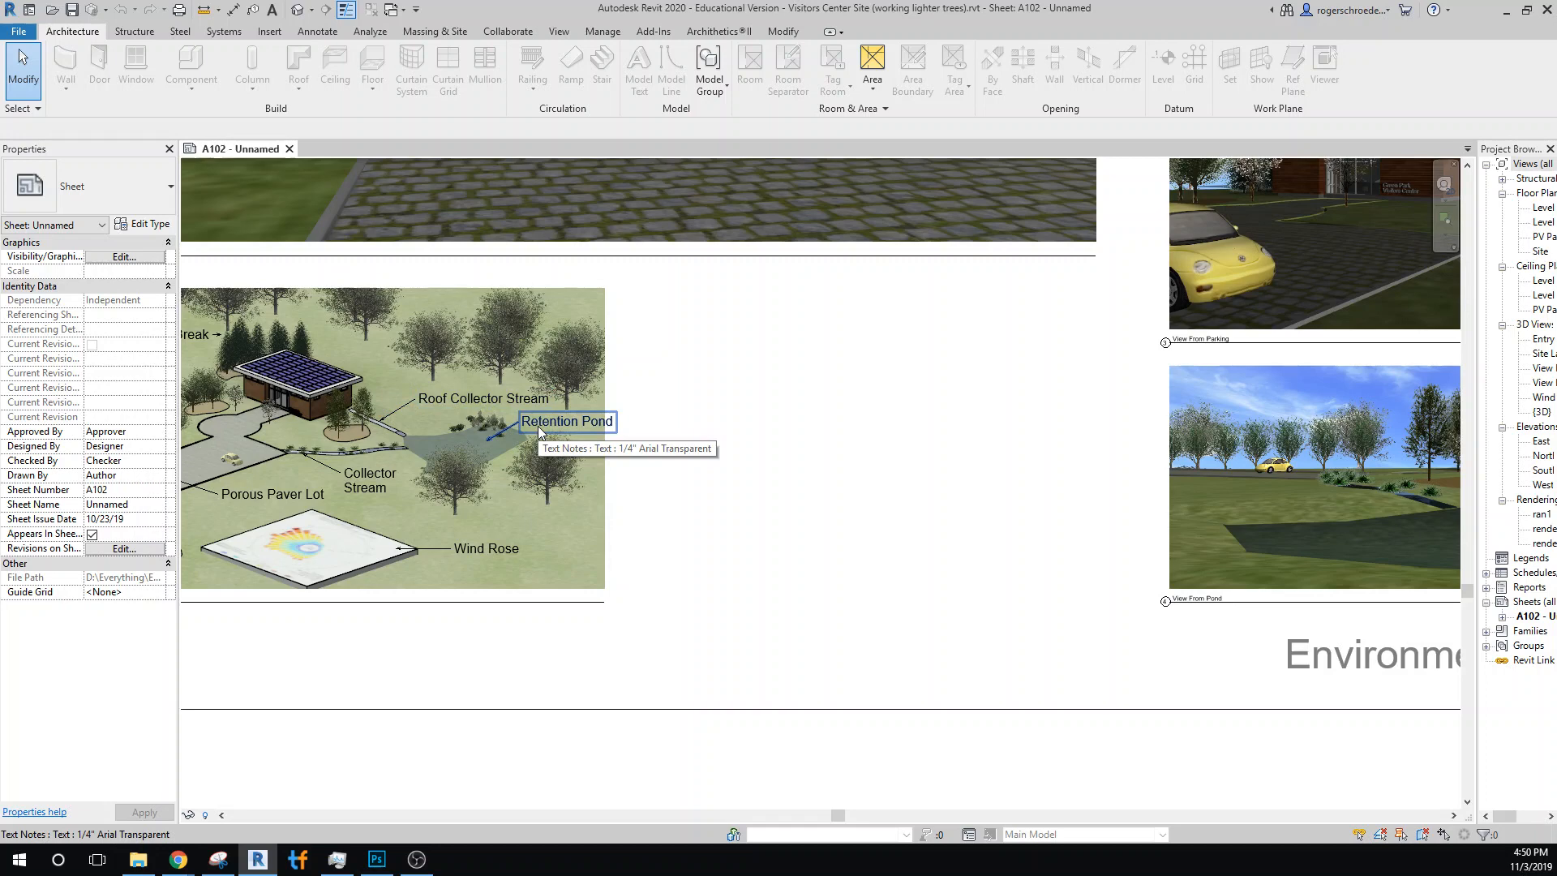
pyautogui.moveTo(537, 429)
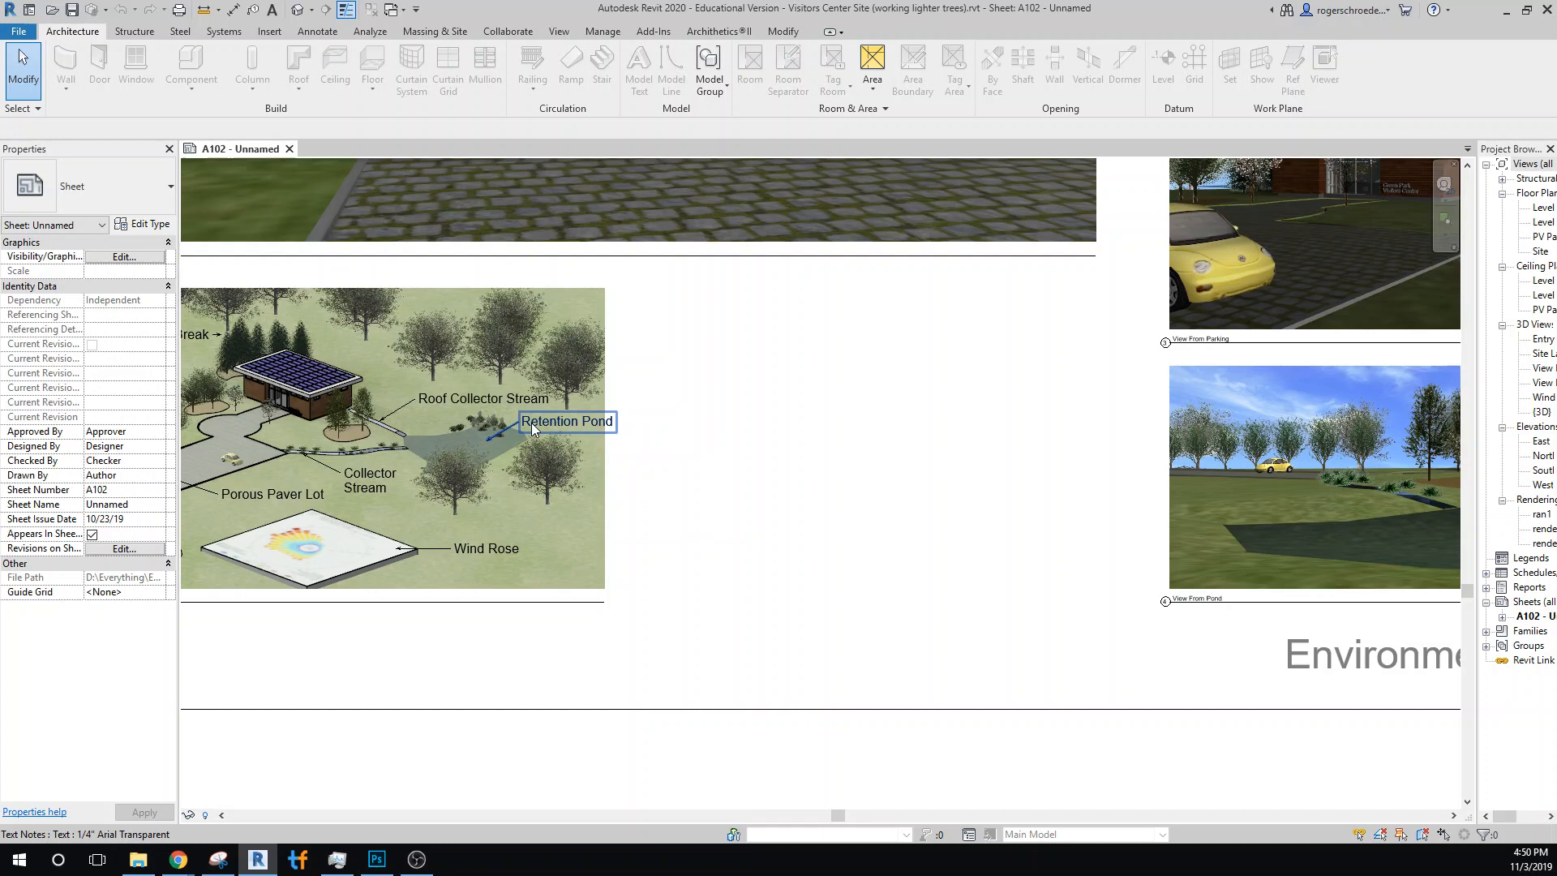
pyautogui.click(273, 493)
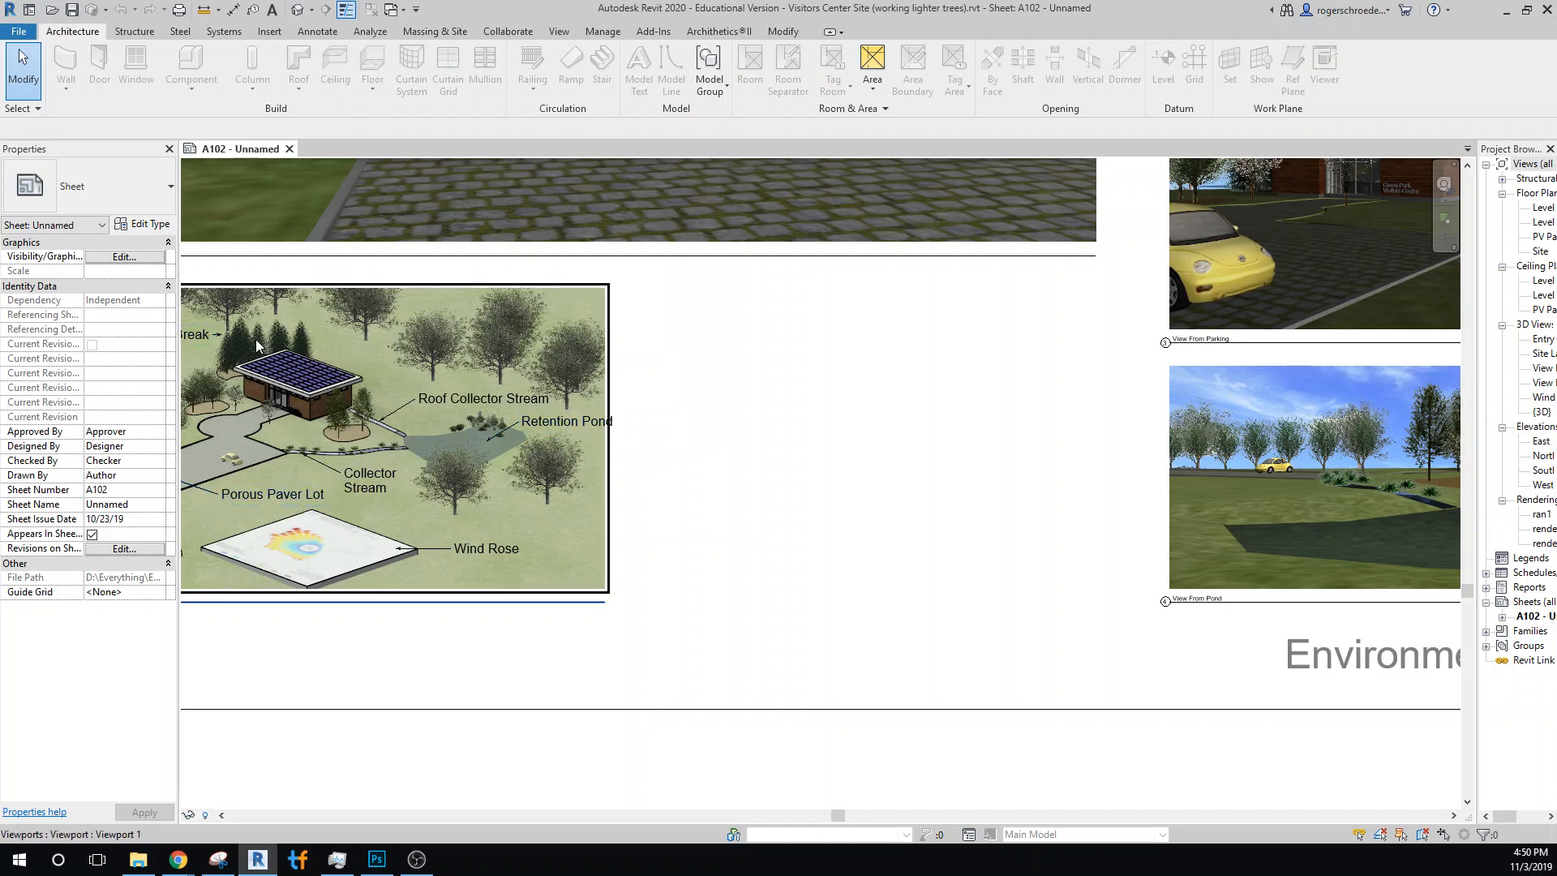
pyautogui.moveTo(248, 347)
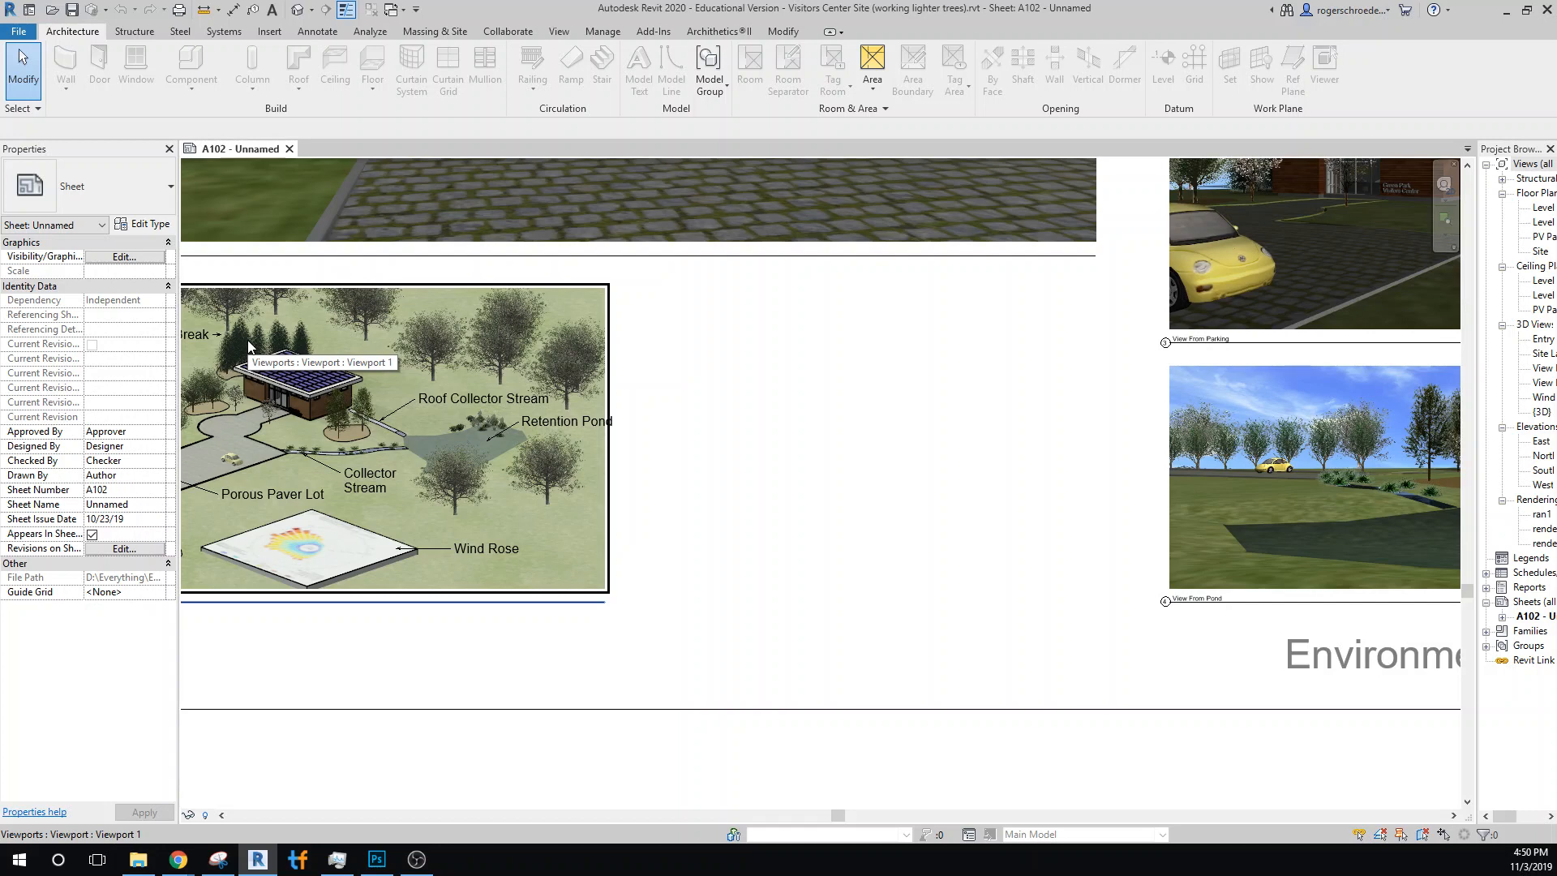
pyautogui.moveTo(1300, 526)
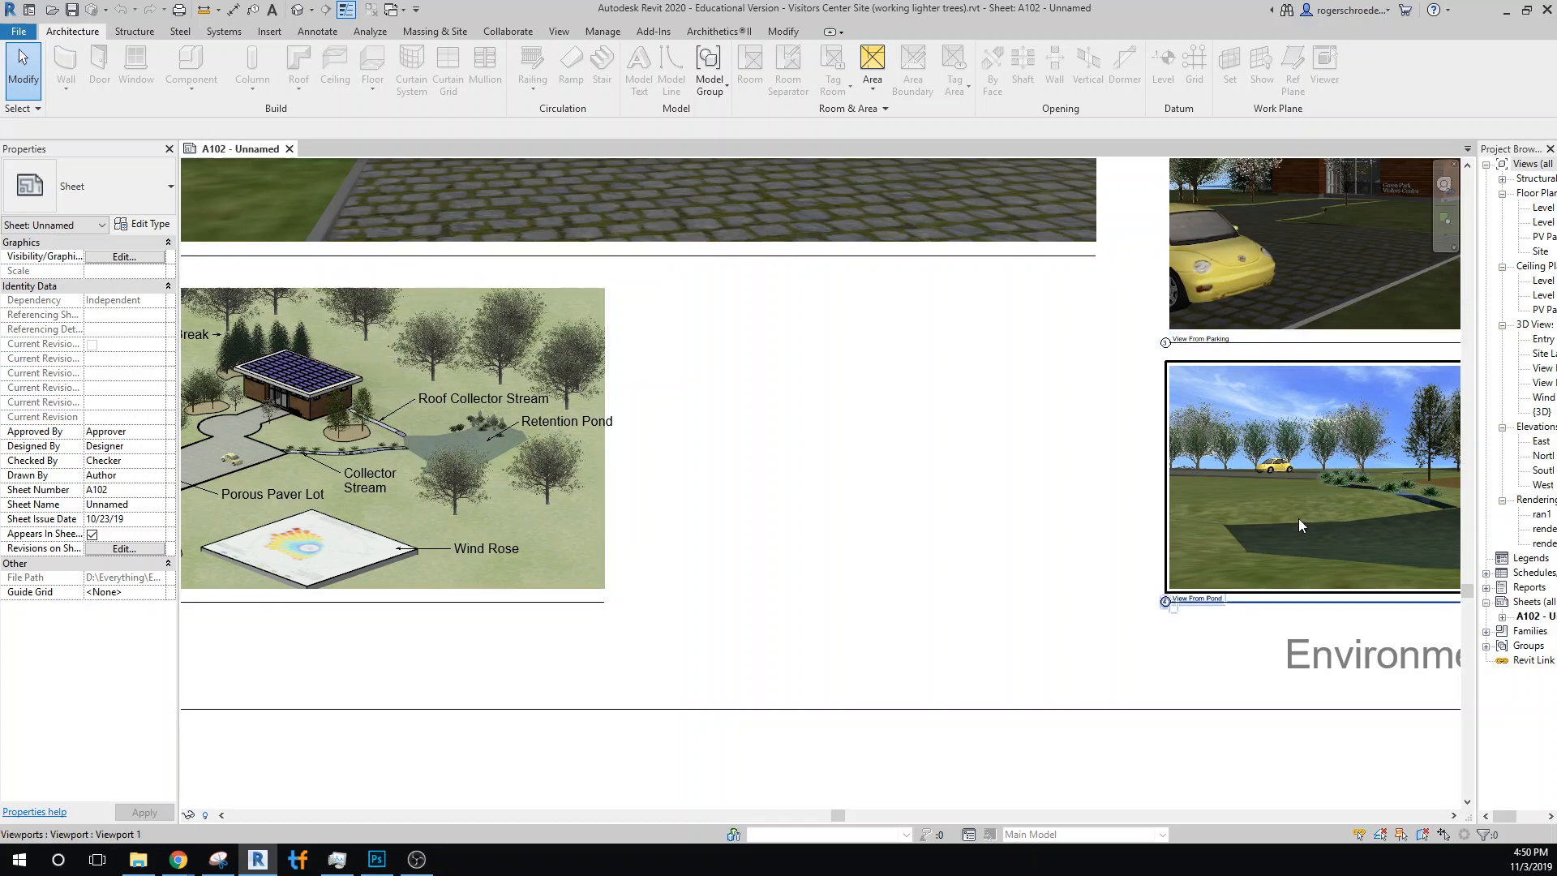
pyautogui.click(785, 618)
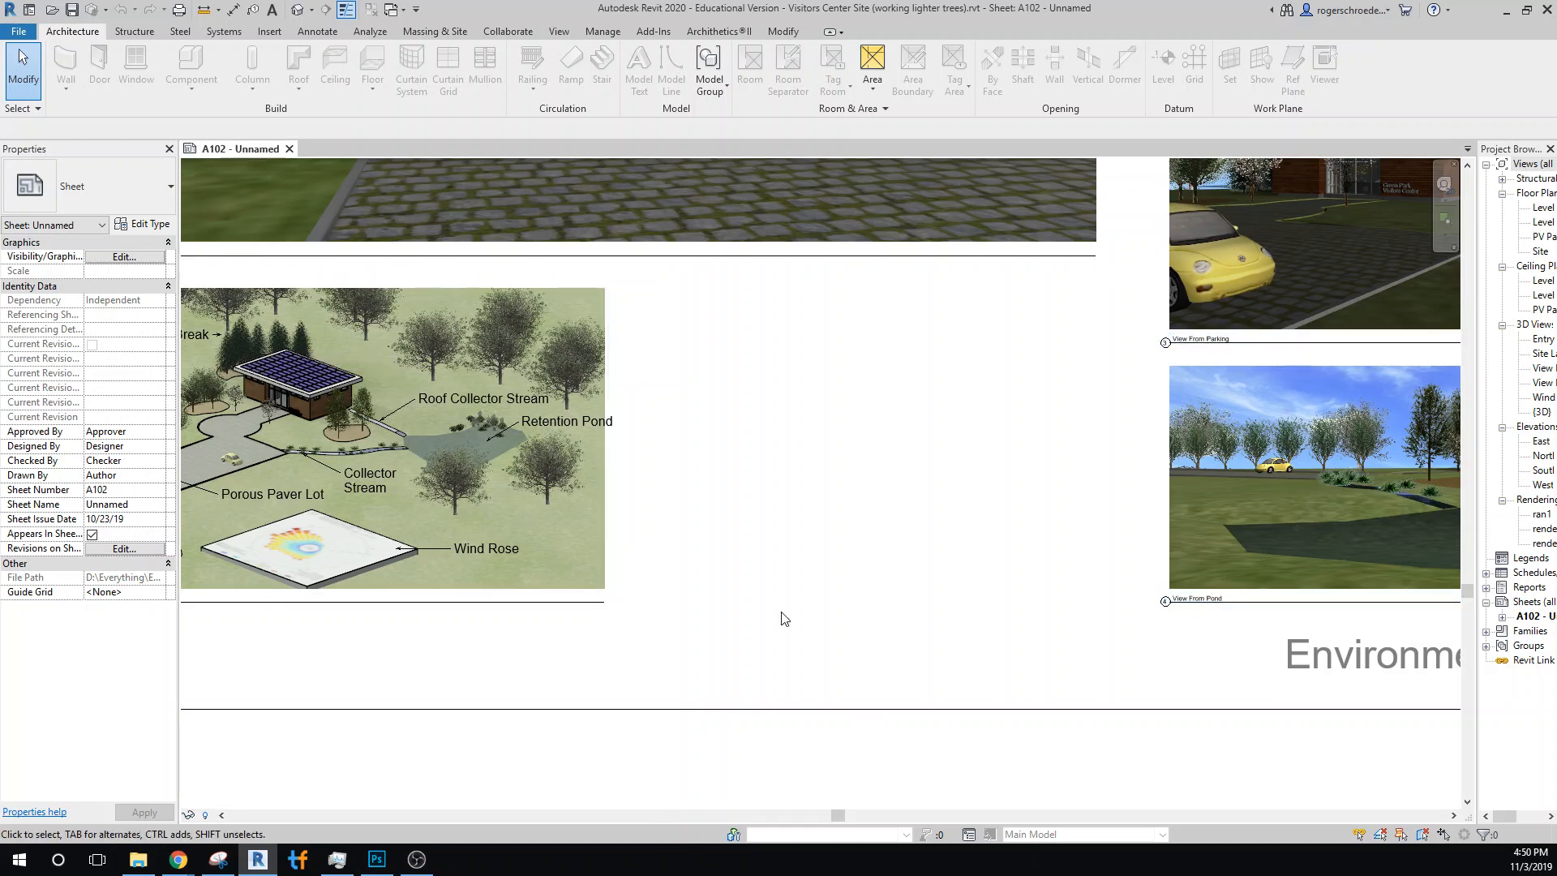
pyautogui.moveTo(299, 824)
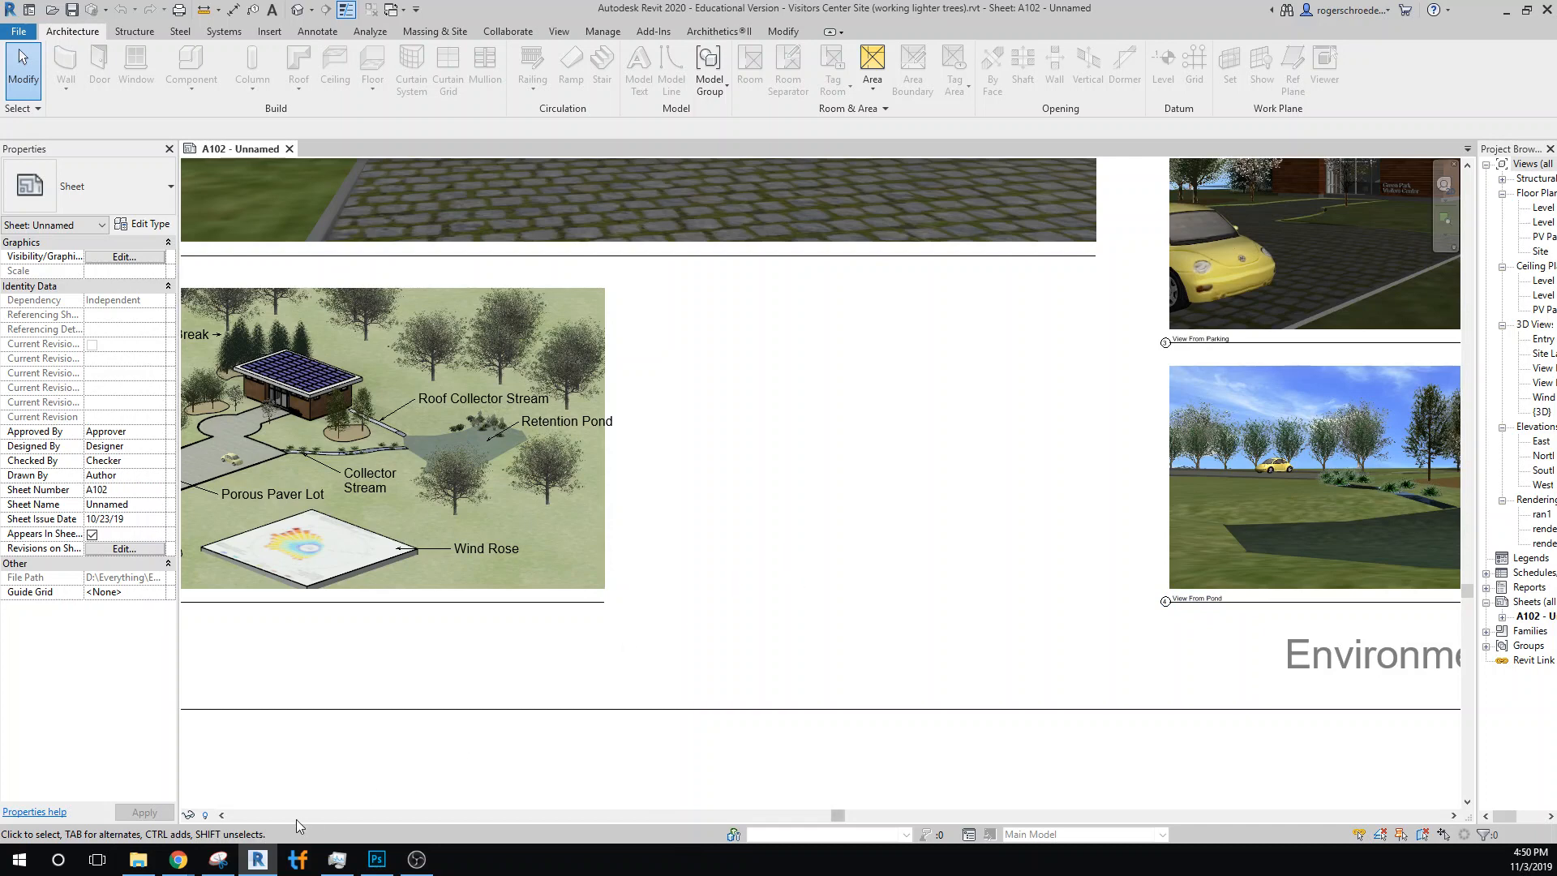
pyautogui.moveTo(272, 741)
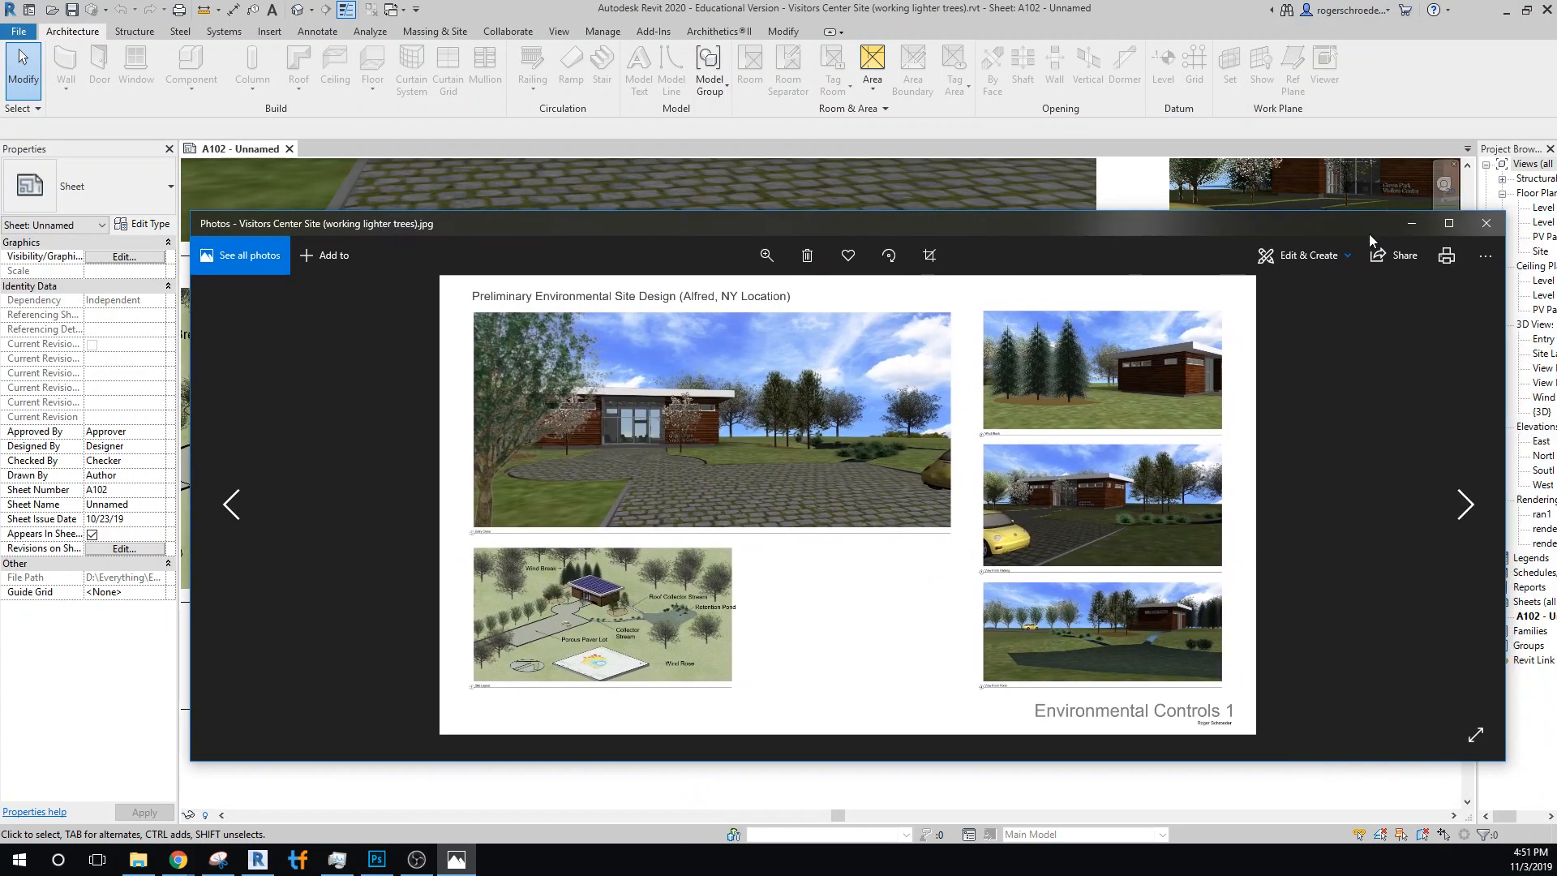
pyautogui.click(1447, 222)
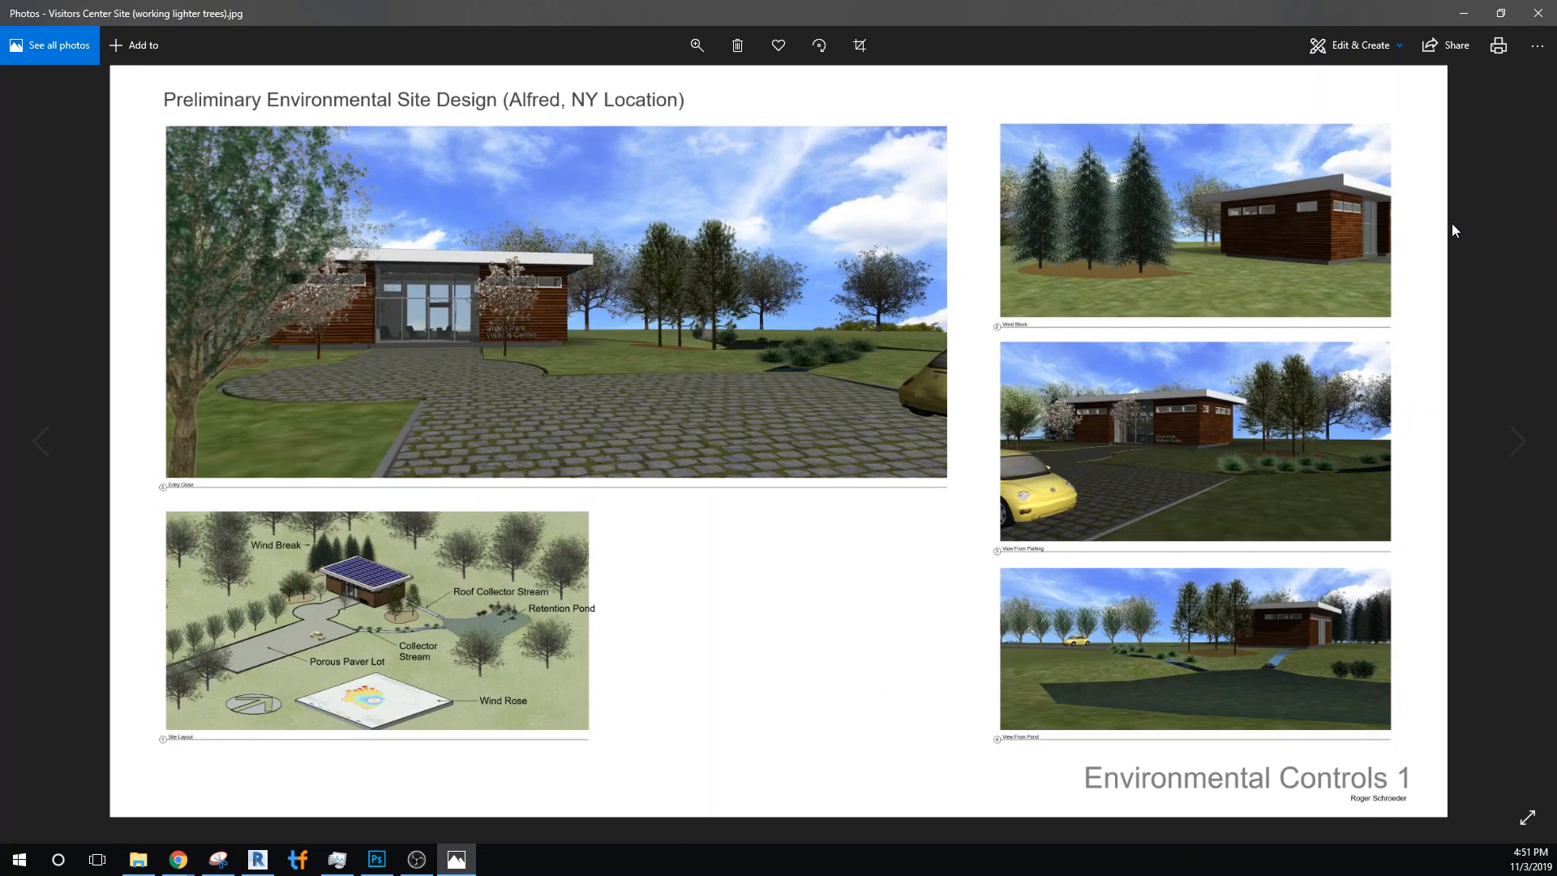
pyautogui.moveTo(740, 457)
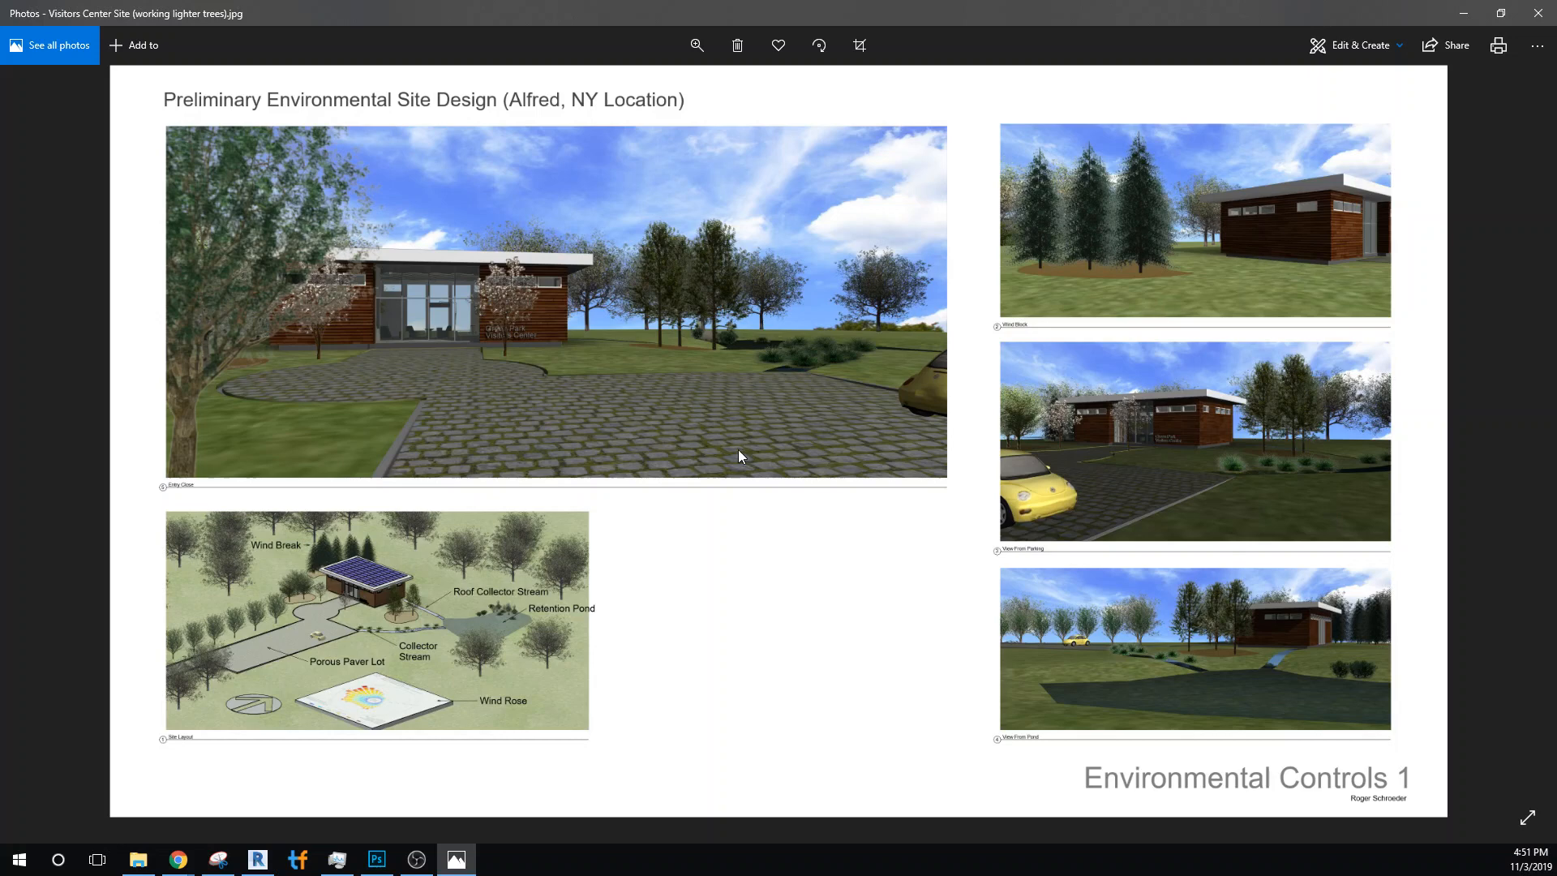
pyautogui.moveTo(357, 711)
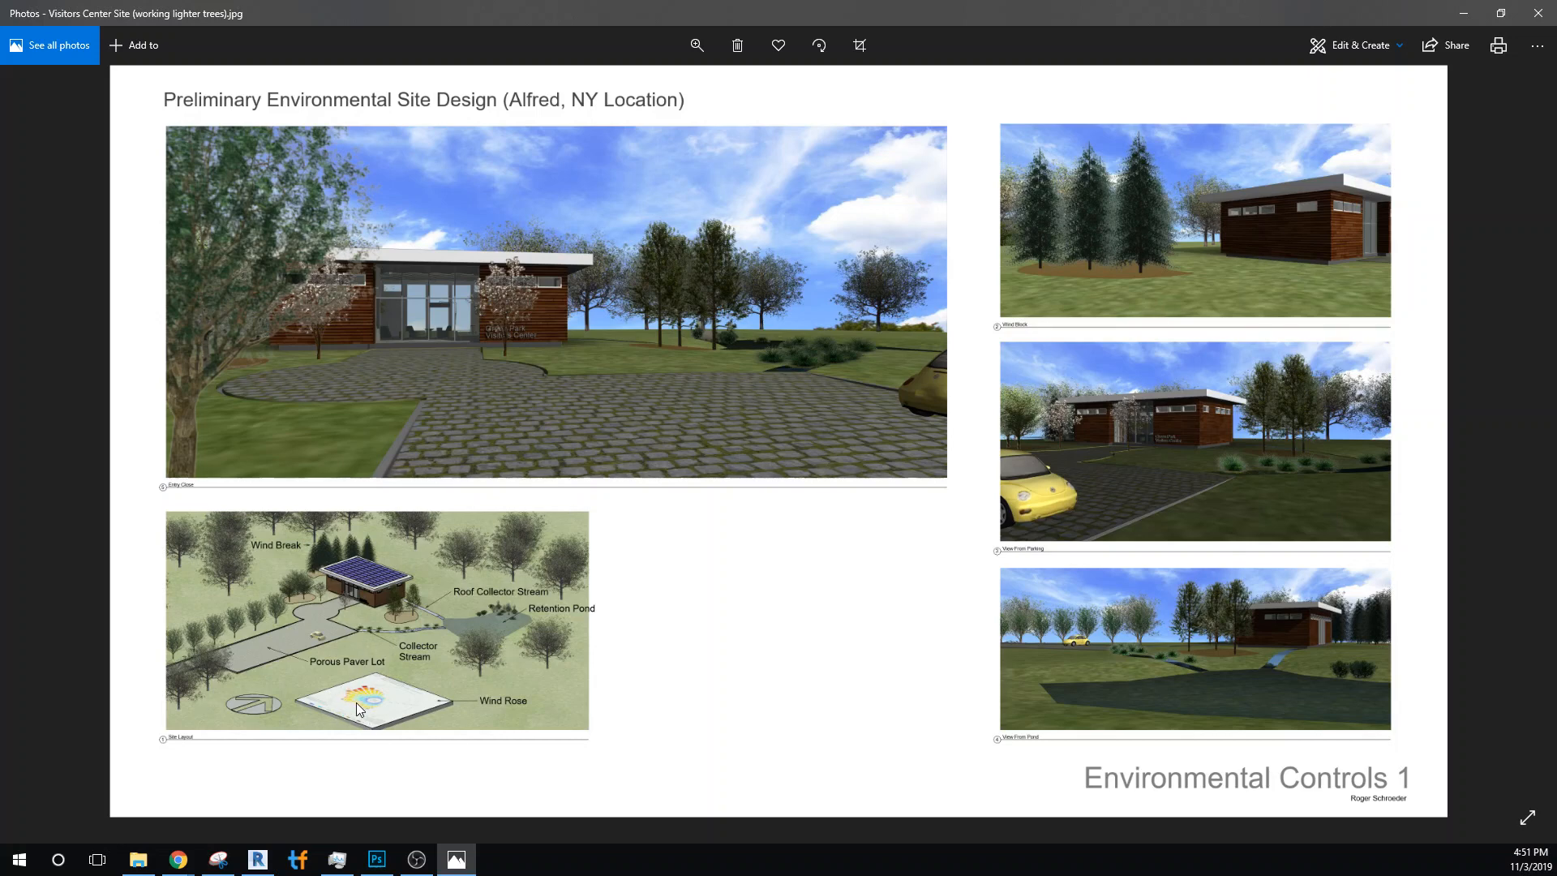
pyautogui.moveTo(318, 672)
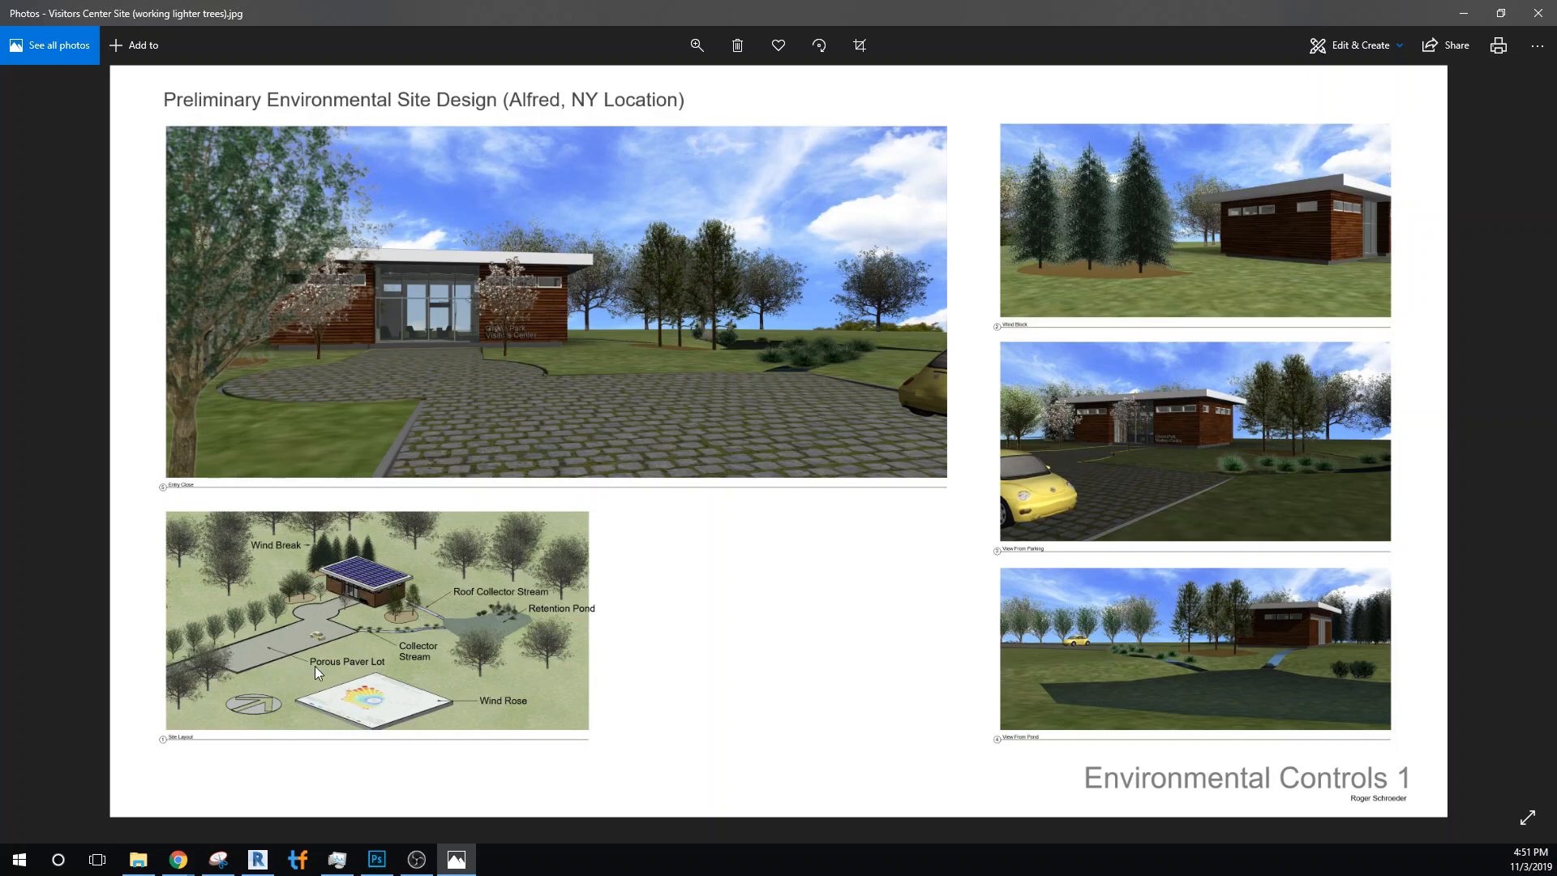
pyautogui.moveTo(511, 576)
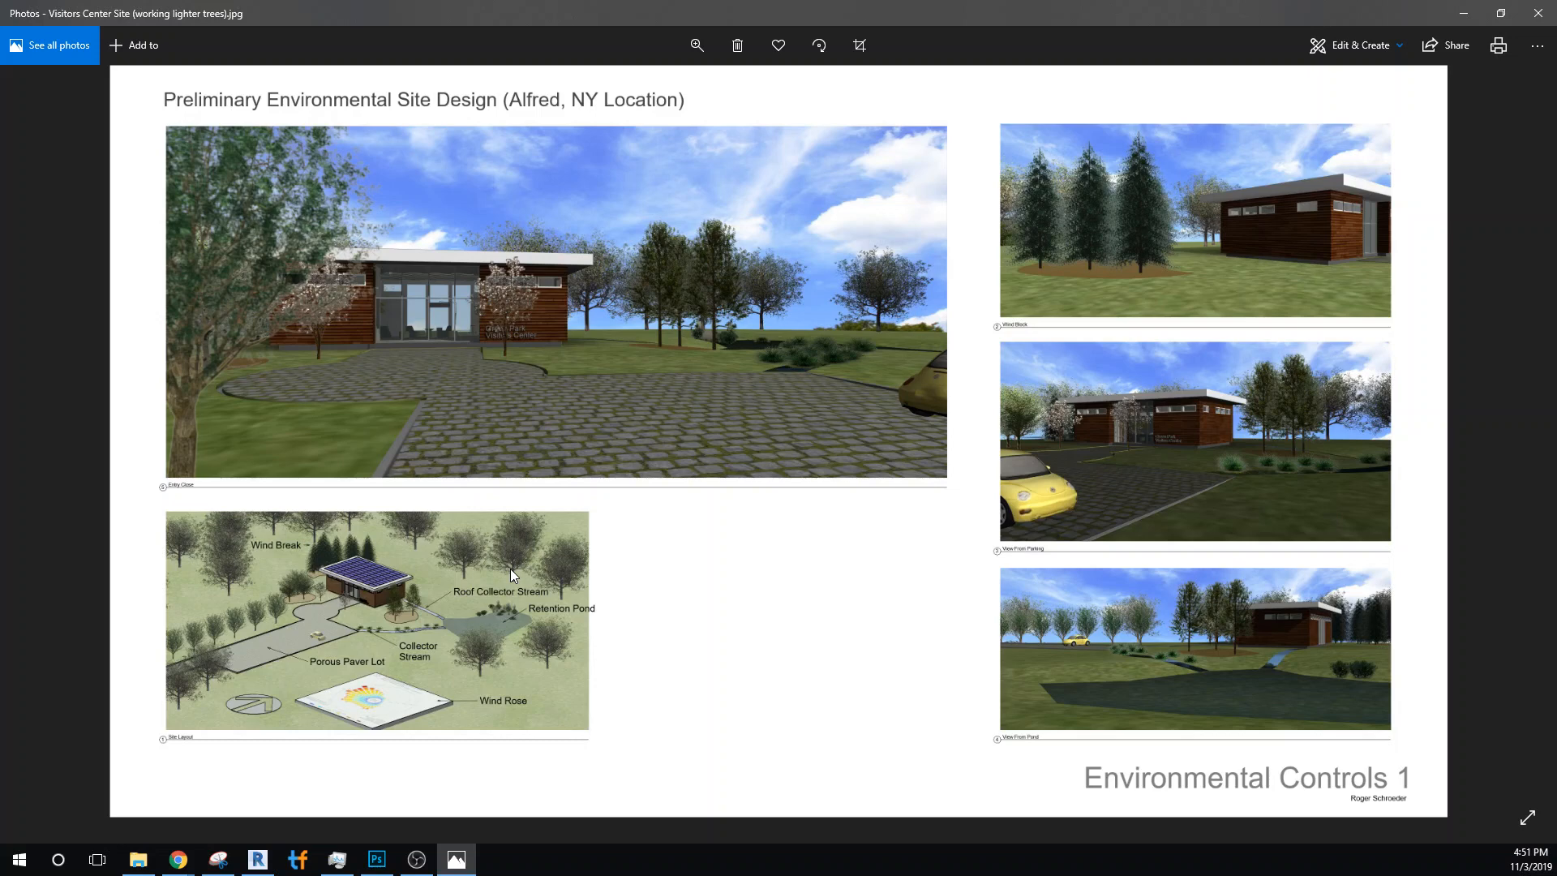
pyautogui.moveTo(834, 342)
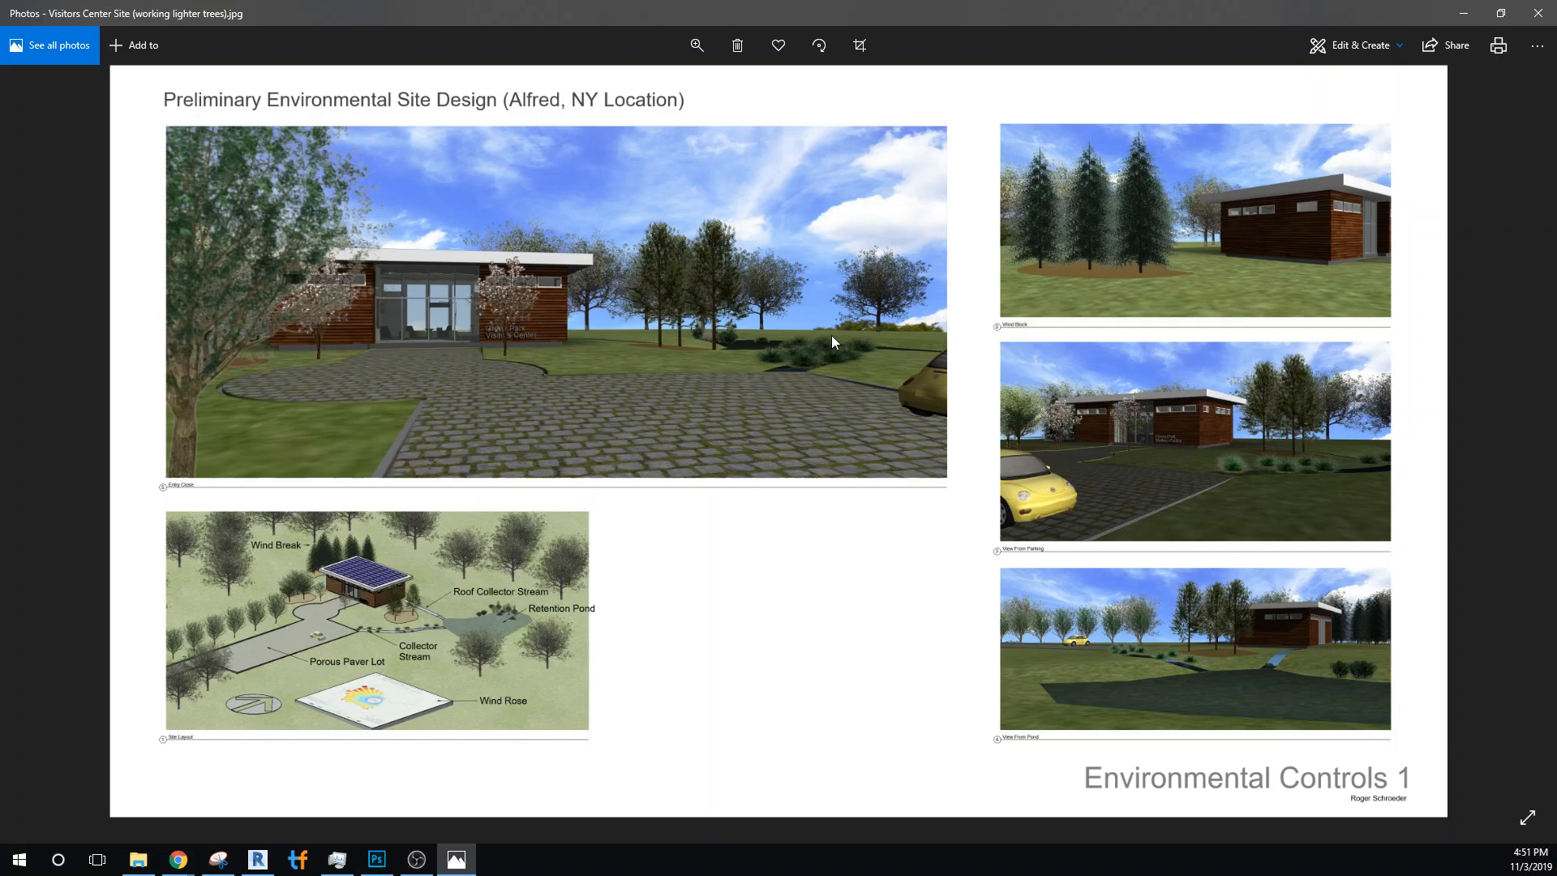
pyautogui.moveTo(833, 318)
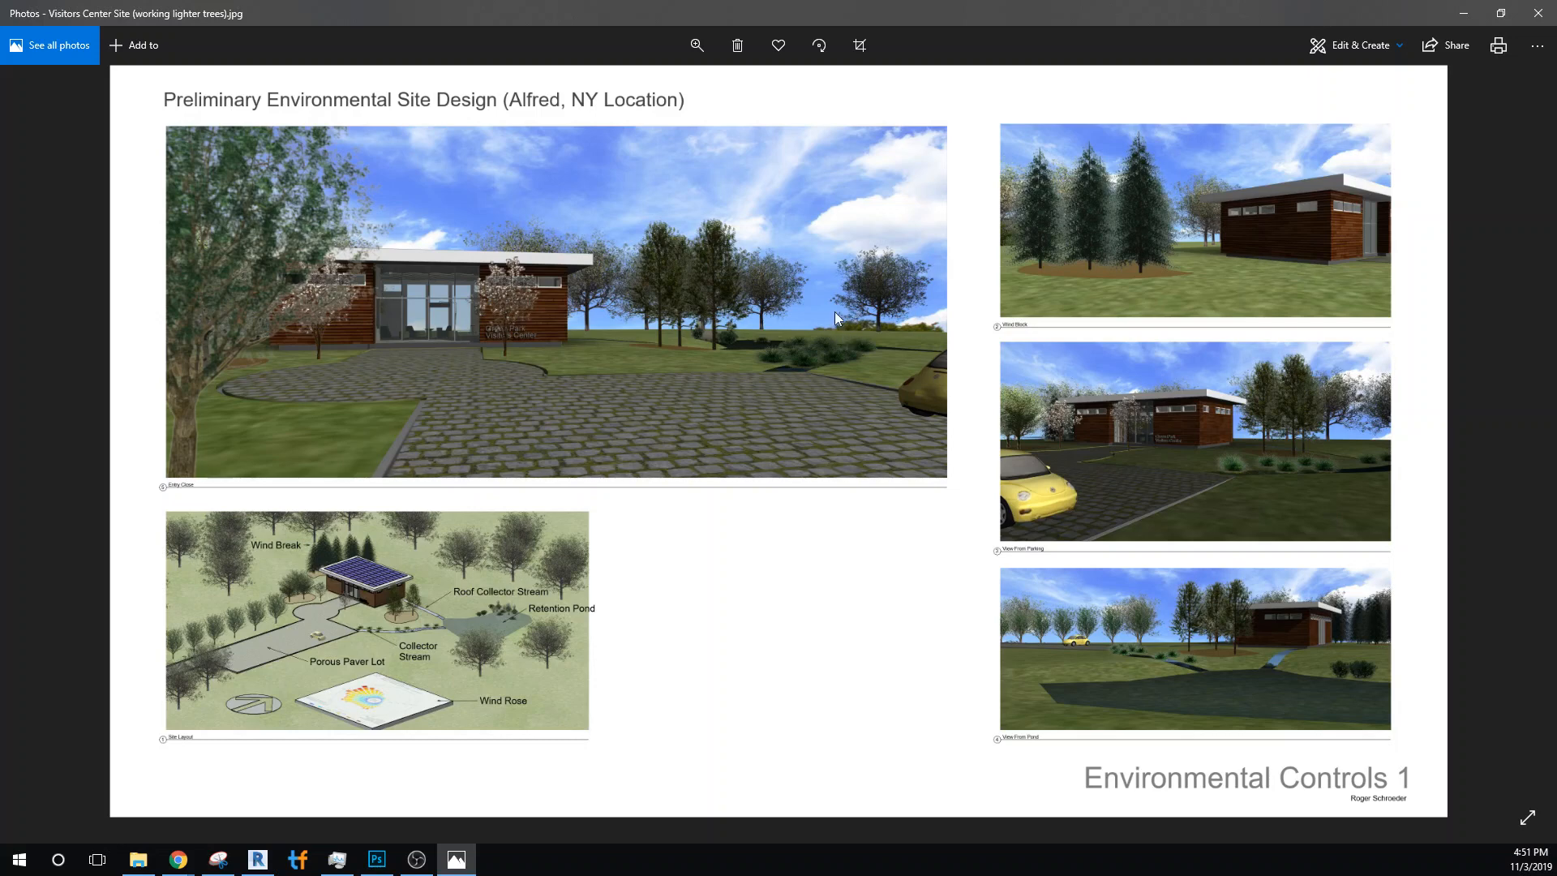
pyautogui.moveTo(860, 331)
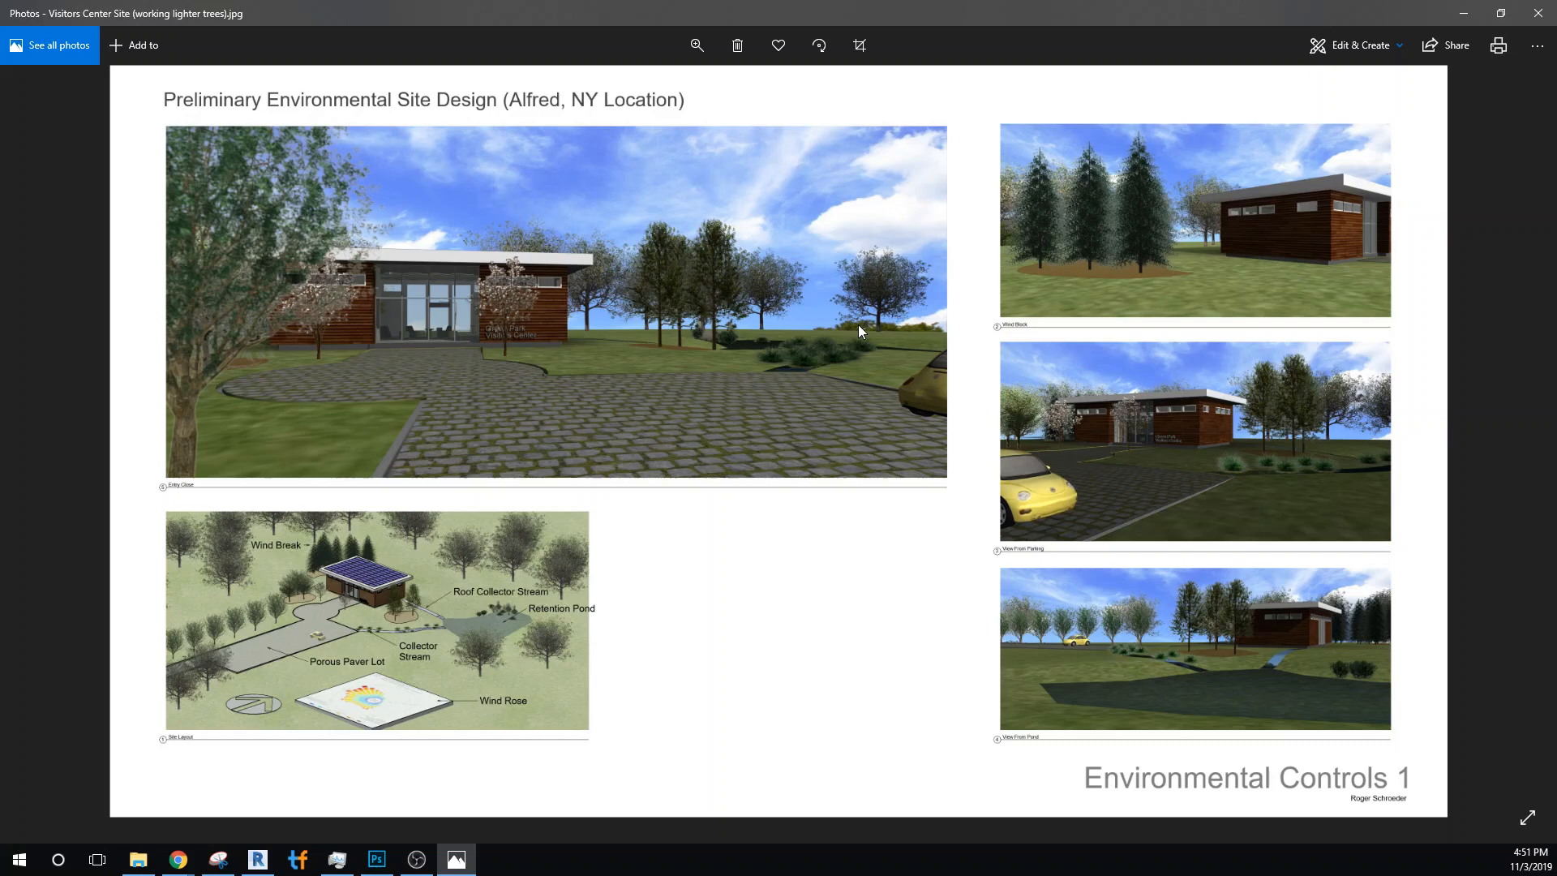
pyautogui.moveTo(719, 312)
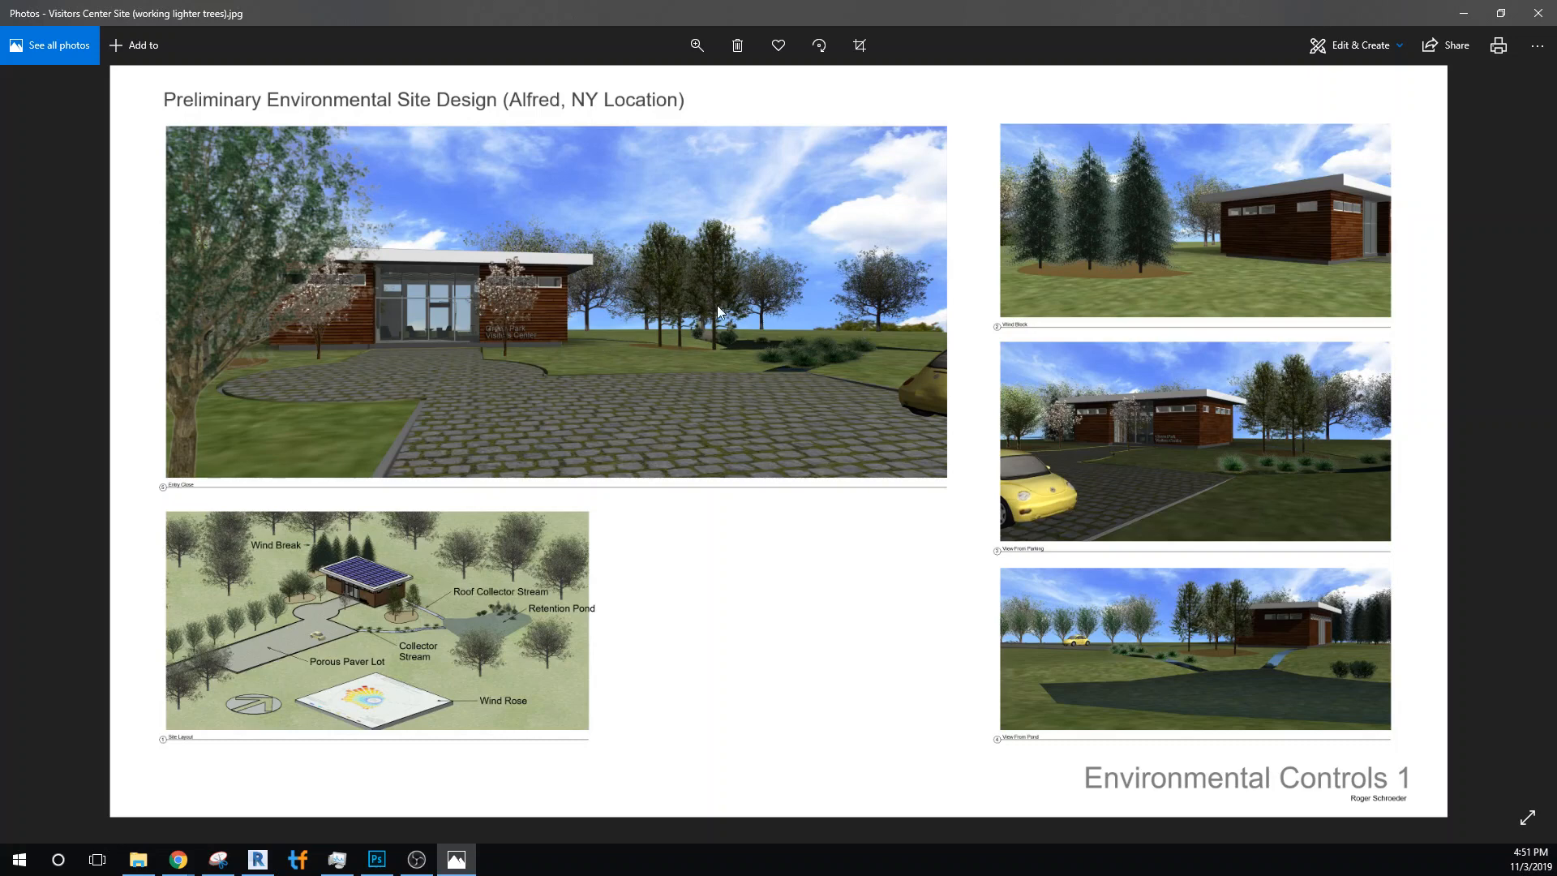
pyautogui.moveTo(1087, 297)
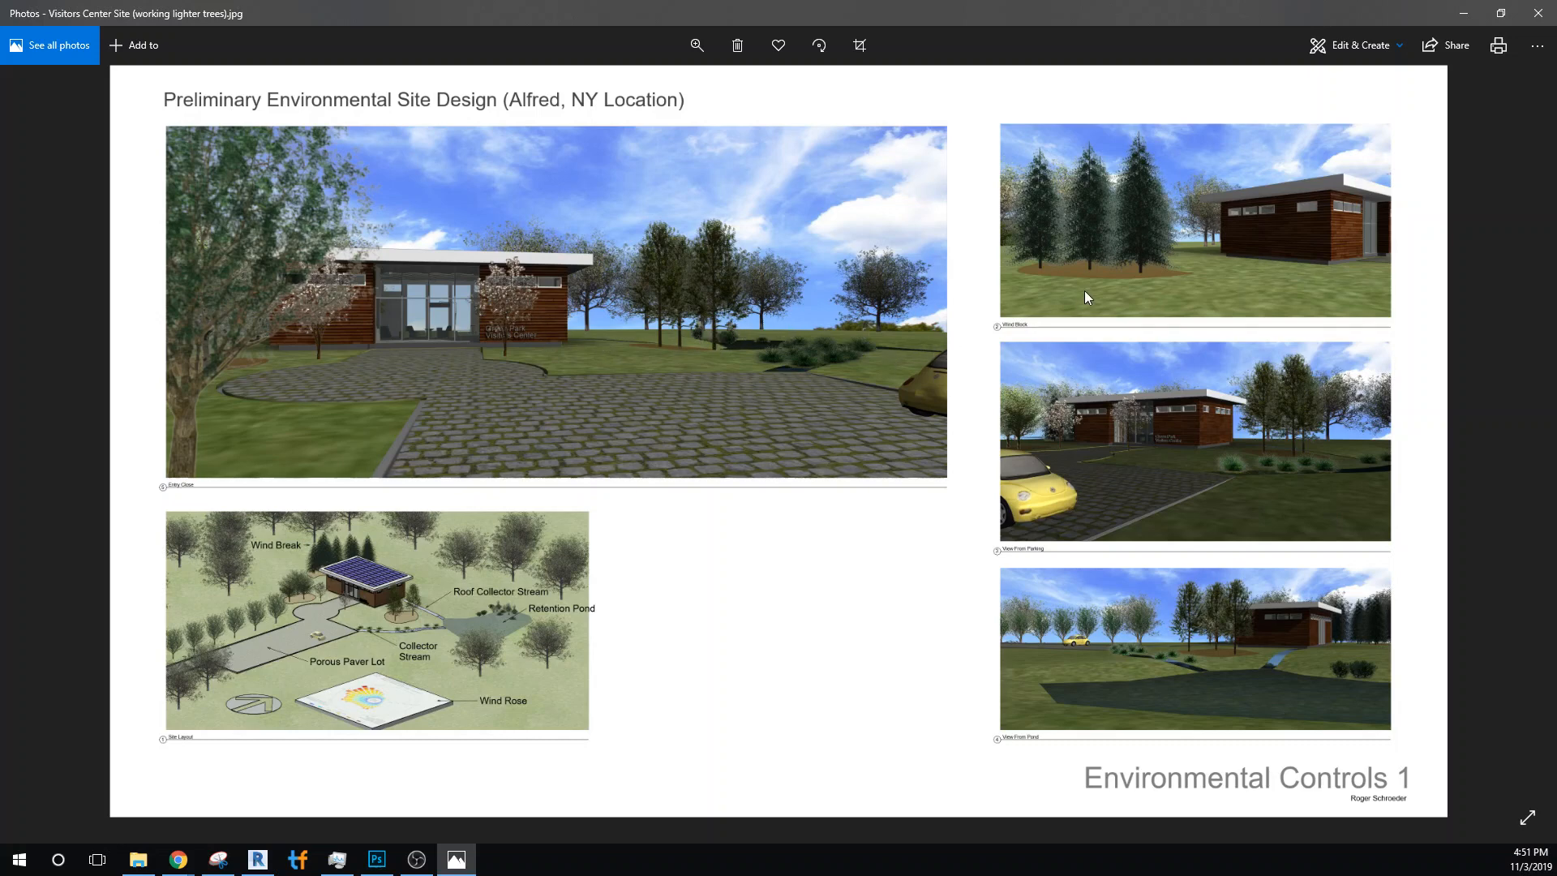
pyautogui.moveTo(1168, 155)
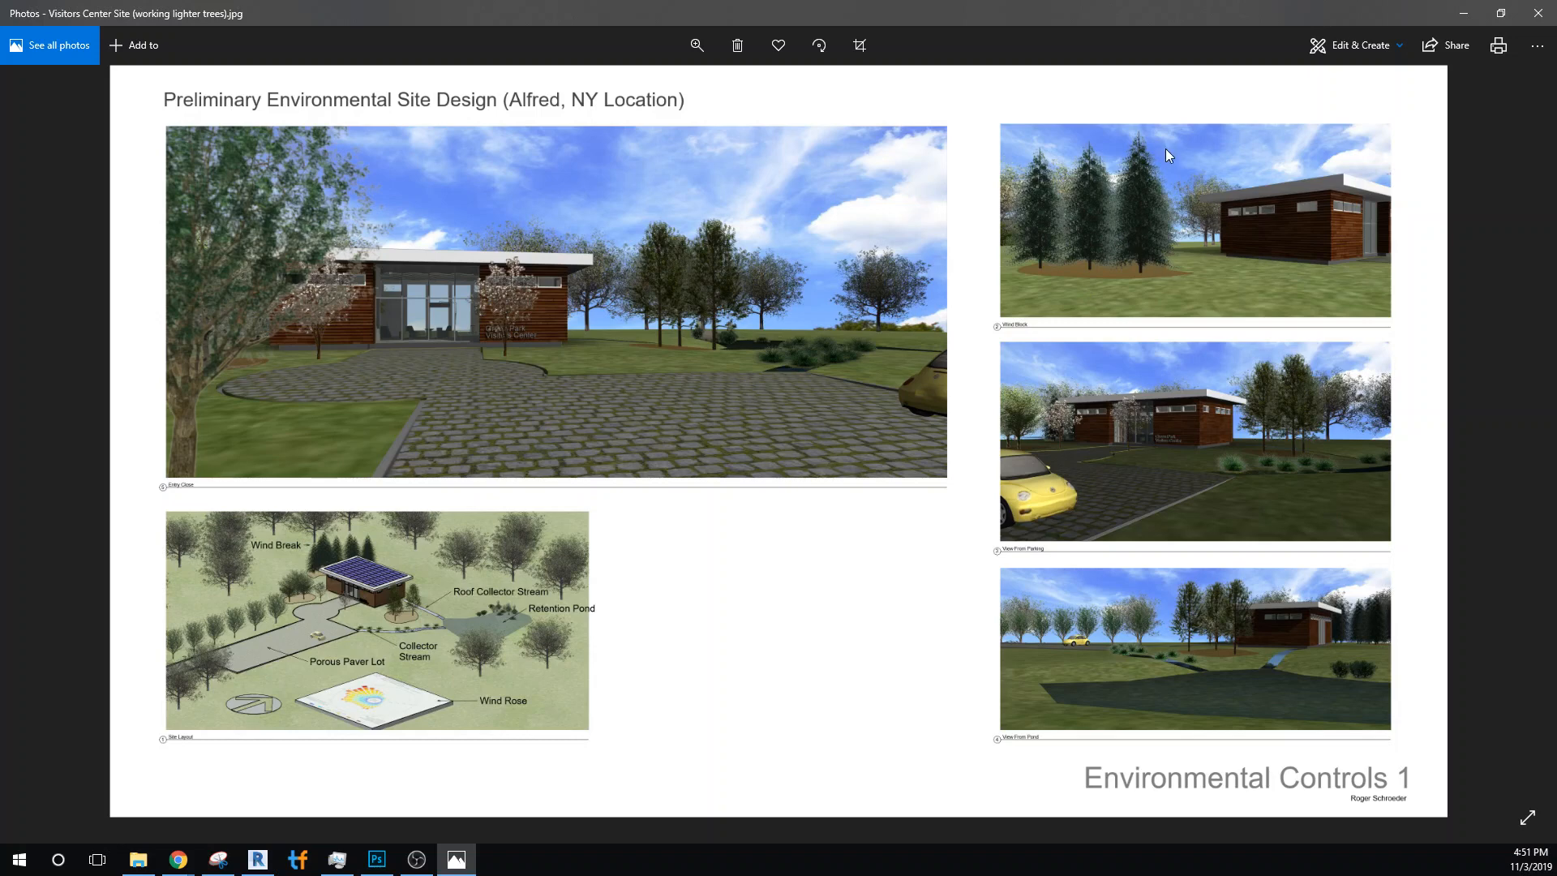
pyautogui.moveTo(1133, 245)
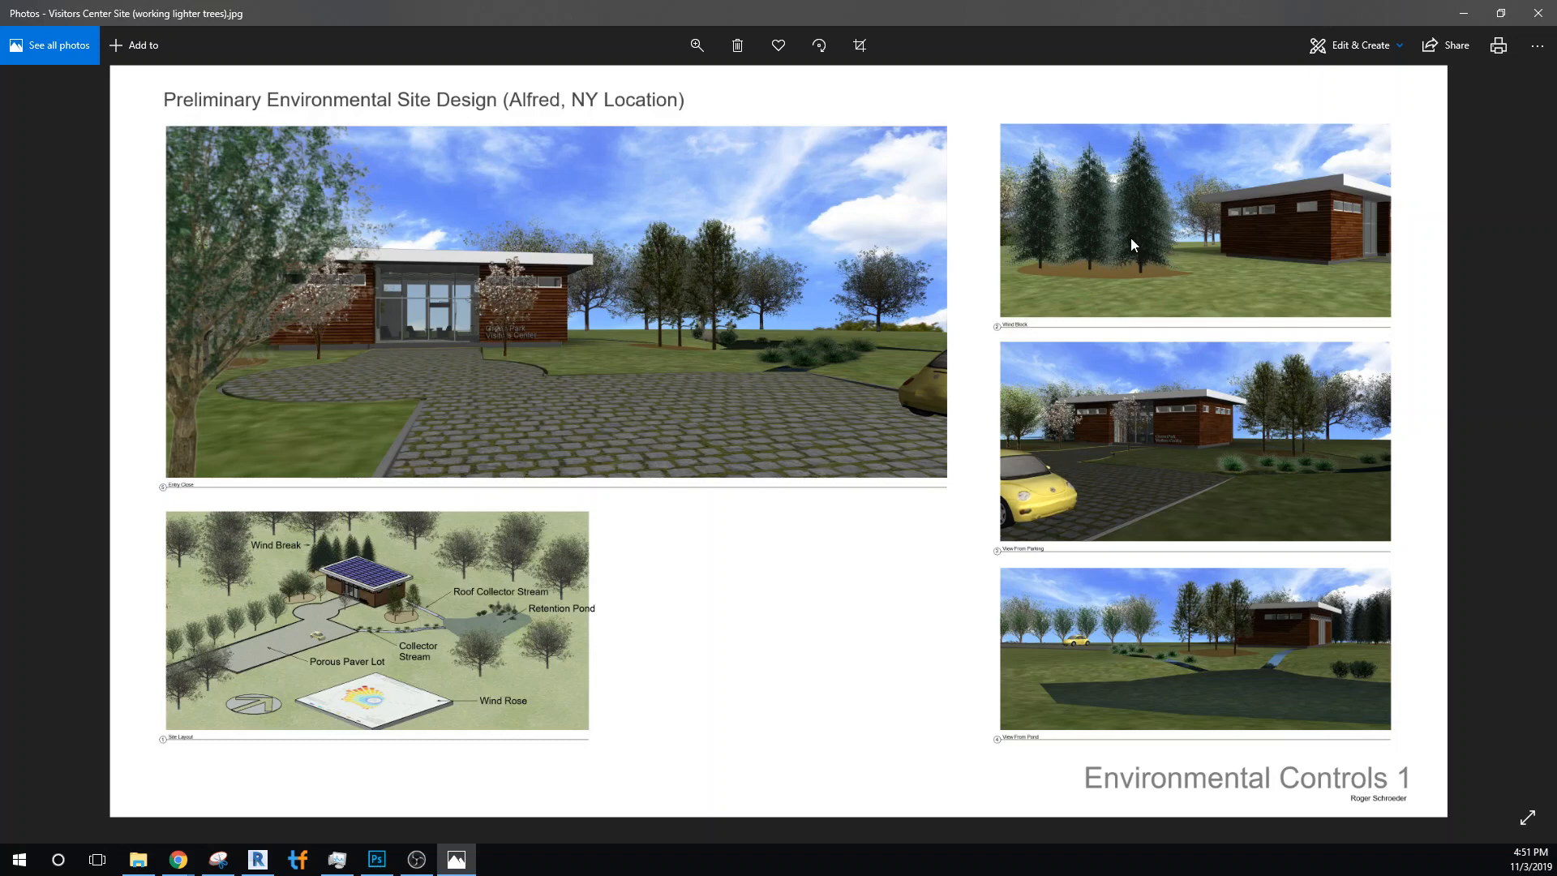
pyautogui.moveTo(1104, 694)
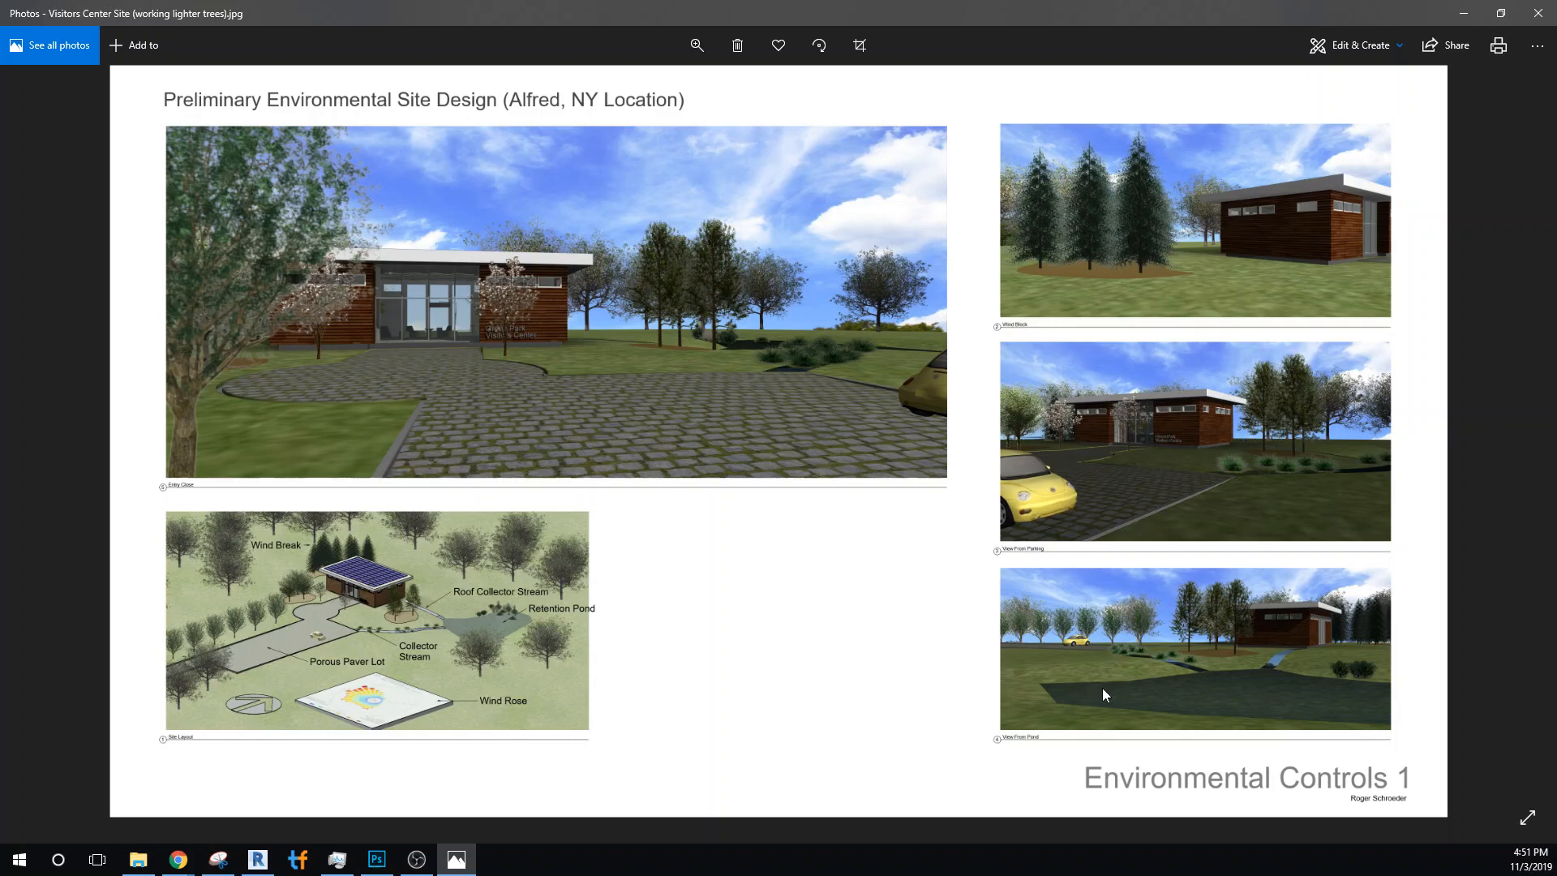
pyautogui.moveTo(764, 707)
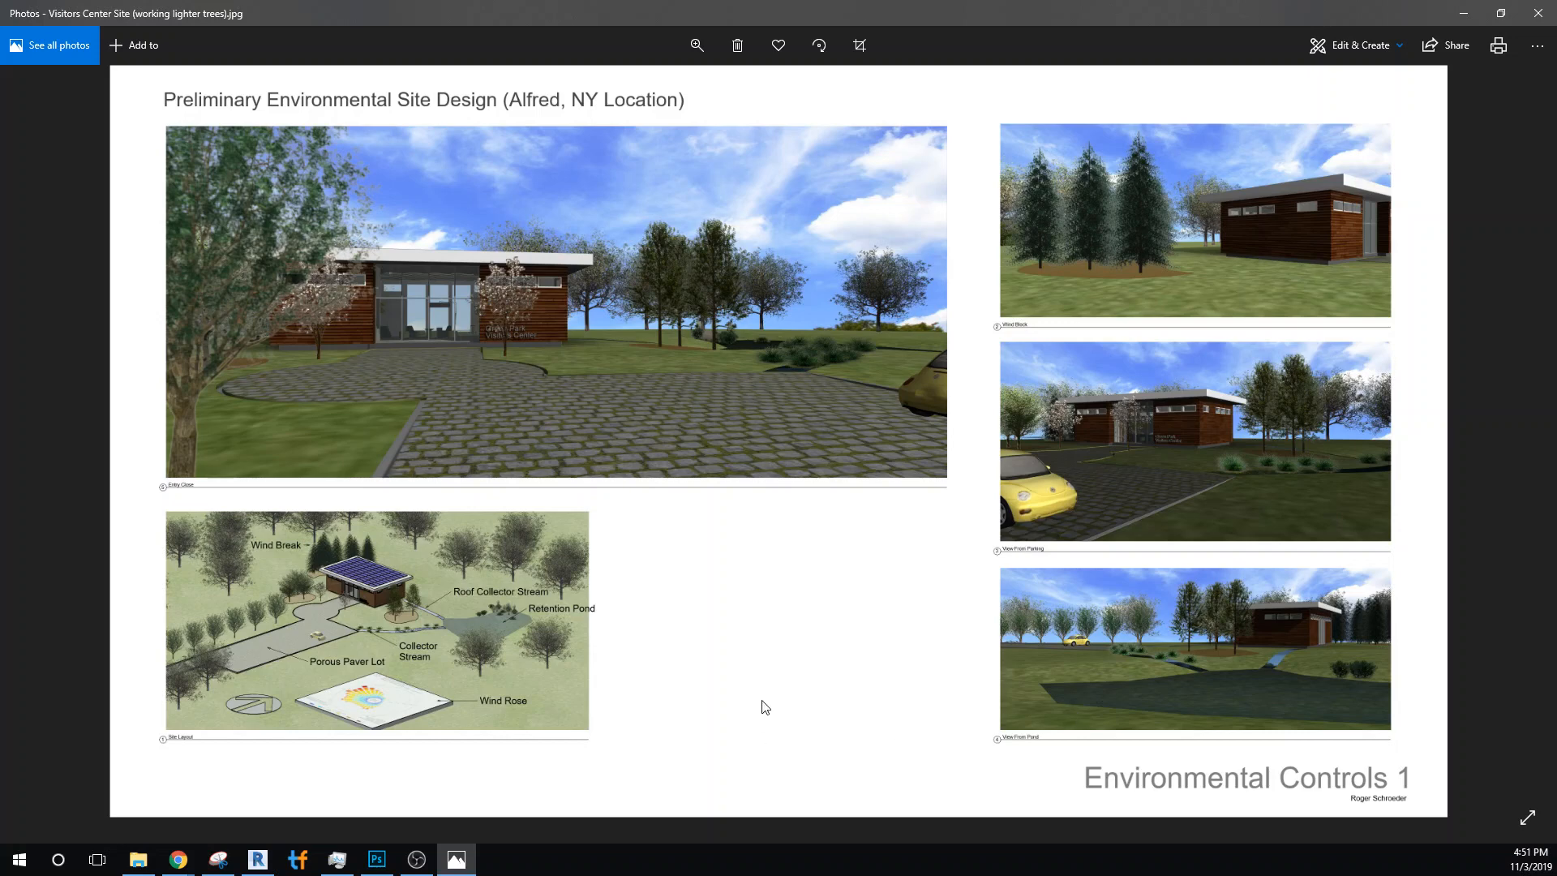
pyautogui.moveTo(861, 741)
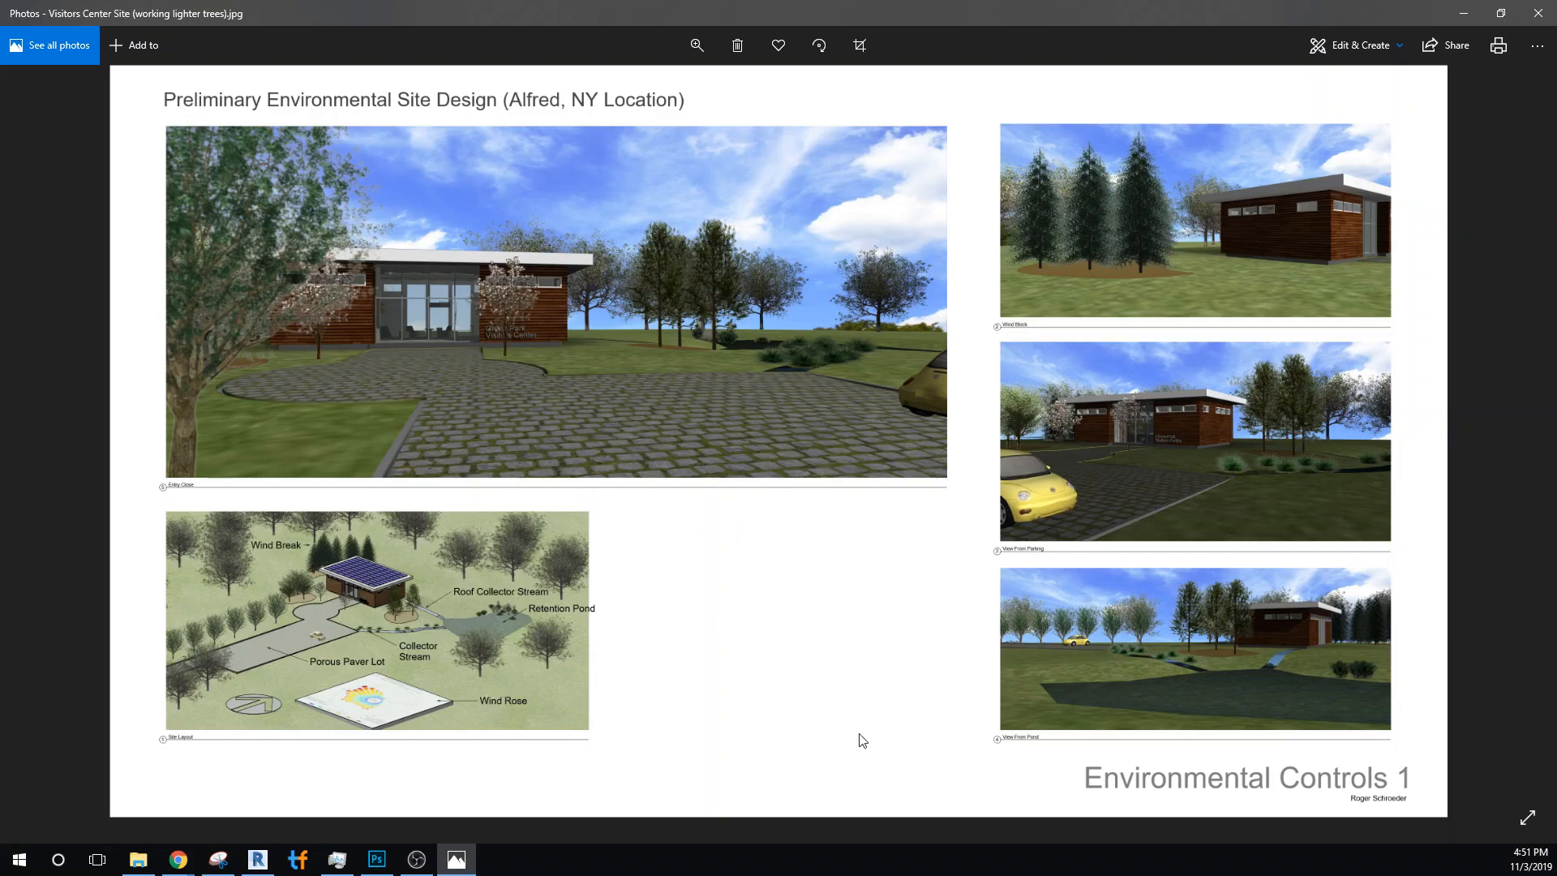
pyautogui.moveTo(746, 590)
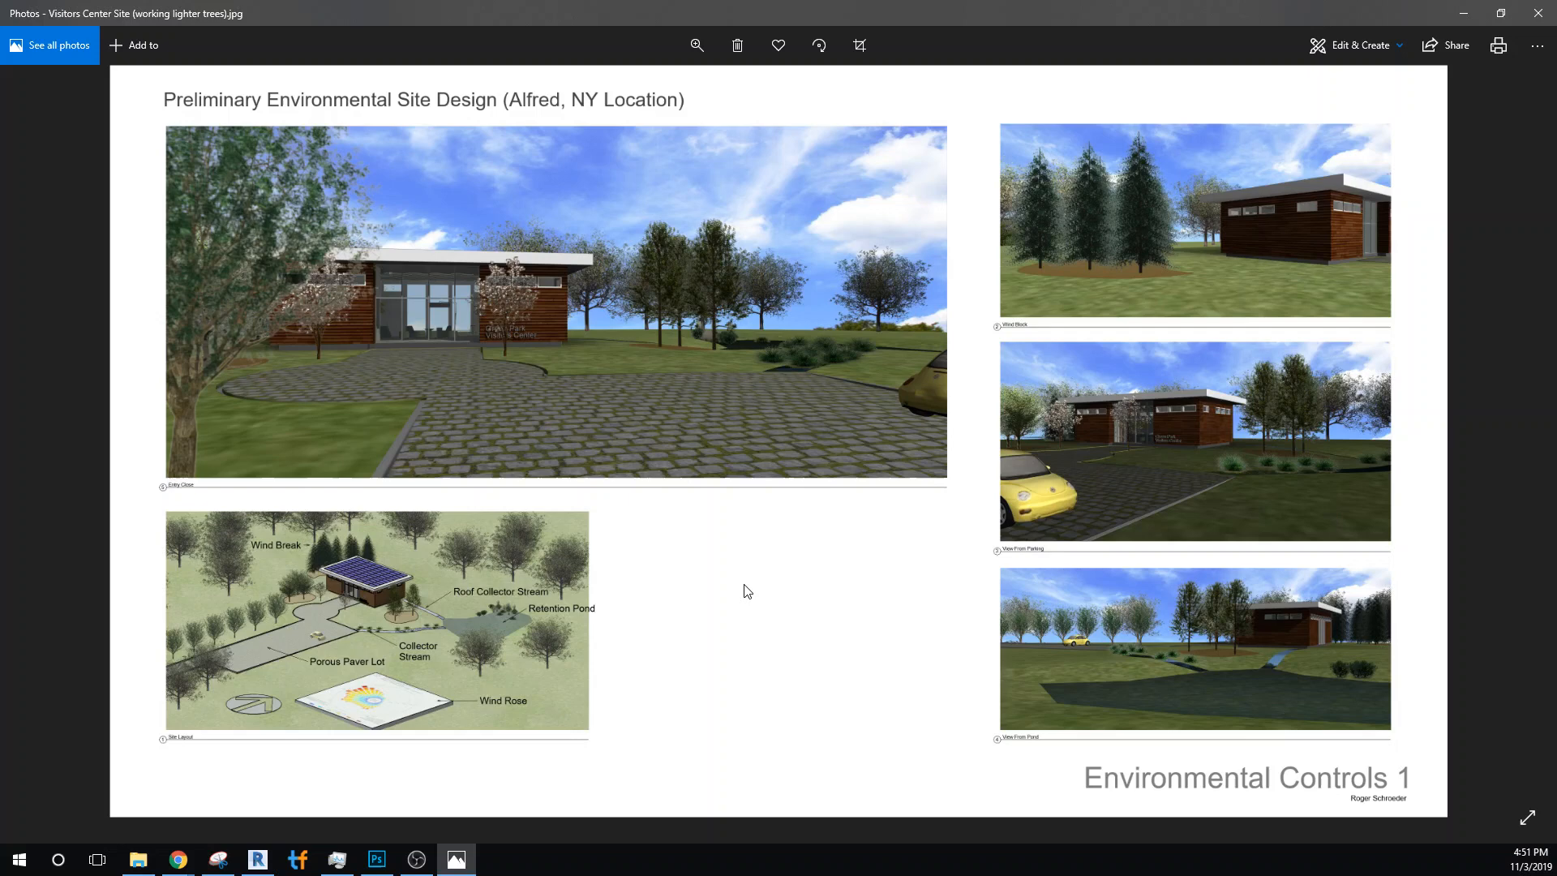
pyautogui.moveTo(734, 597)
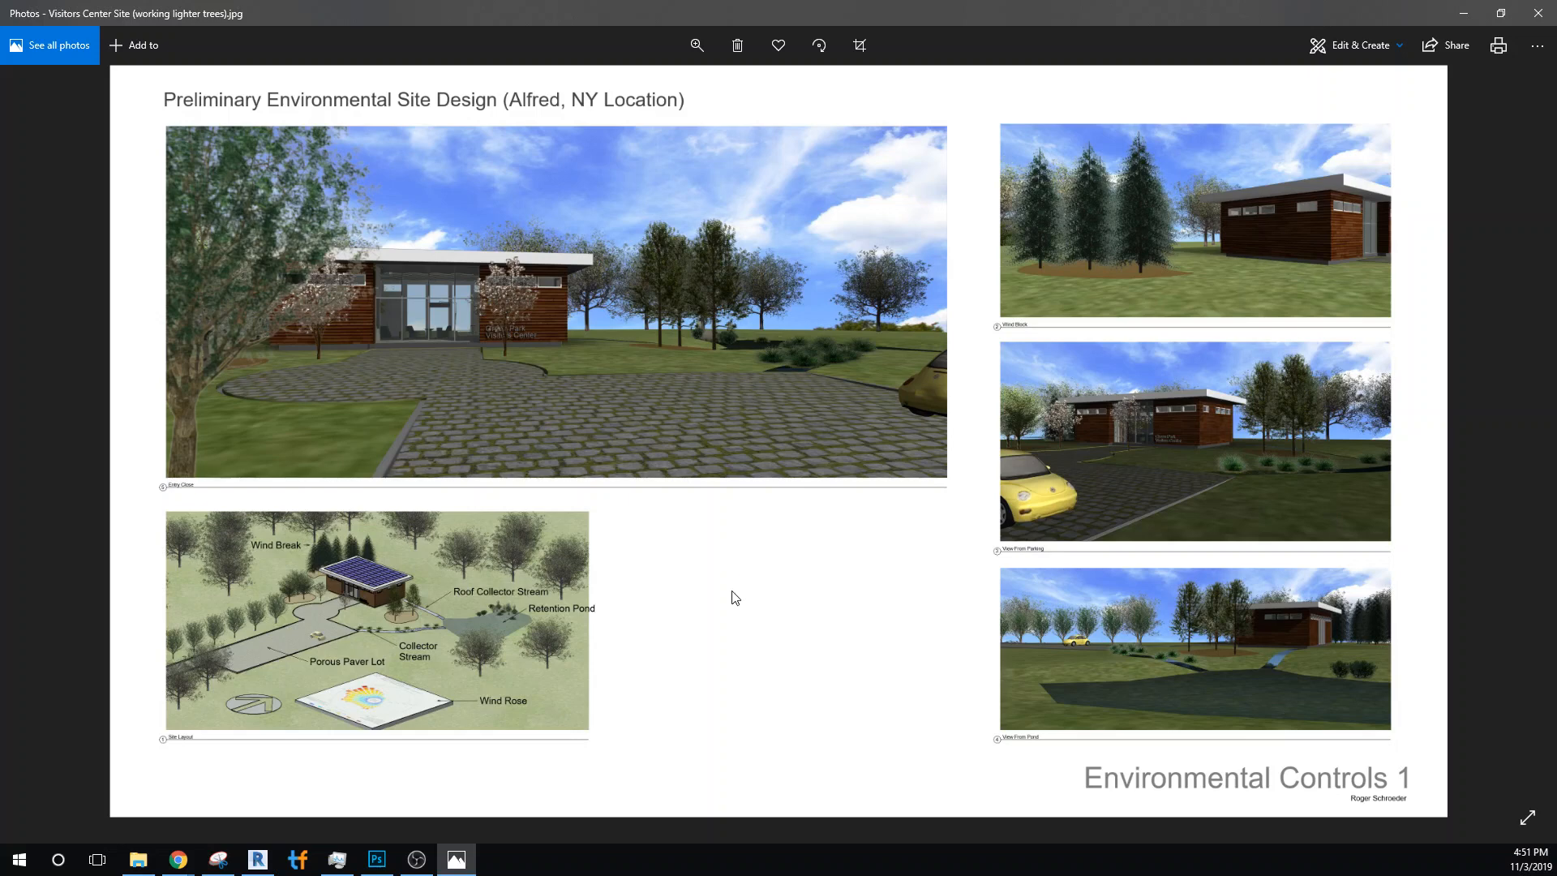
pyautogui.moveTo(723, 567)
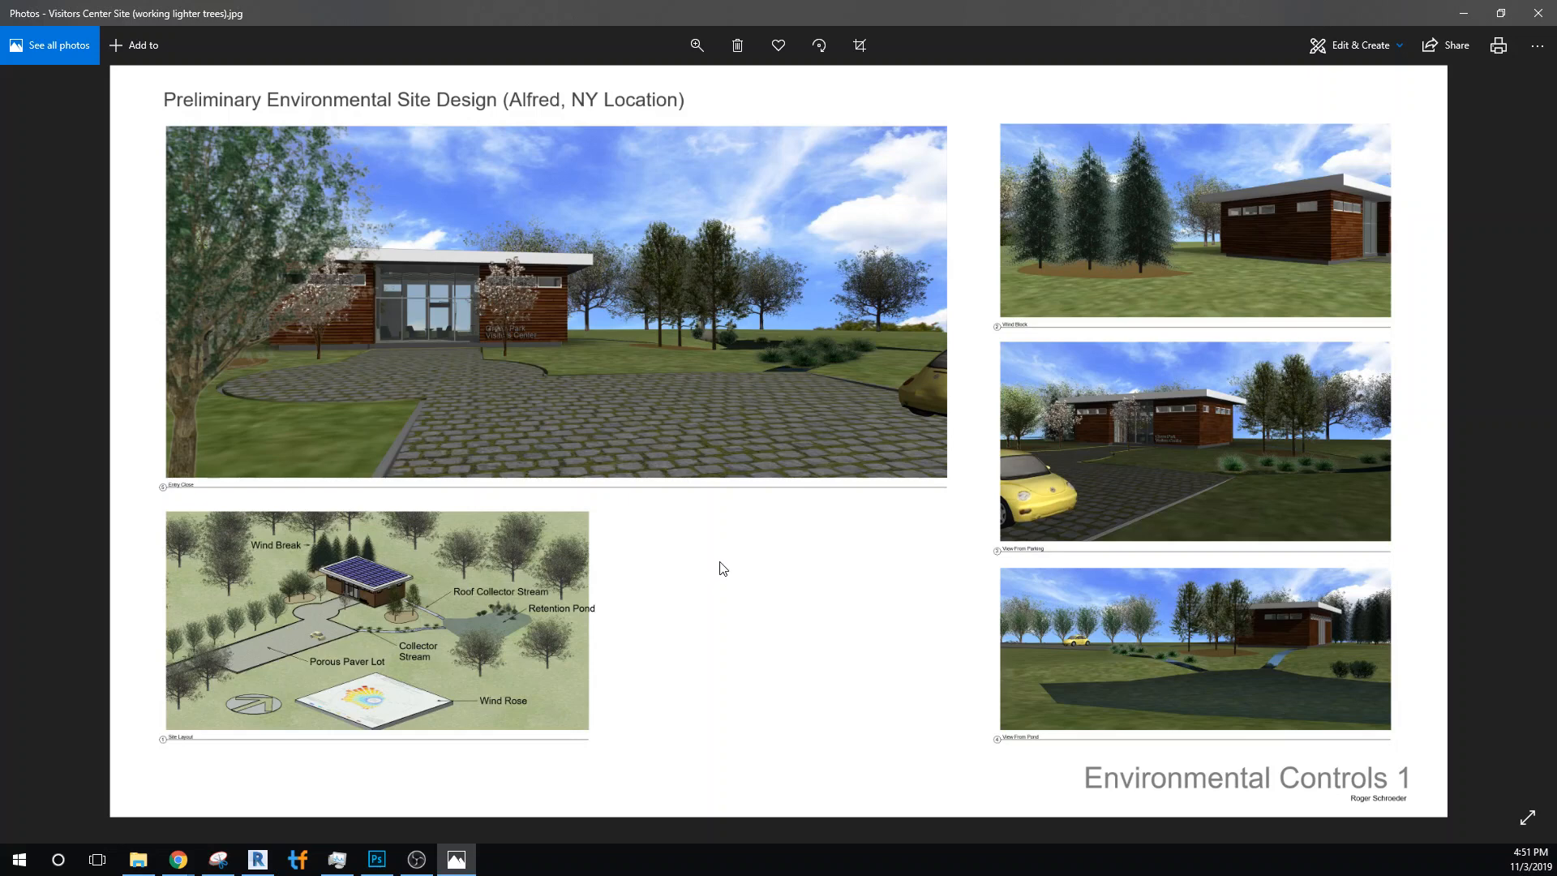
pyautogui.moveTo(769, 595)
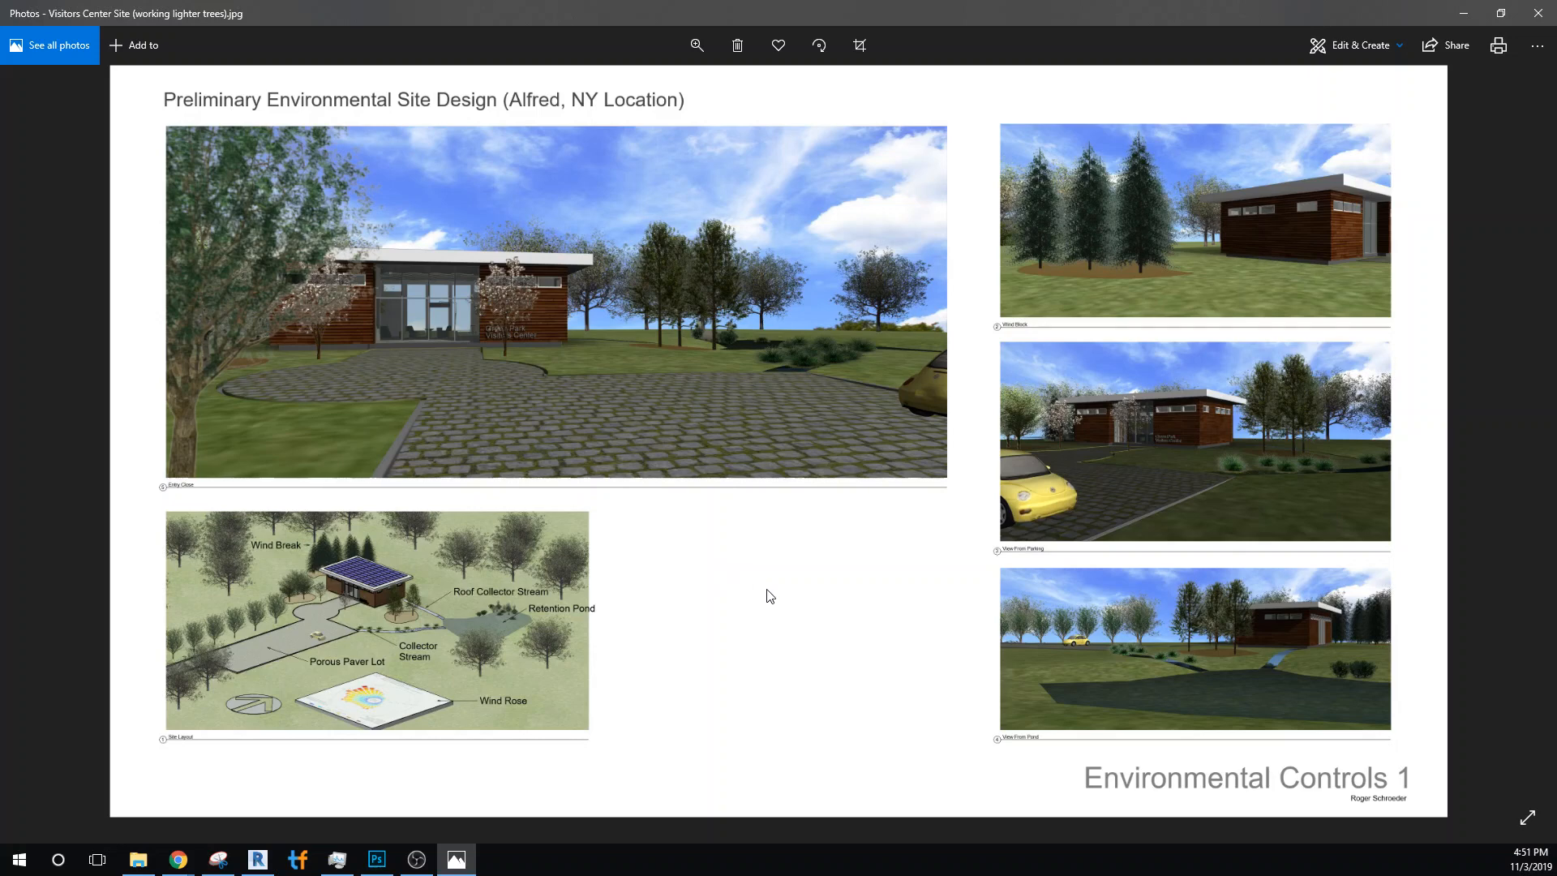
pyautogui.moveTo(688, 525)
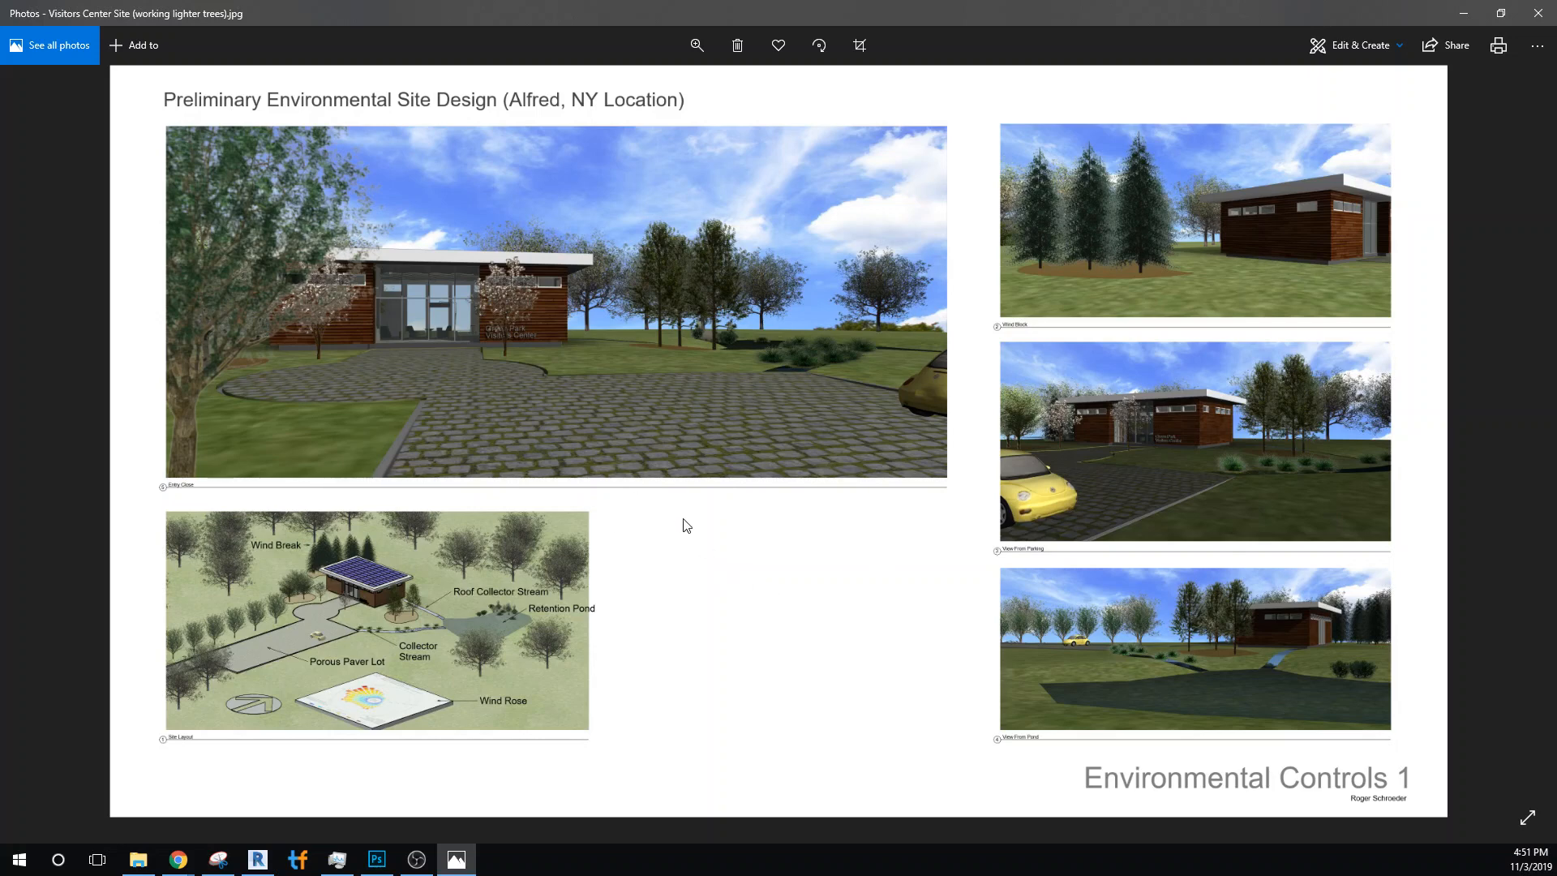
pyautogui.moveTo(846, 587)
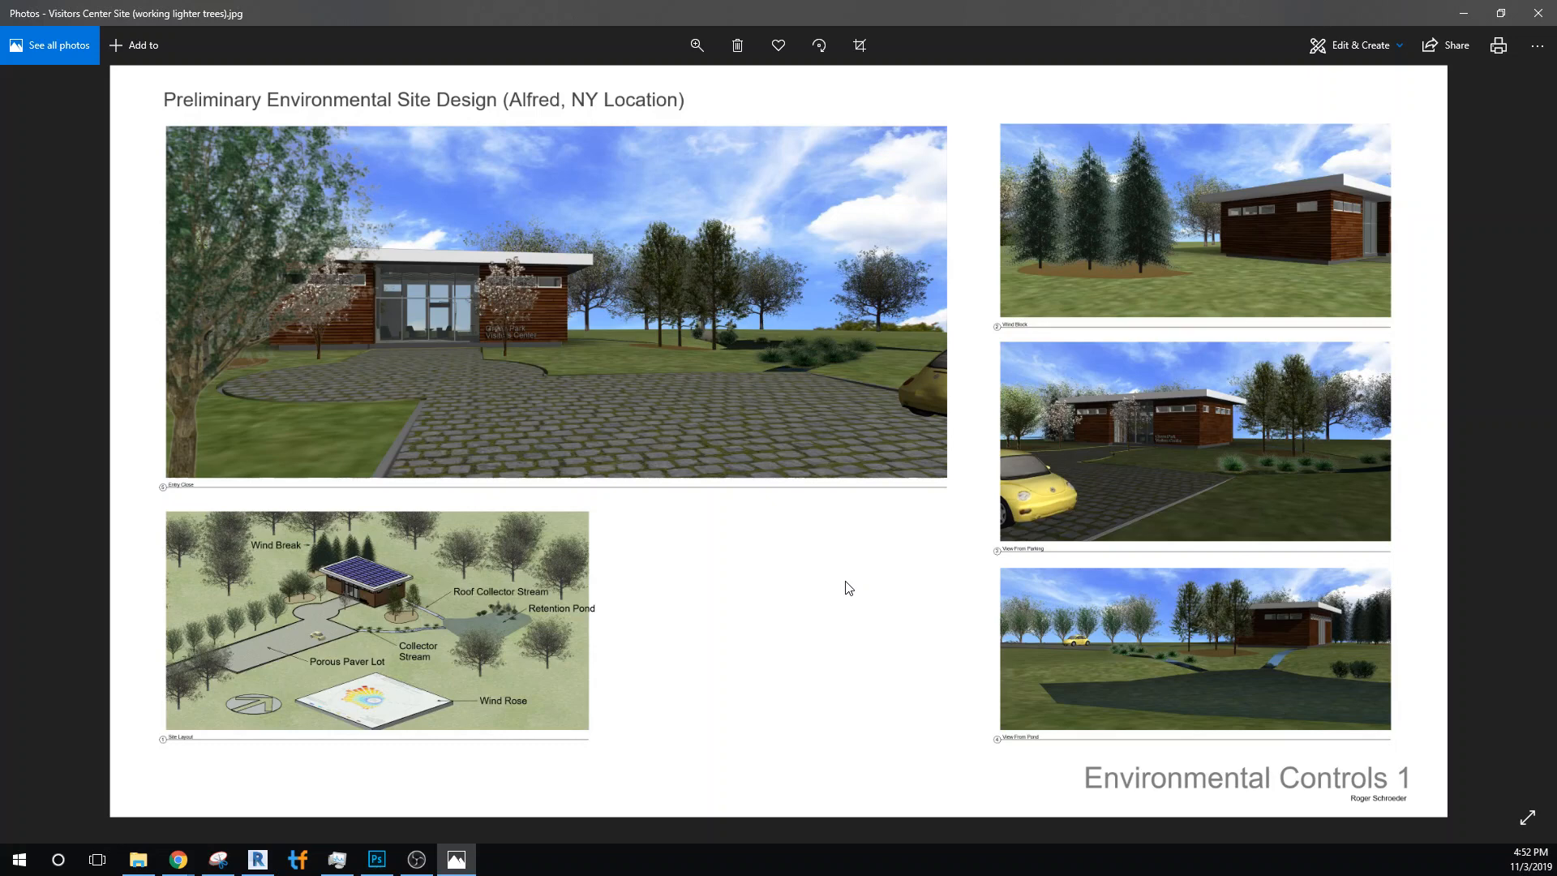
pyautogui.moveTo(514, 676)
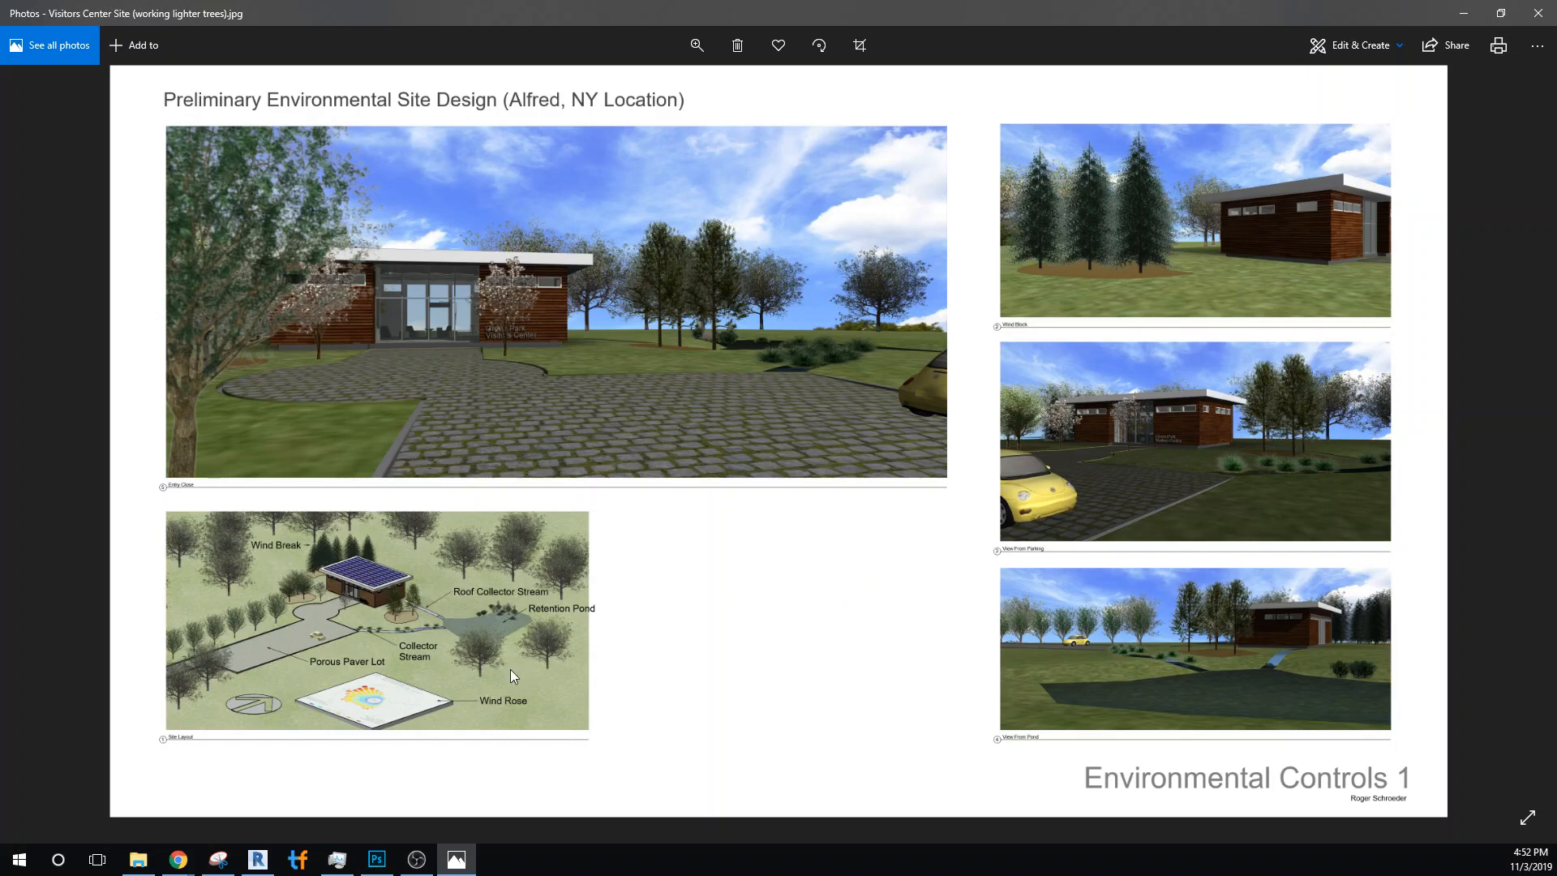
pyautogui.moveTo(313, 626)
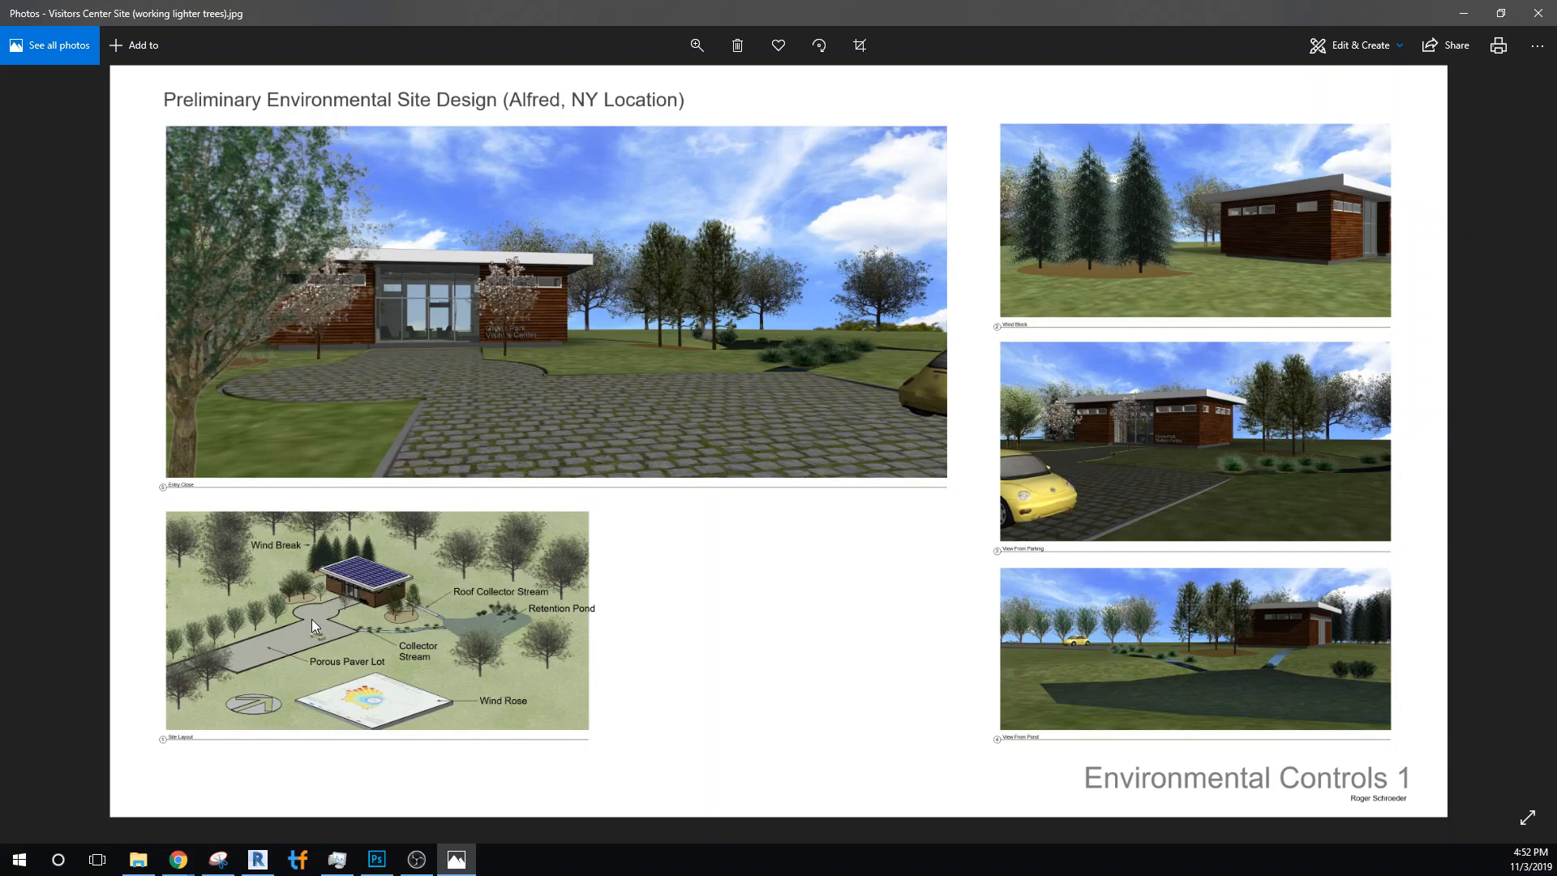
pyautogui.moveTo(340, 677)
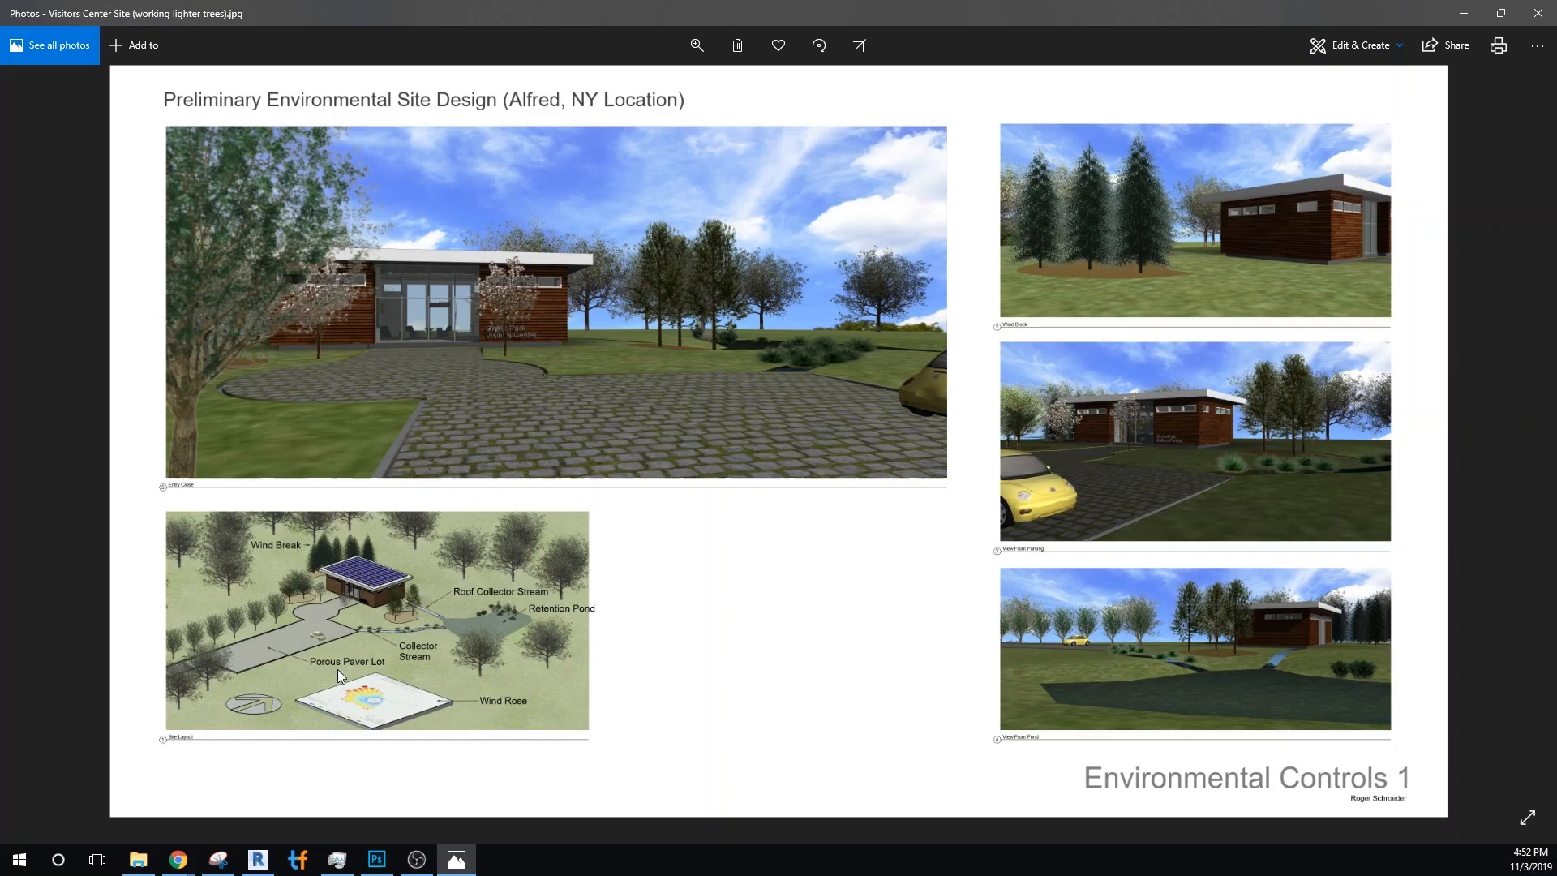
pyautogui.moveTo(266, 697)
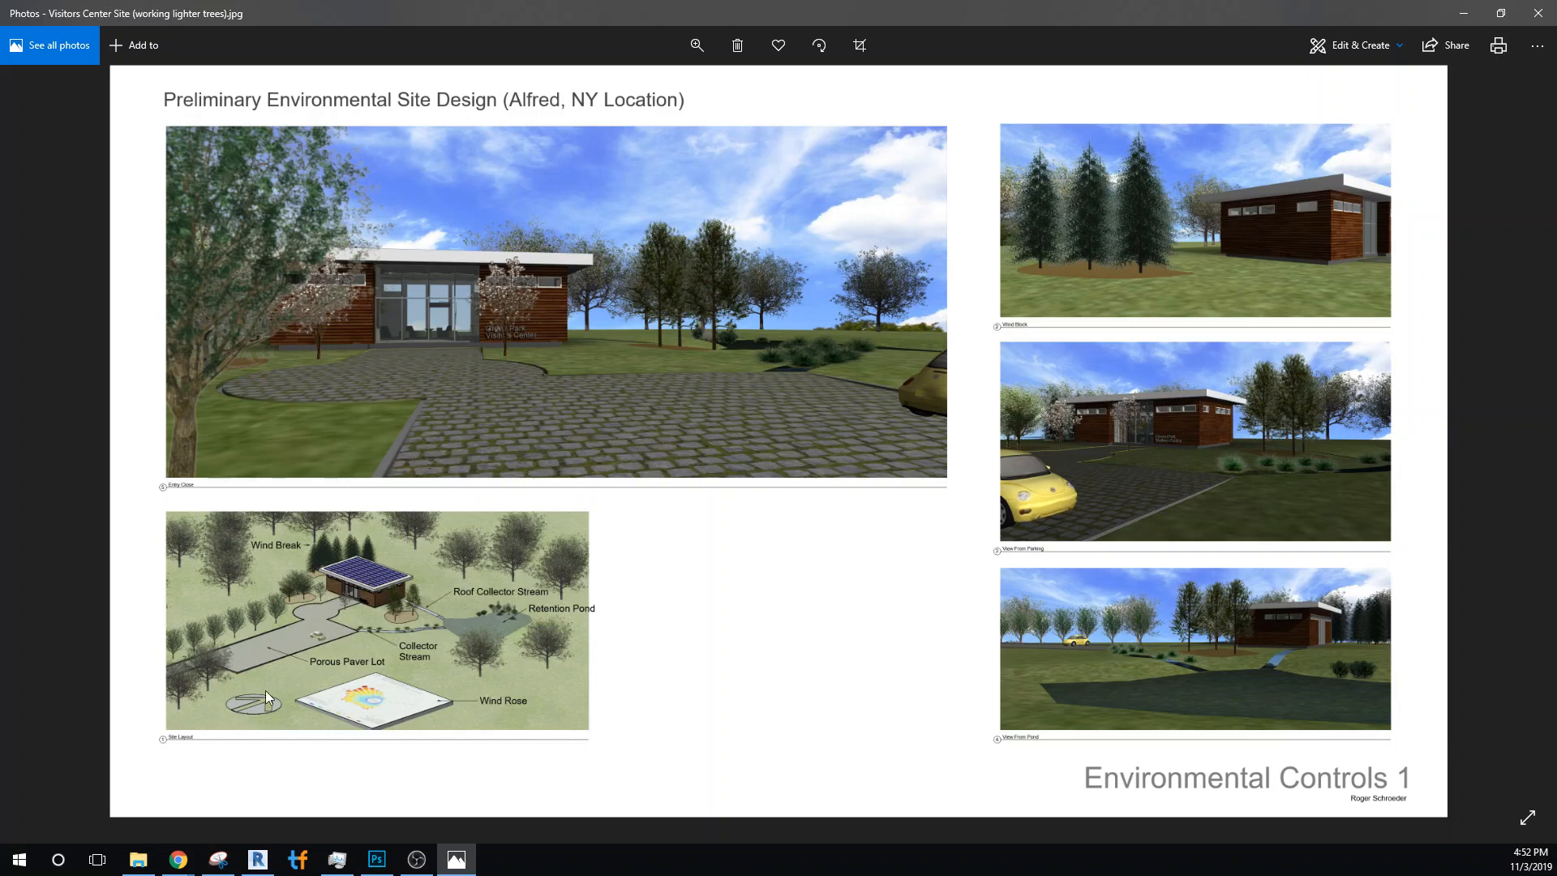
pyautogui.moveTo(375, 722)
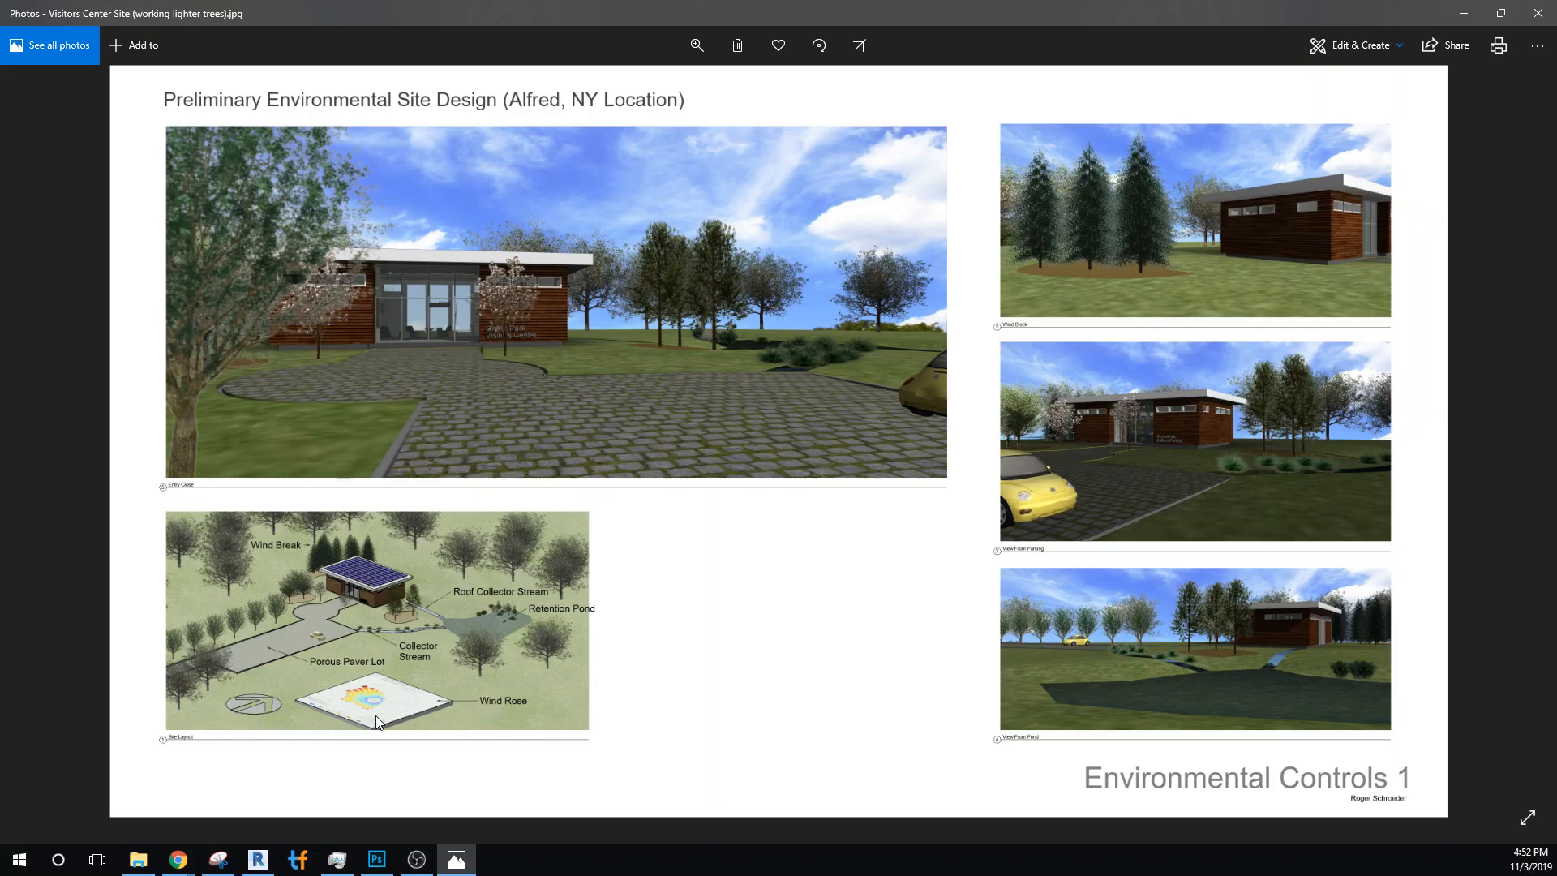
pyautogui.moveTo(242, 721)
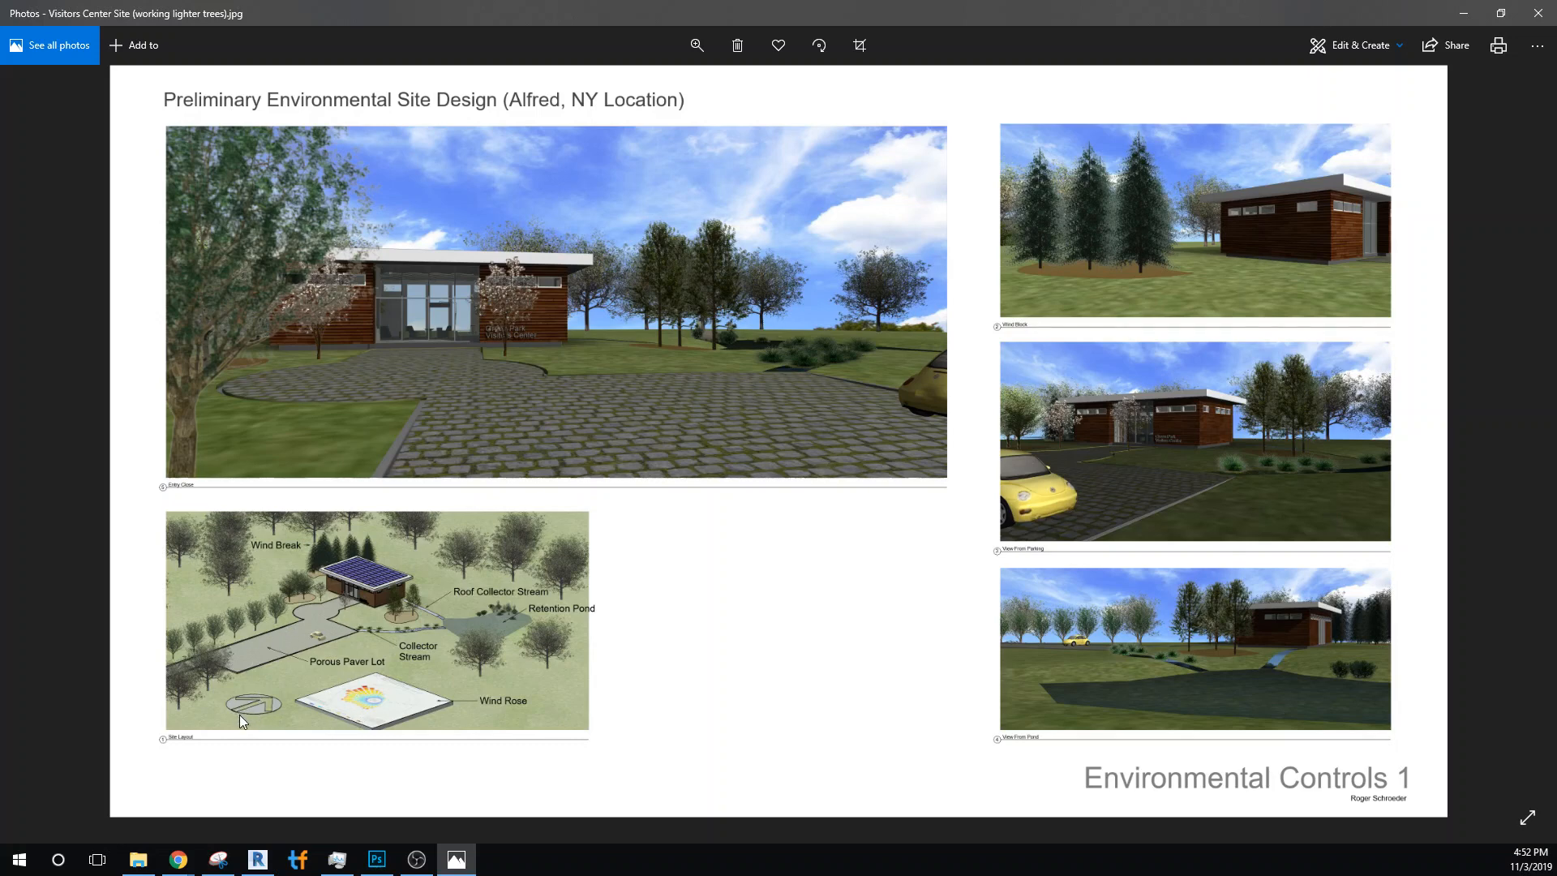
pyautogui.moveTo(393, 701)
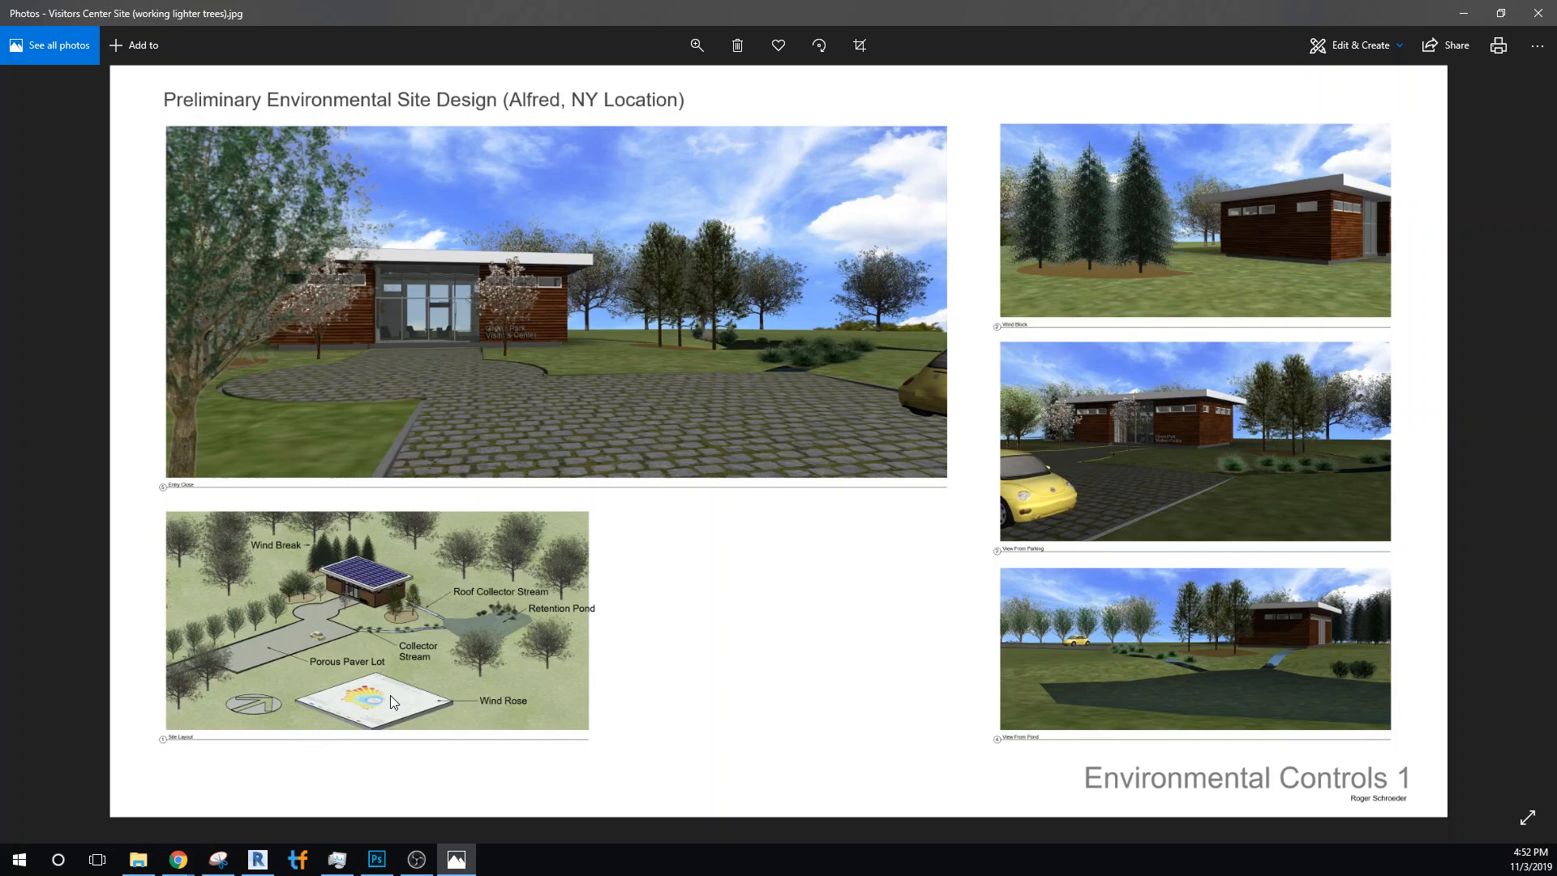
pyautogui.moveTo(404, 555)
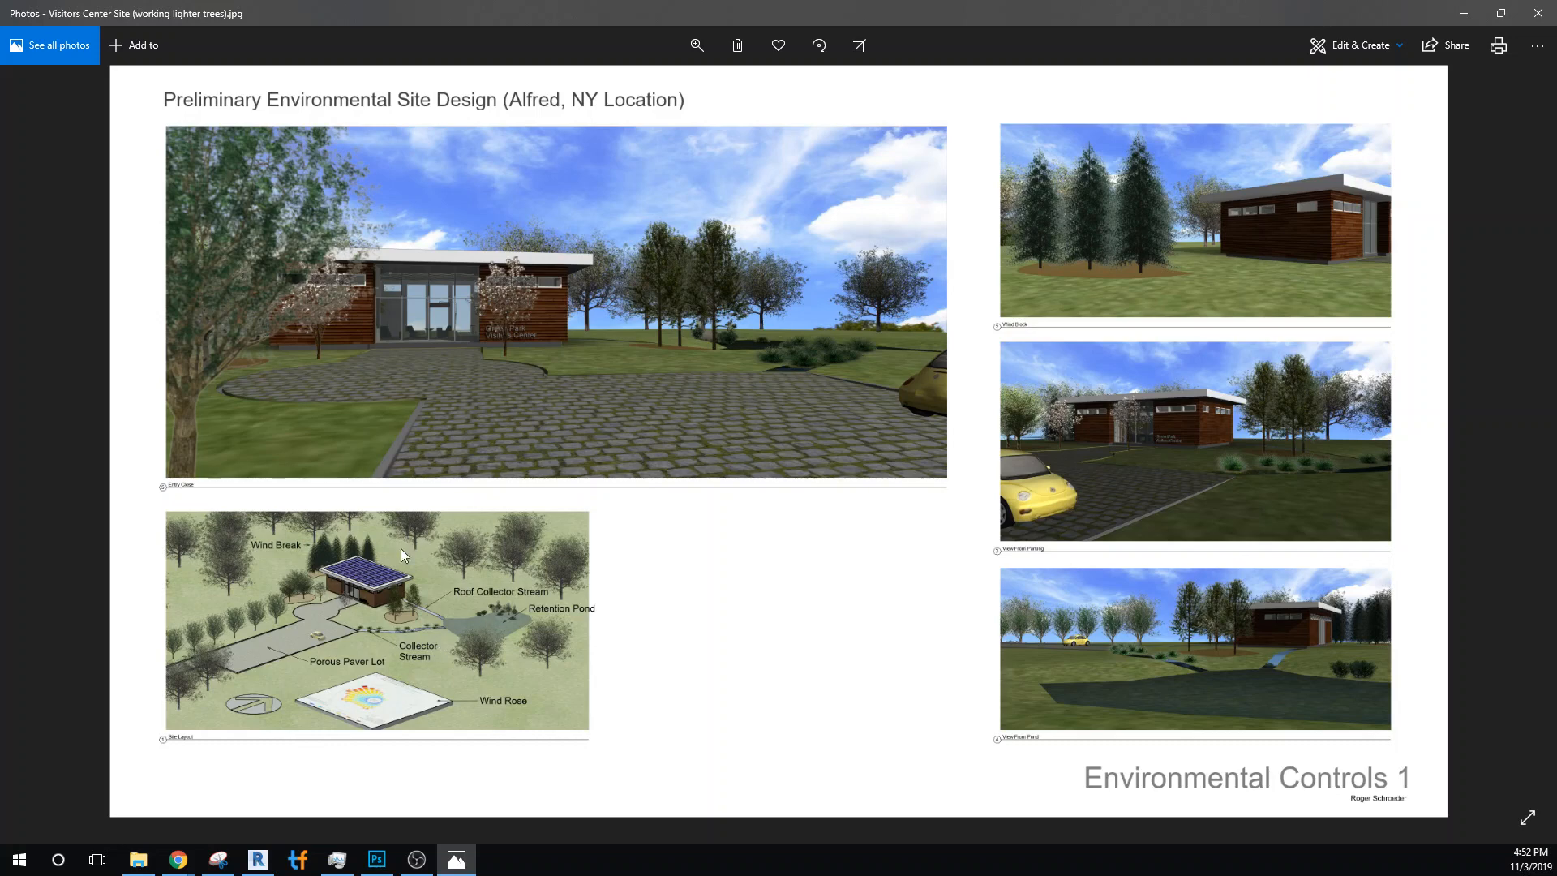
pyautogui.moveTo(452, 357)
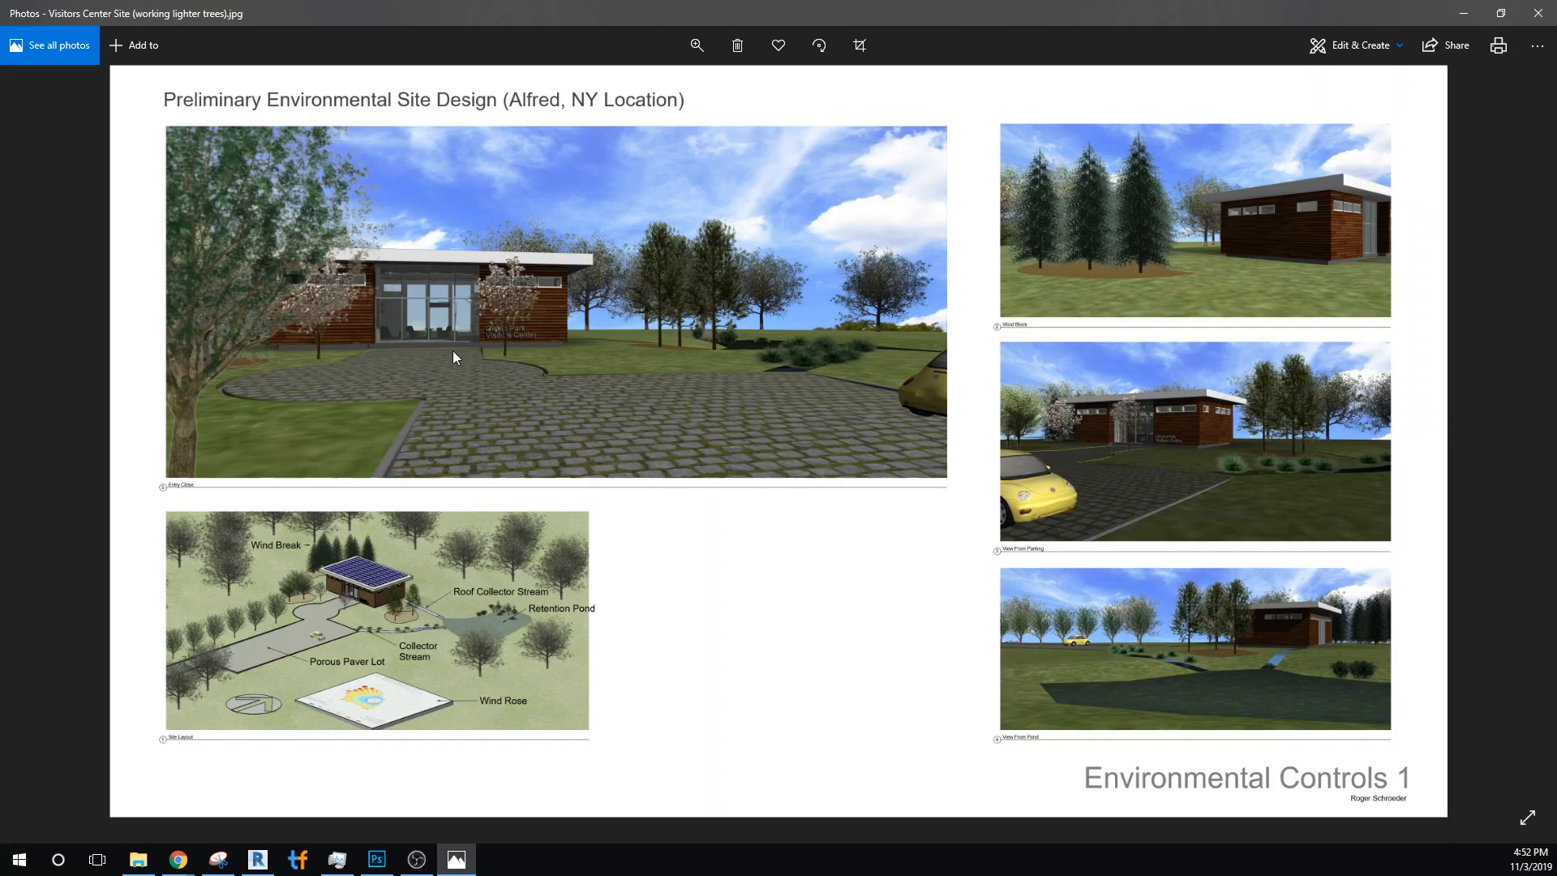
pyautogui.moveTo(539, 347)
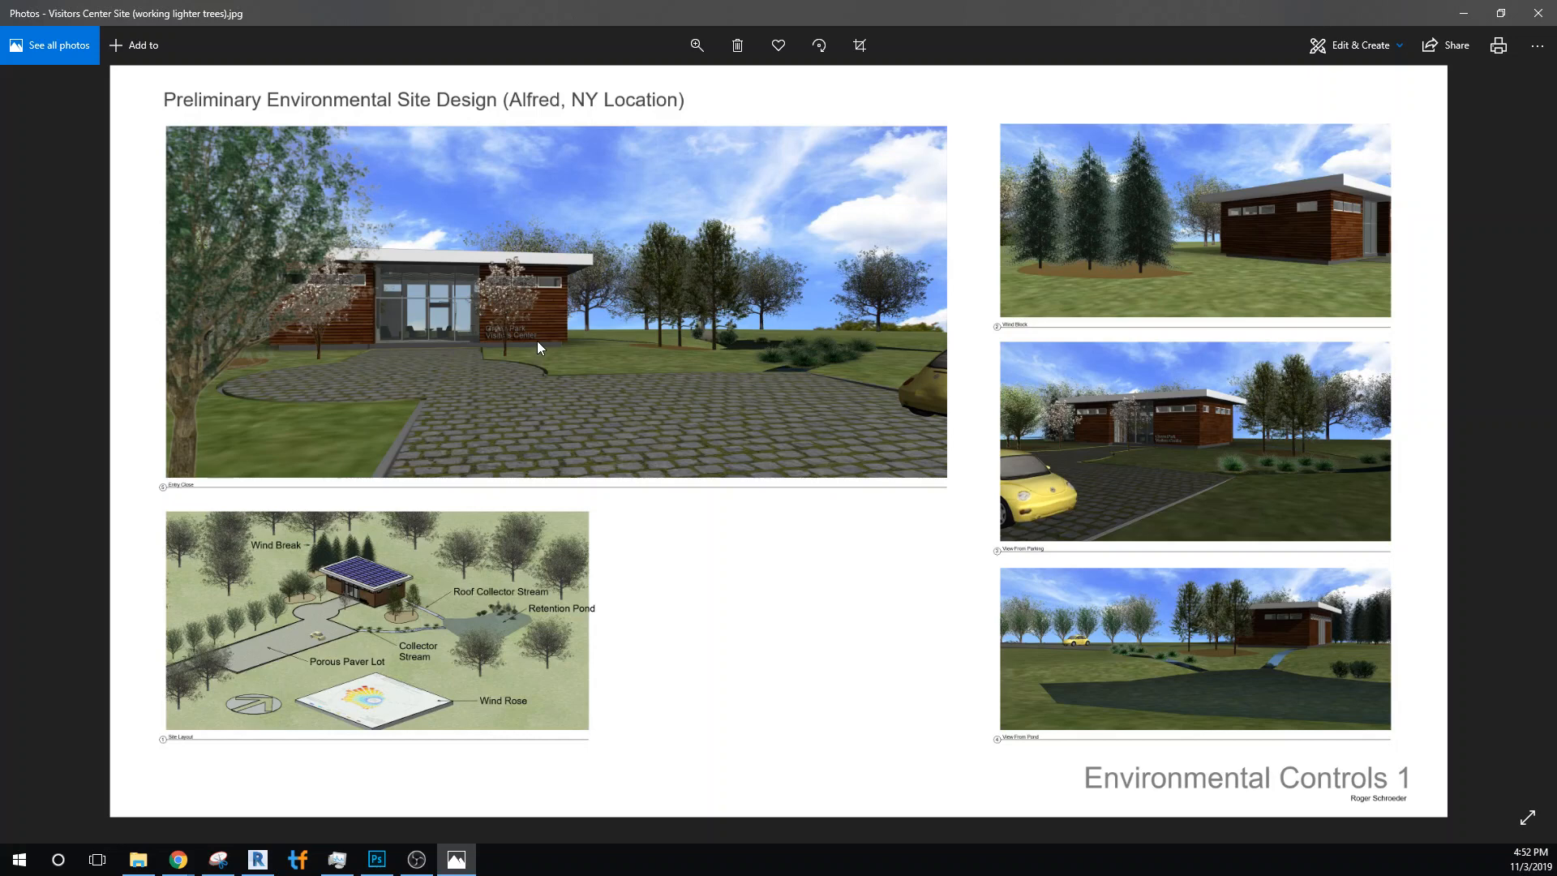
pyautogui.moveTo(705, 453)
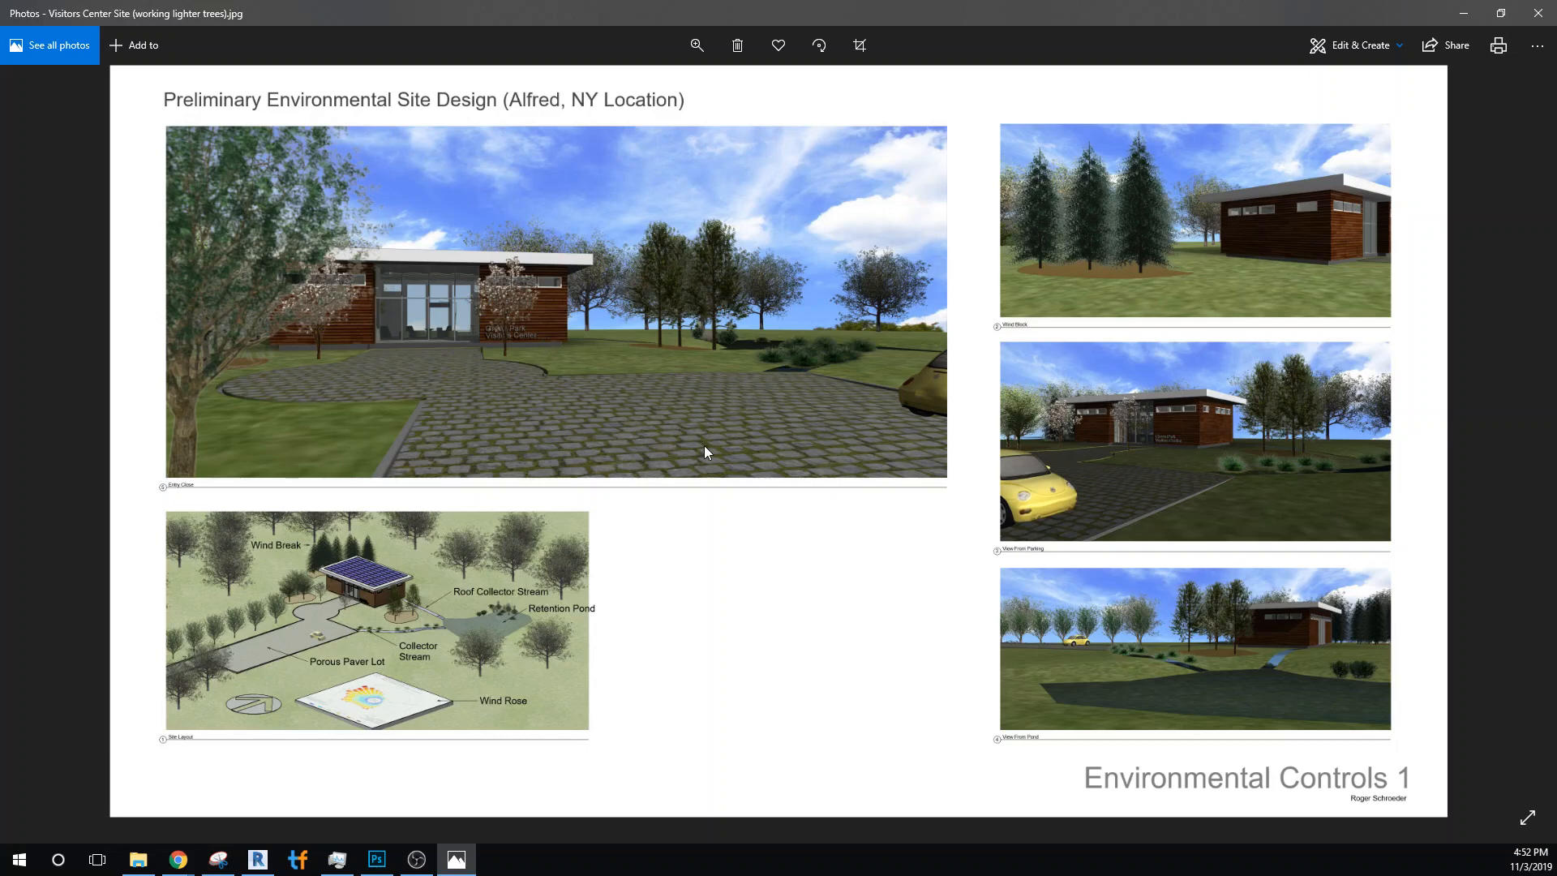
pyautogui.moveTo(534, 362)
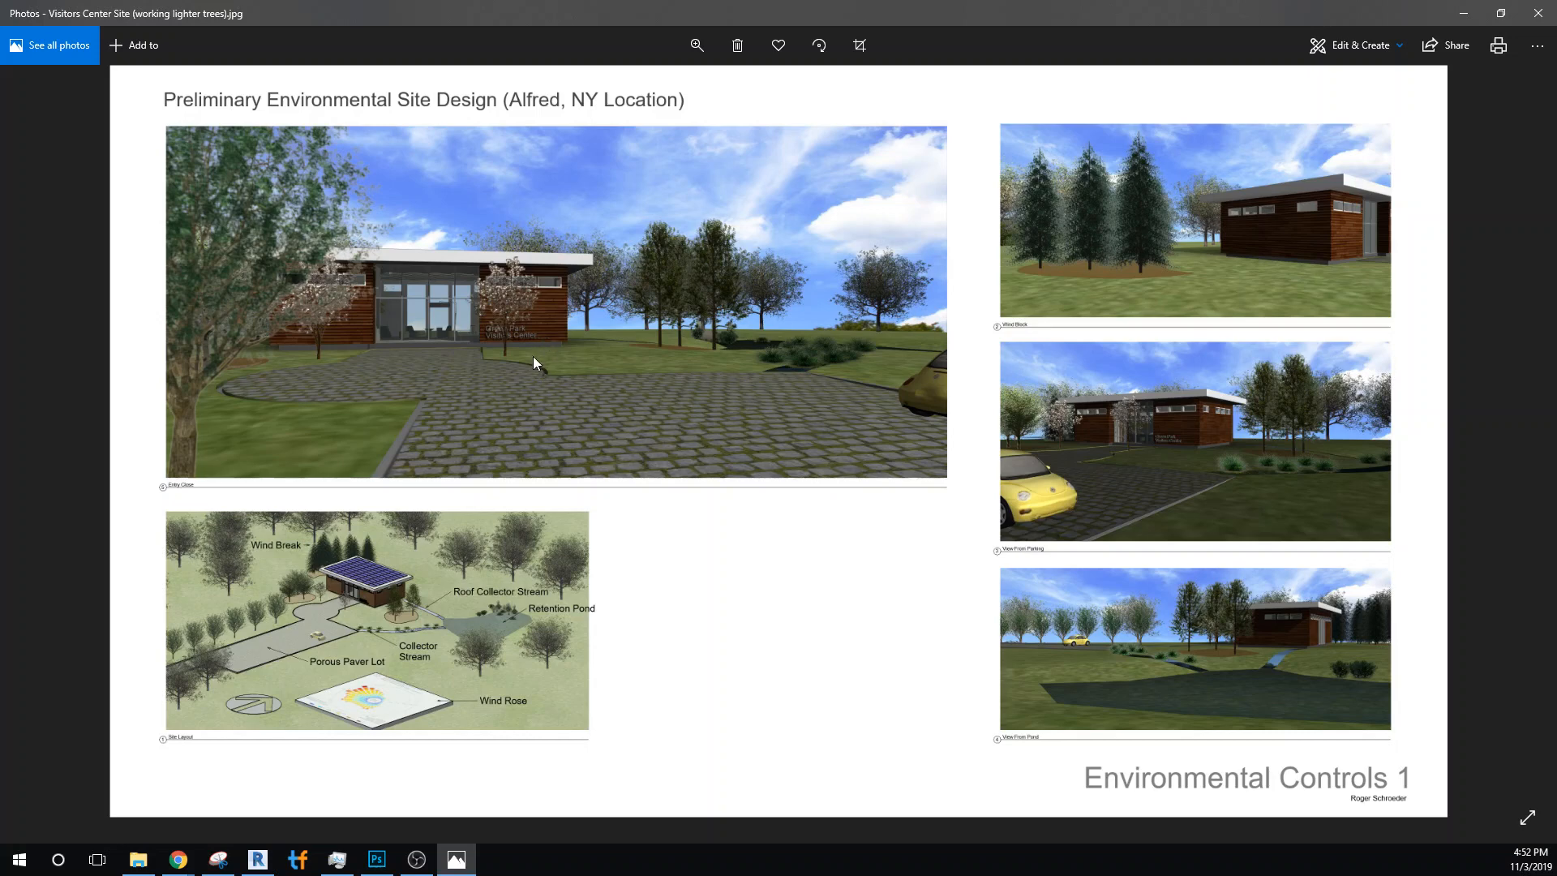
pyautogui.moveTo(576, 418)
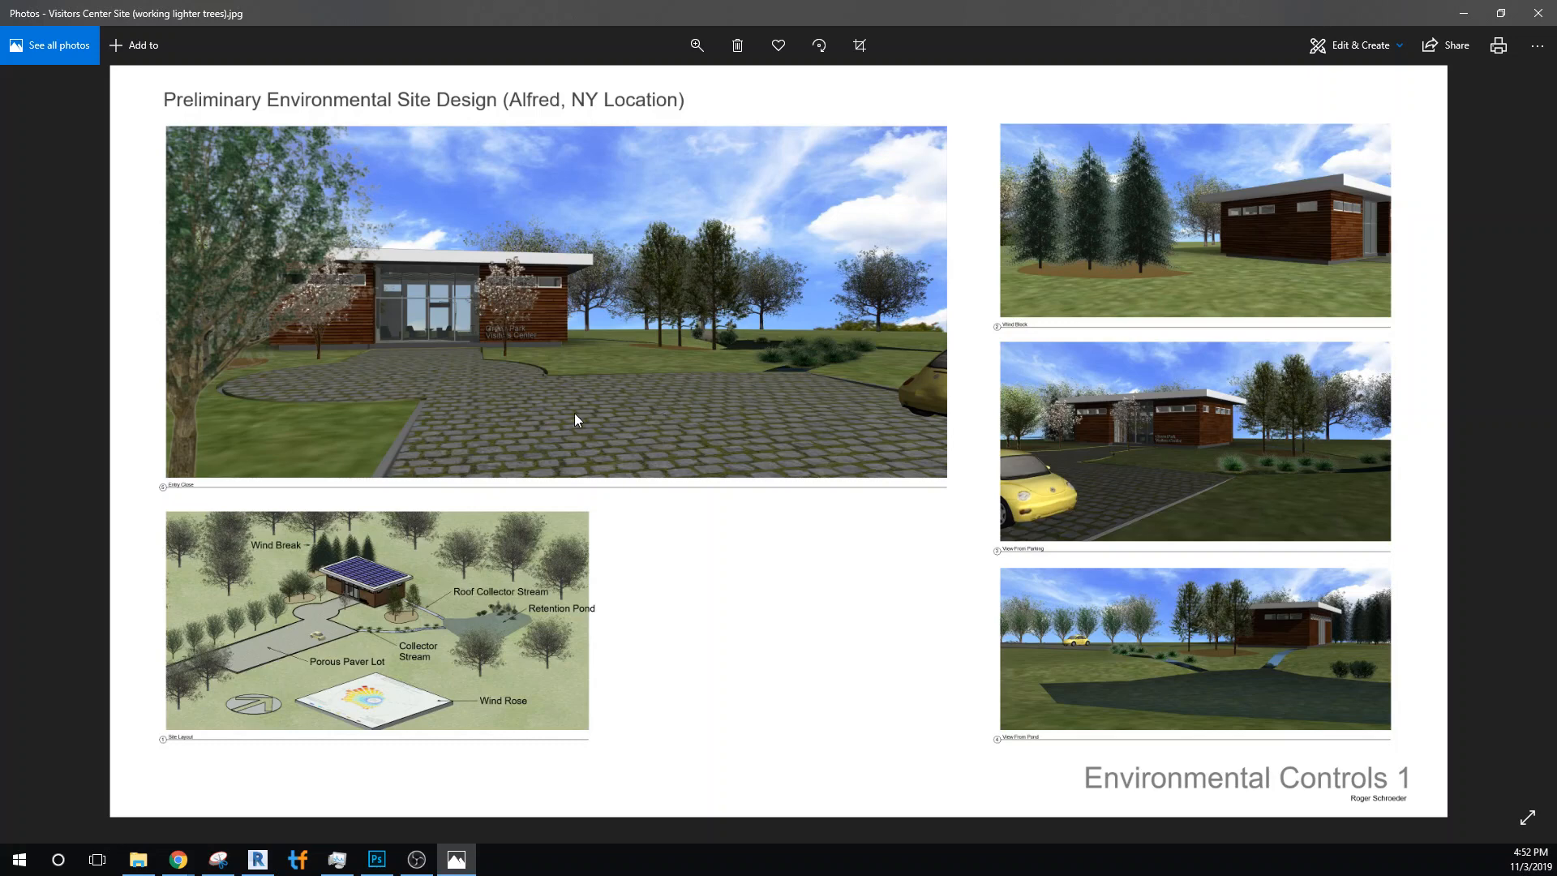
pyautogui.moveTo(598, 430)
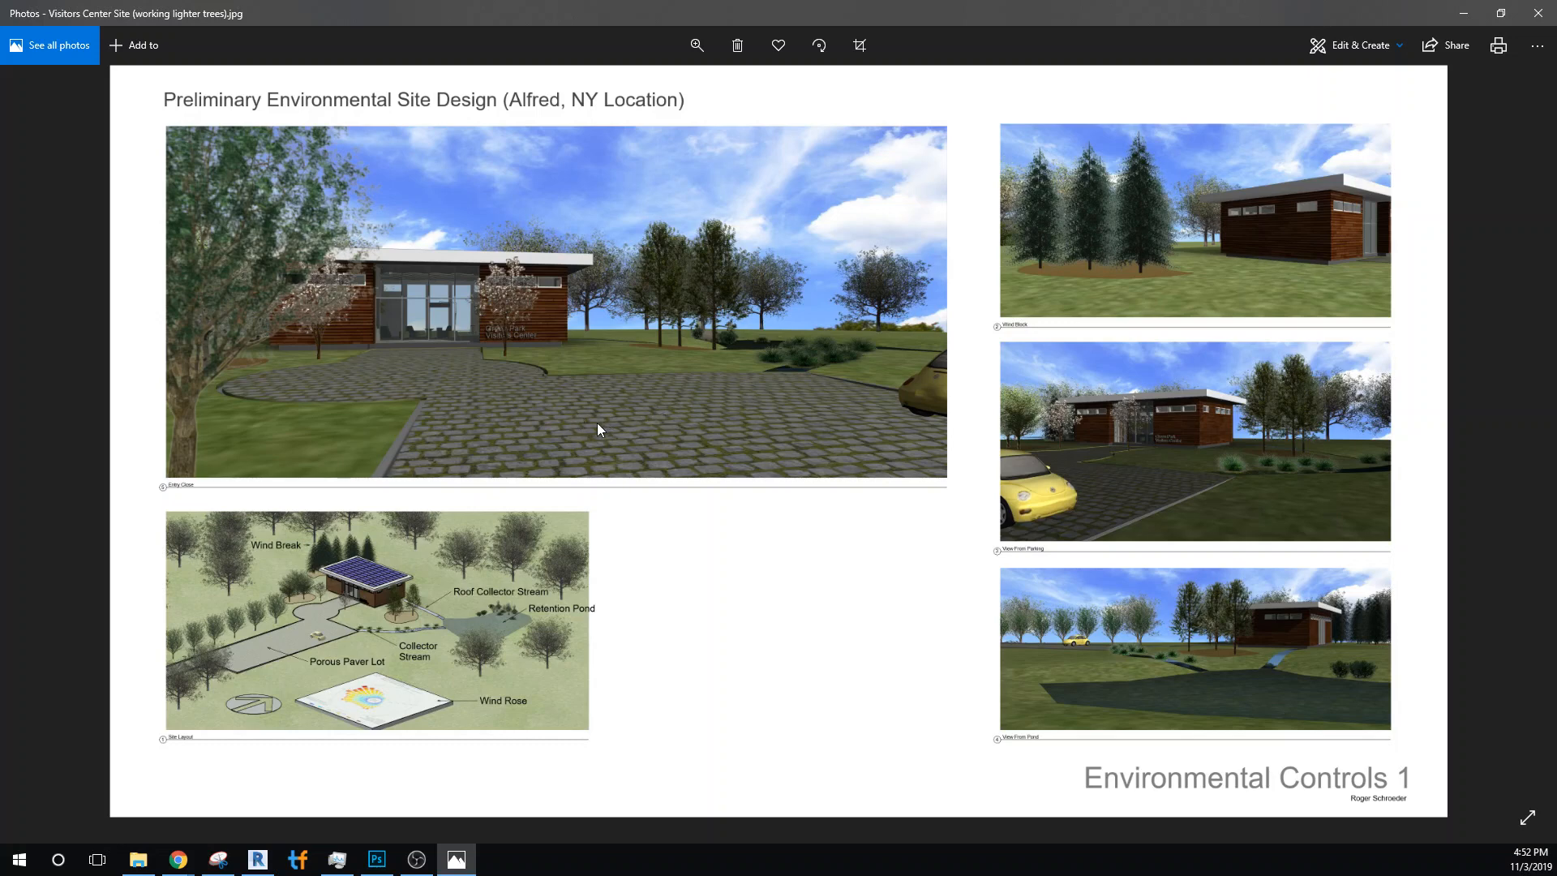
pyautogui.moveTo(684, 426)
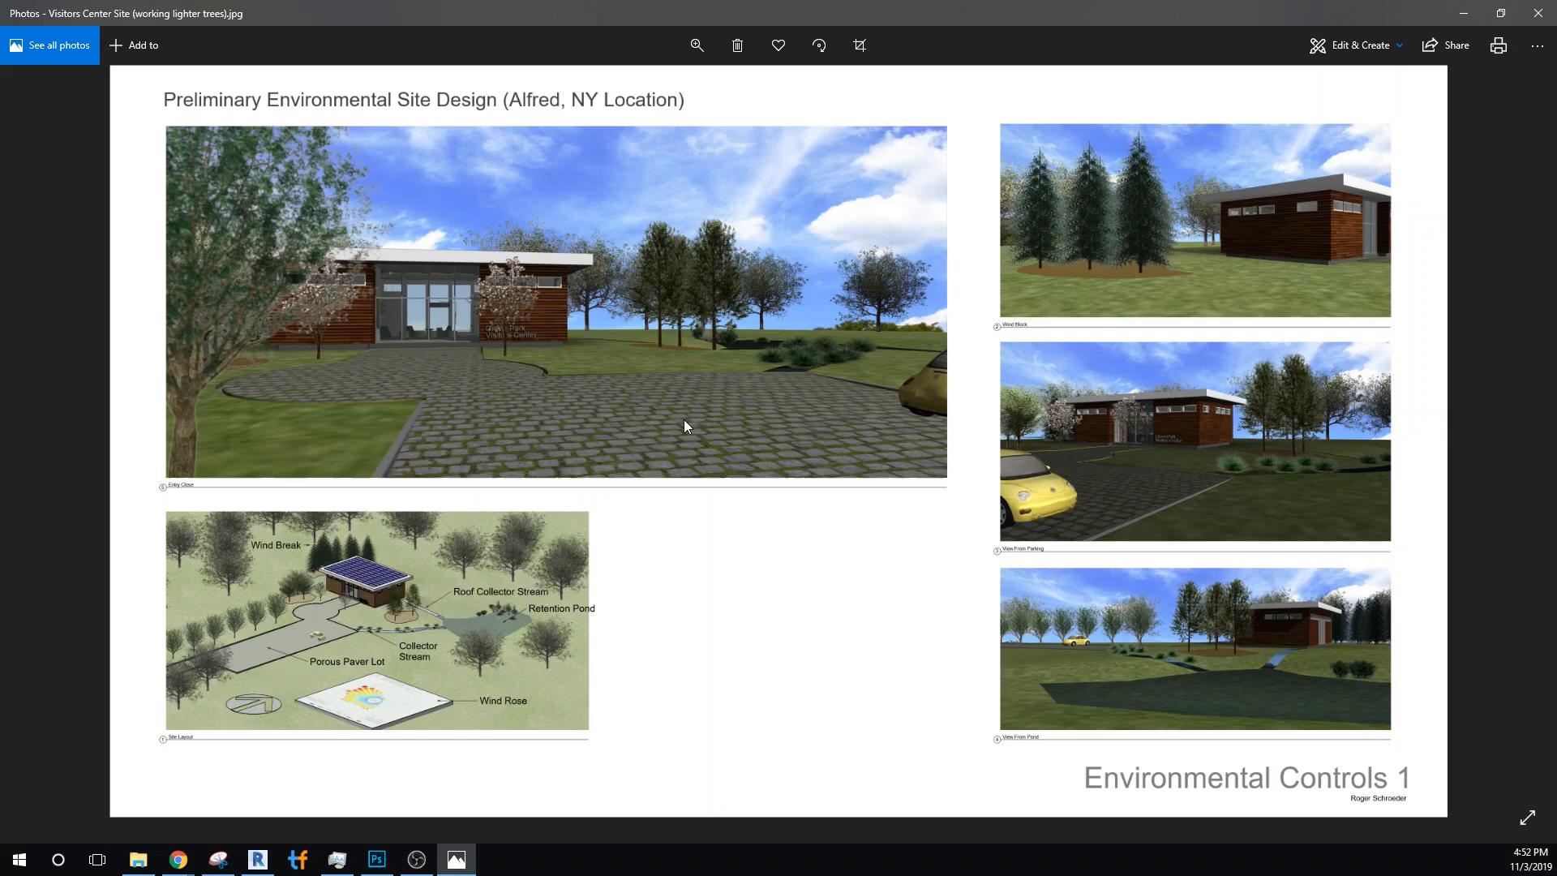
pyautogui.moveTo(836, 363)
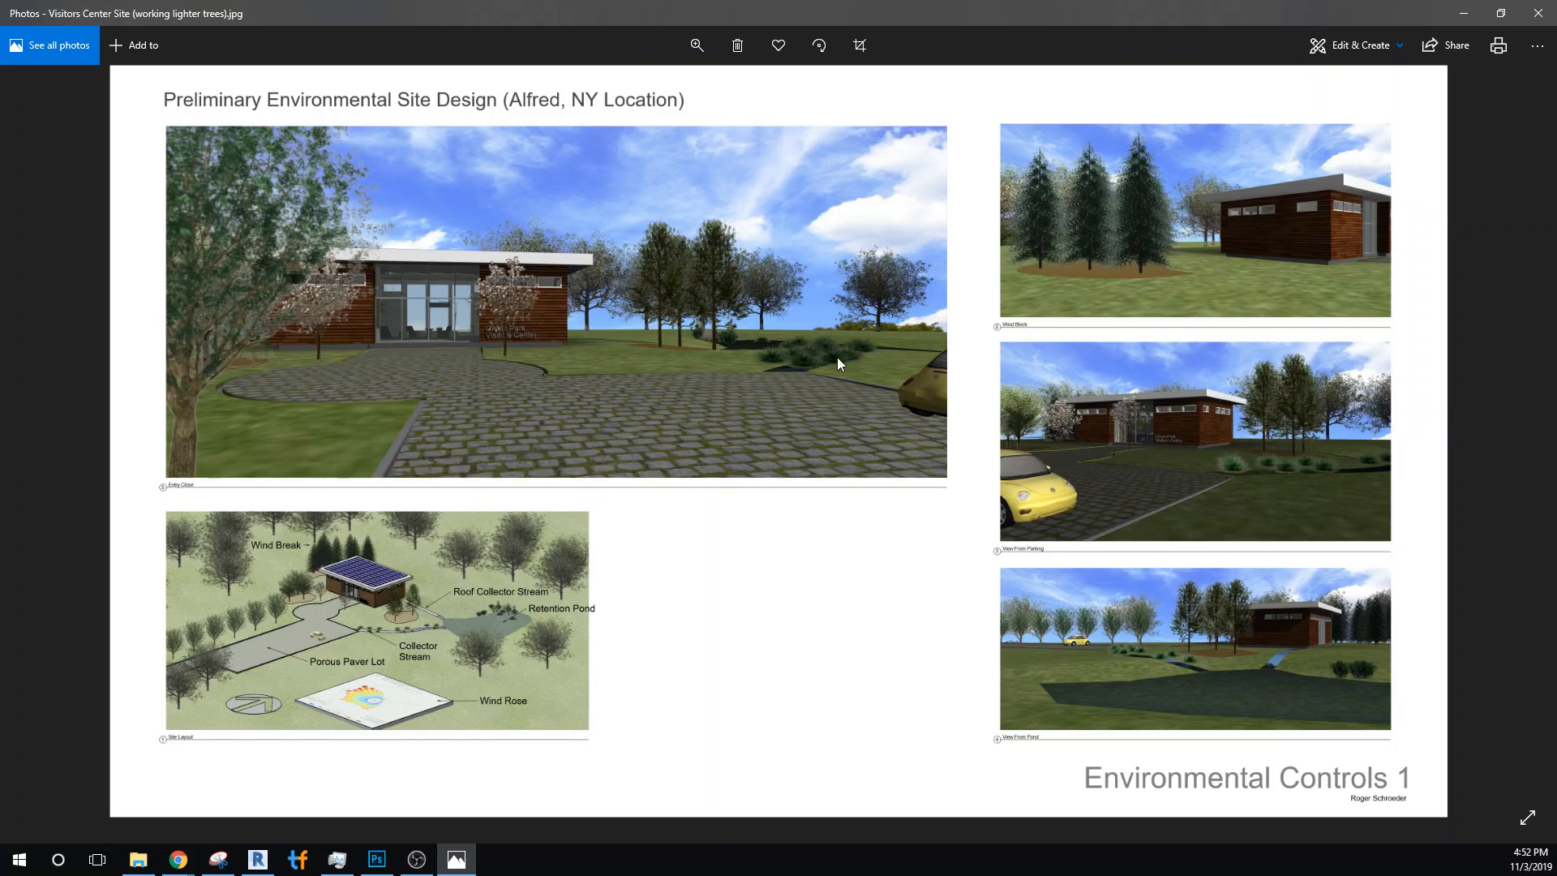
pyautogui.moveTo(744, 535)
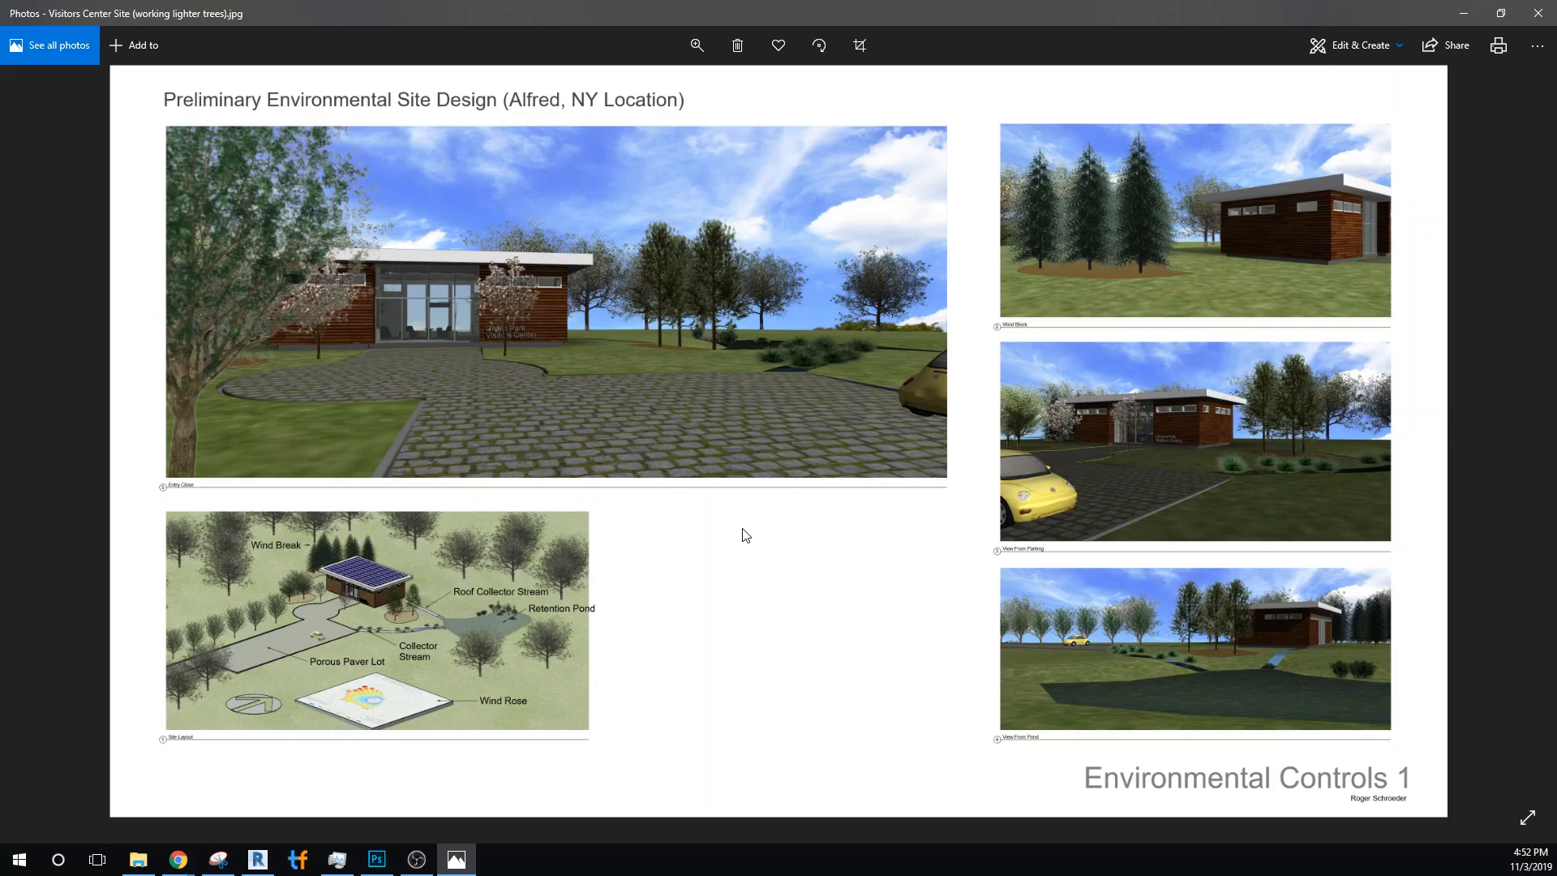
pyautogui.moveTo(809, 566)
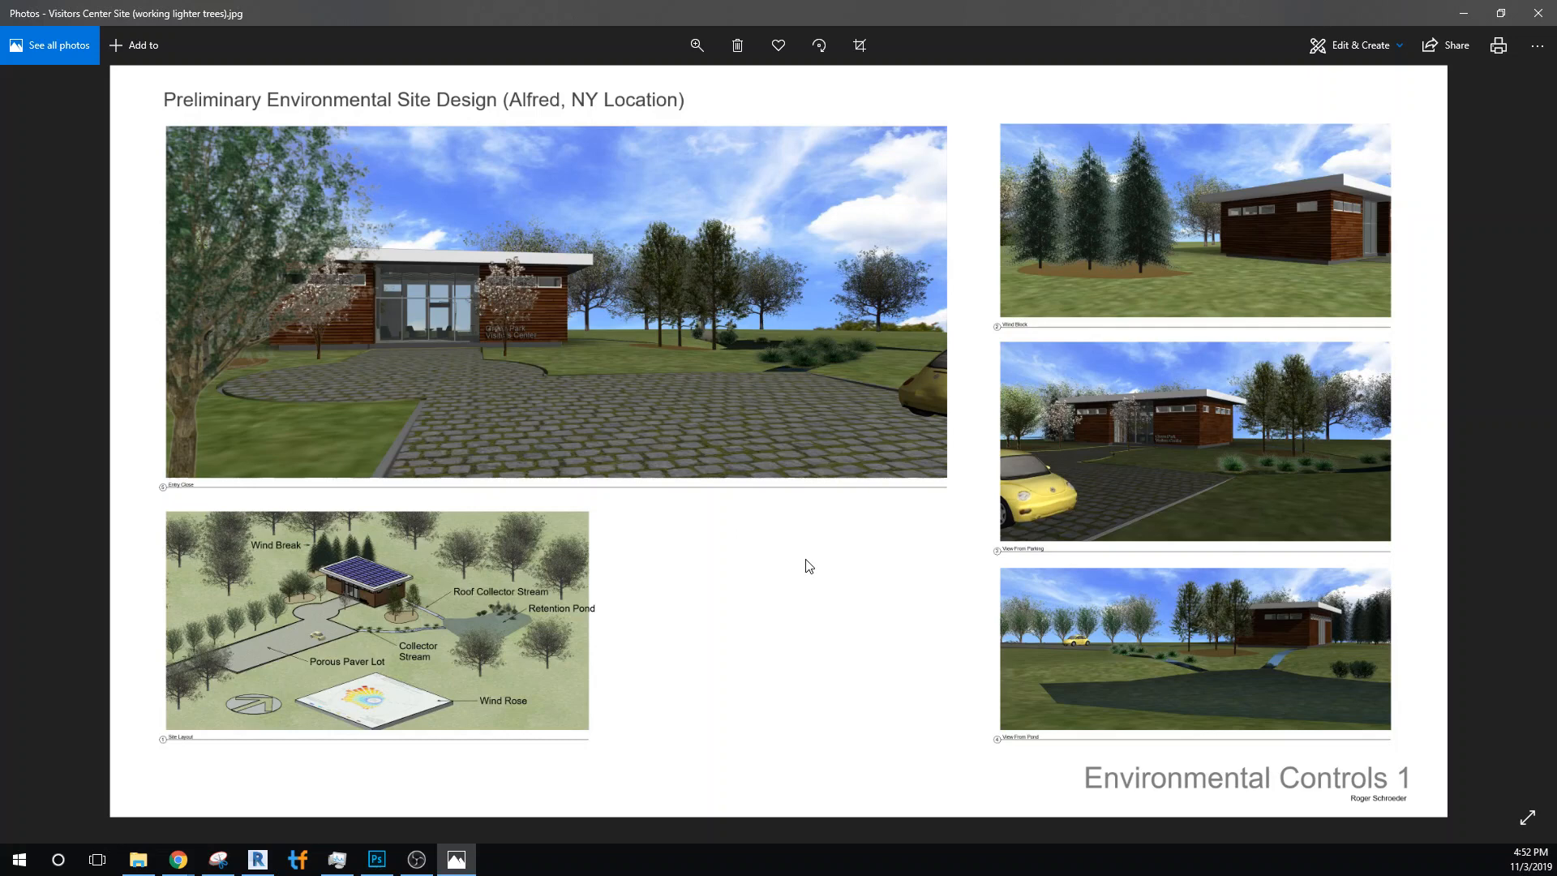
pyautogui.moveTo(989, 556)
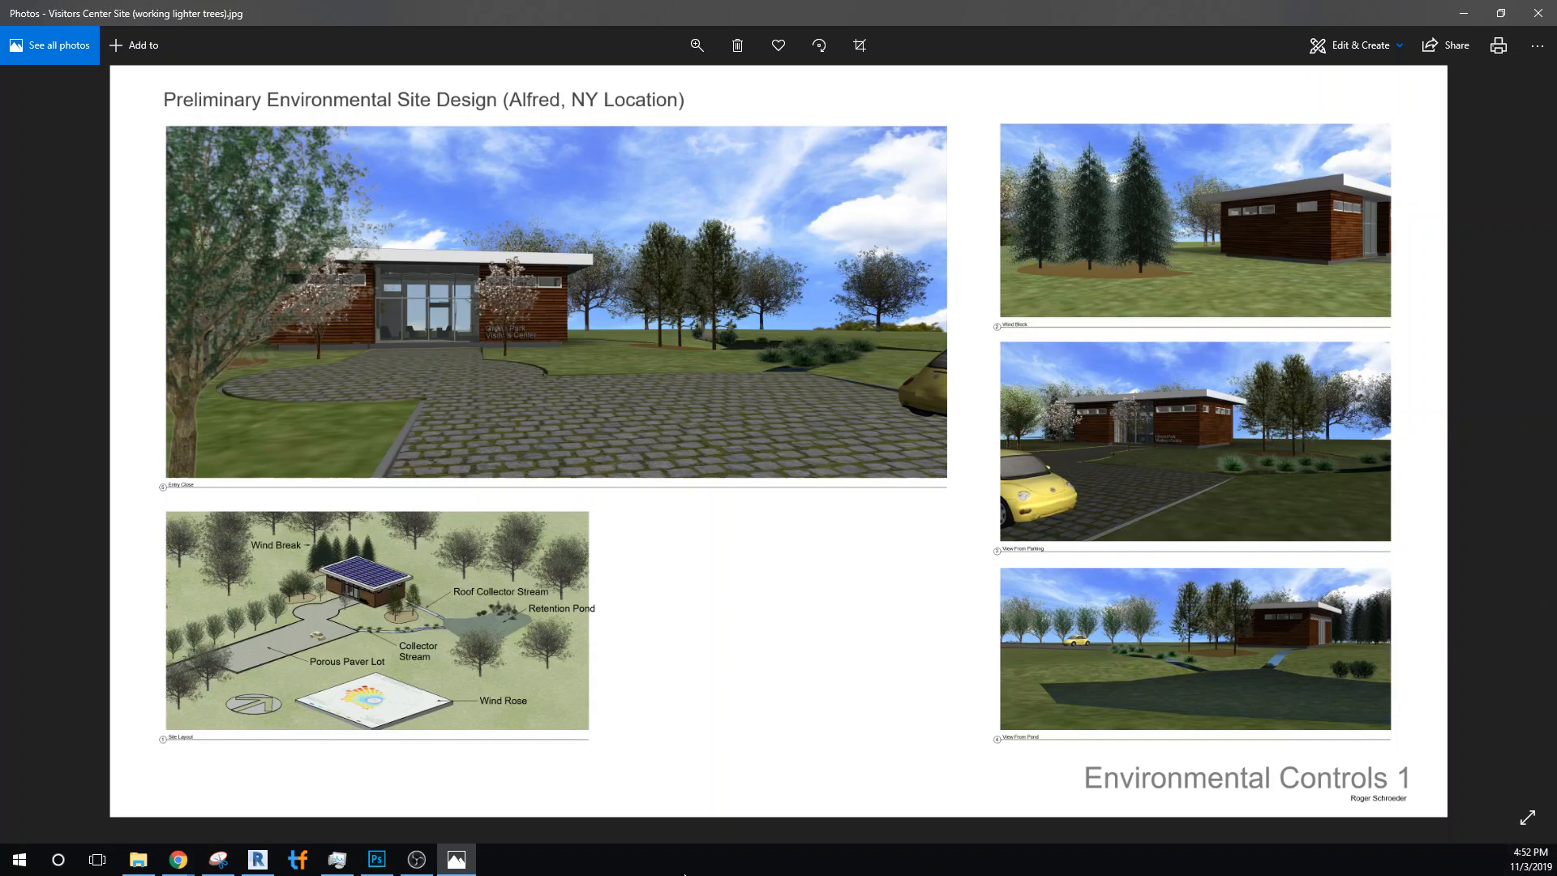
pyautogui.moveTo(1534, 607)
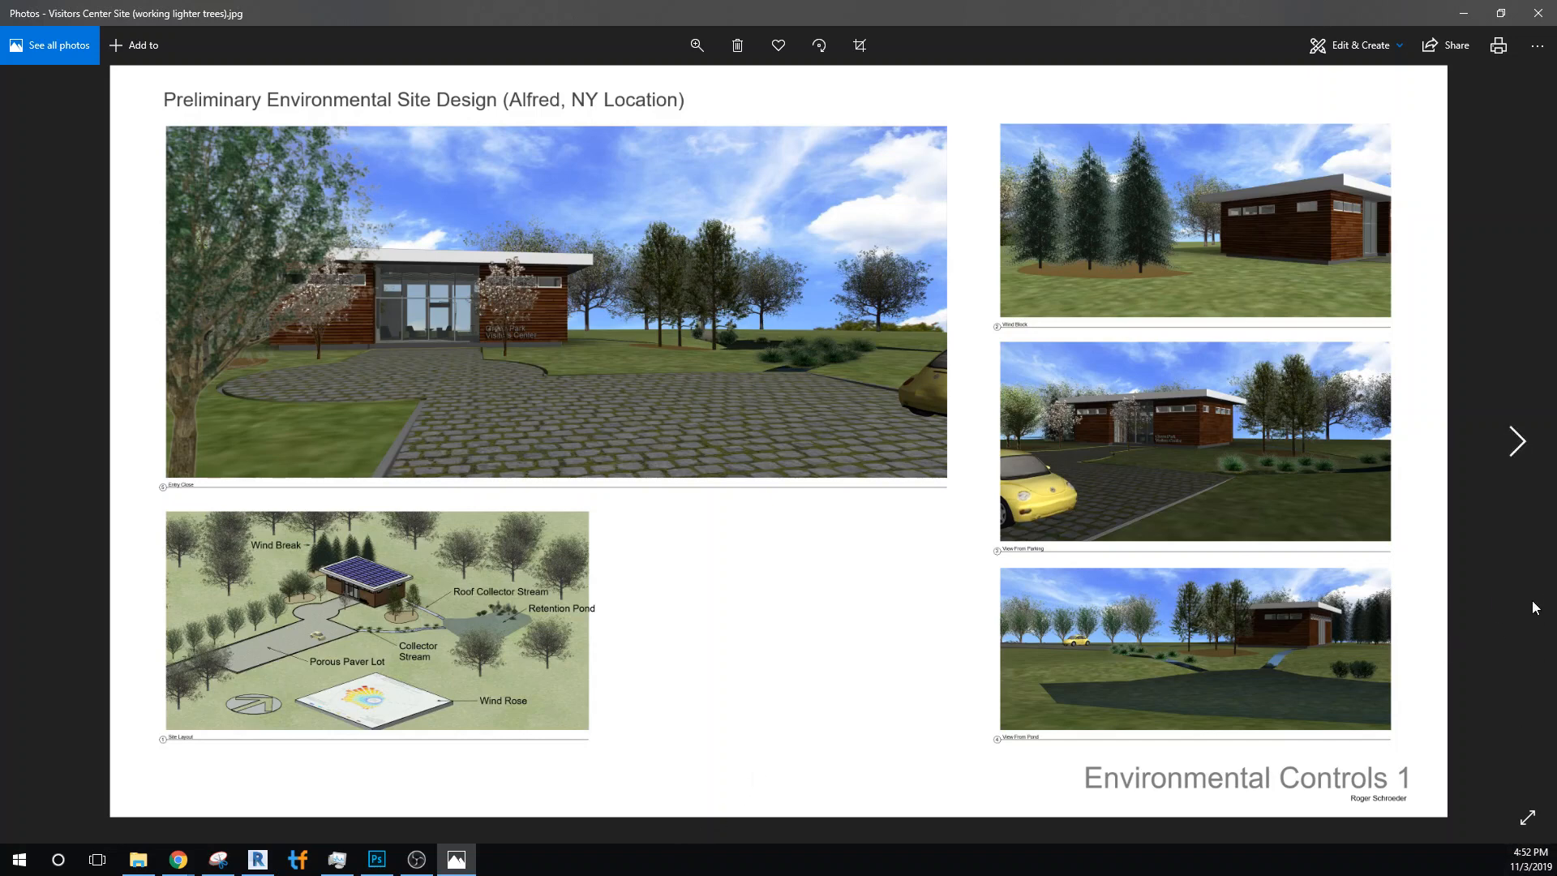